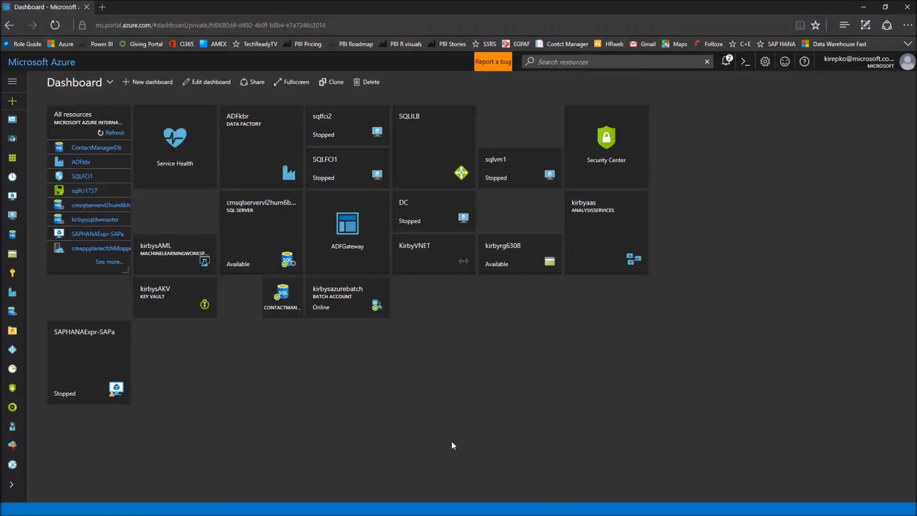
mouse_move(321, 245)
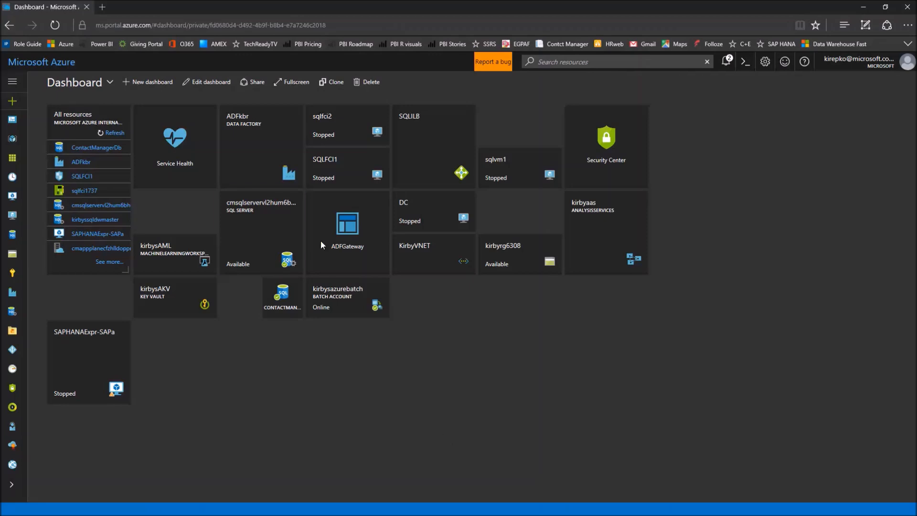
Open the ContactManagerDb SQL database from its dashboard tile.
click(282, 297)
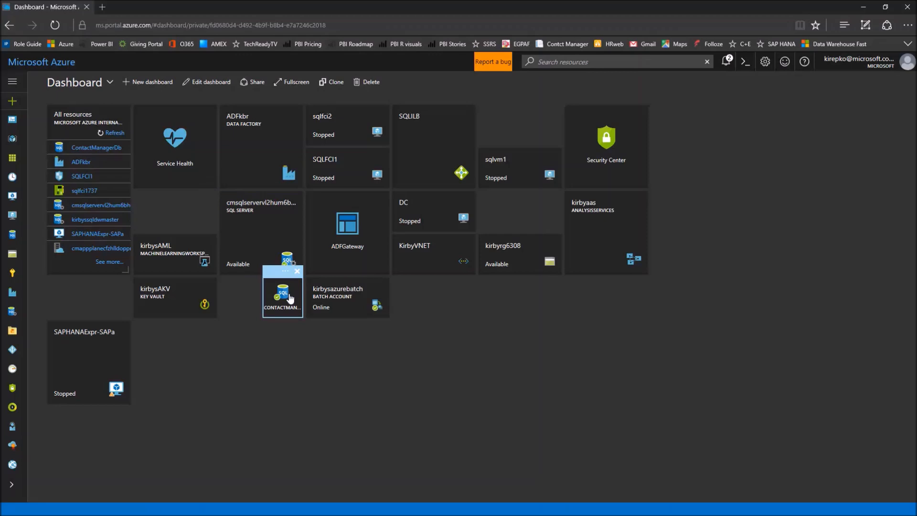
click(290, 296)
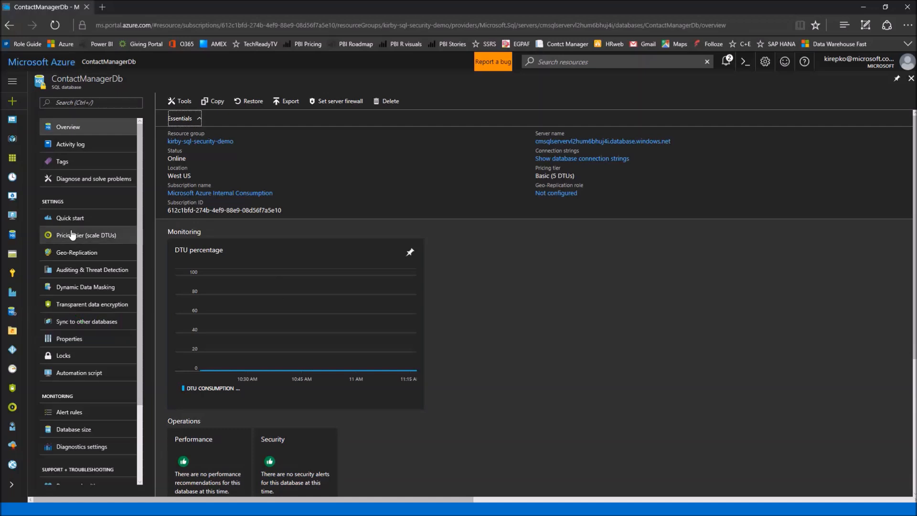
Open Sync to other databases under the database's Settings, listing no sync groups yet.
click(87, 321)
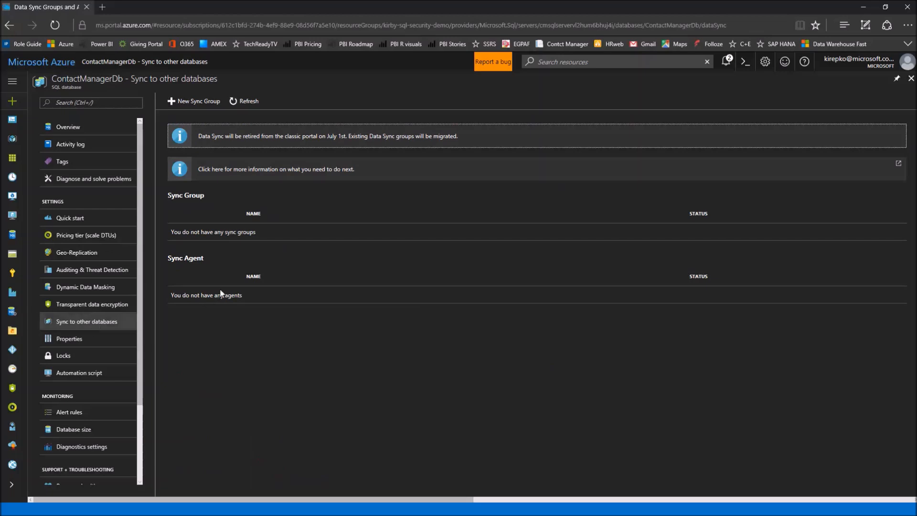
mouse_move(192, 290)
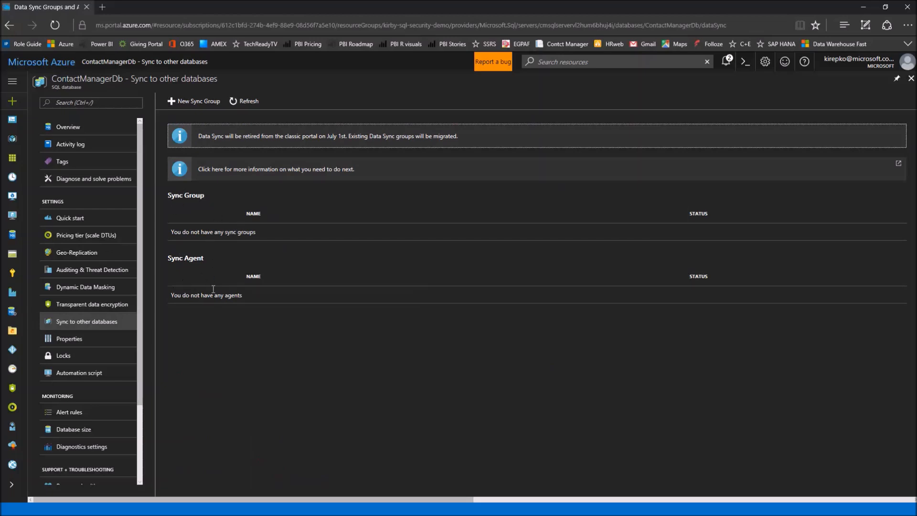
mouse_move(211, 282)
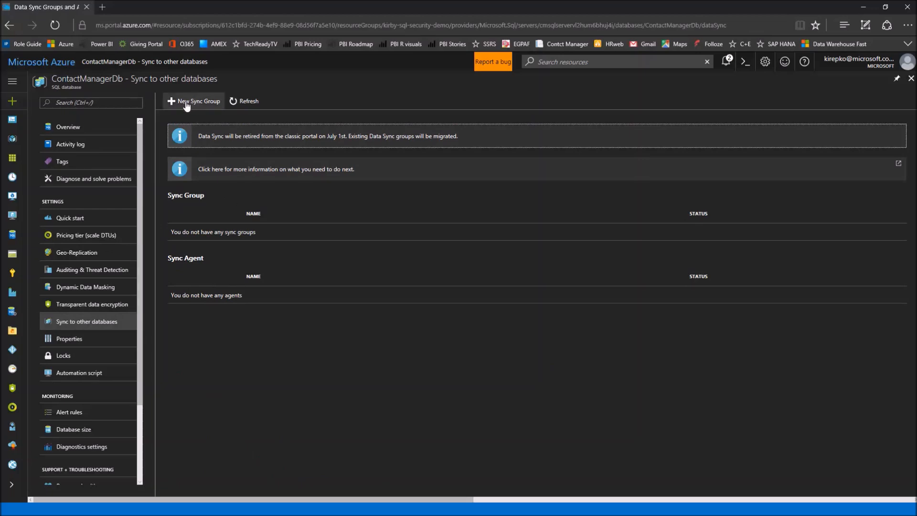
mouse_move(189, 104)
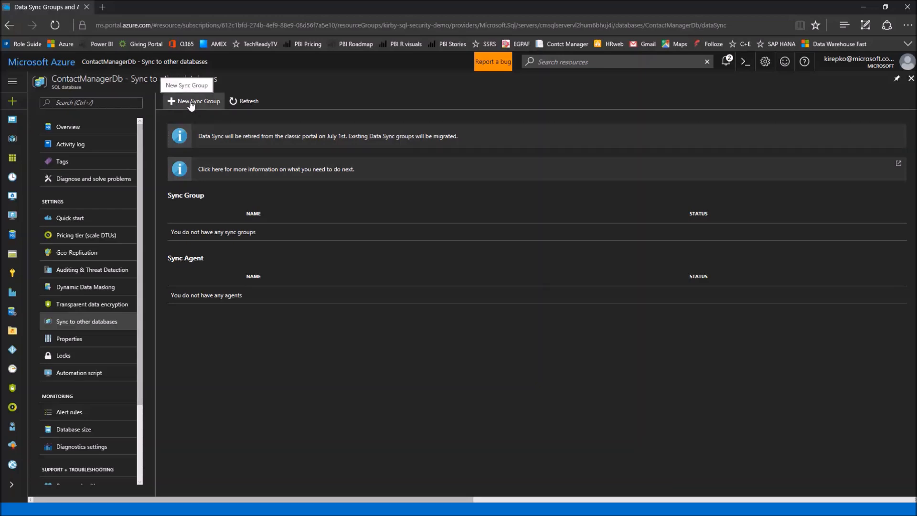
Create sync group kirbysdemogroup with Automatic Sync On, frequency 5 Minutes and Hub win conflict resolution.
click(193, 101)
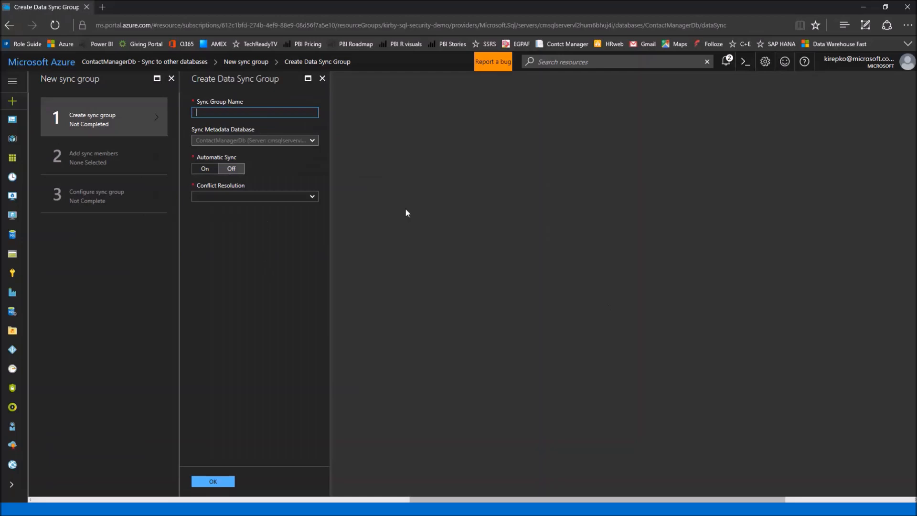
text(kirbysdemogroup)
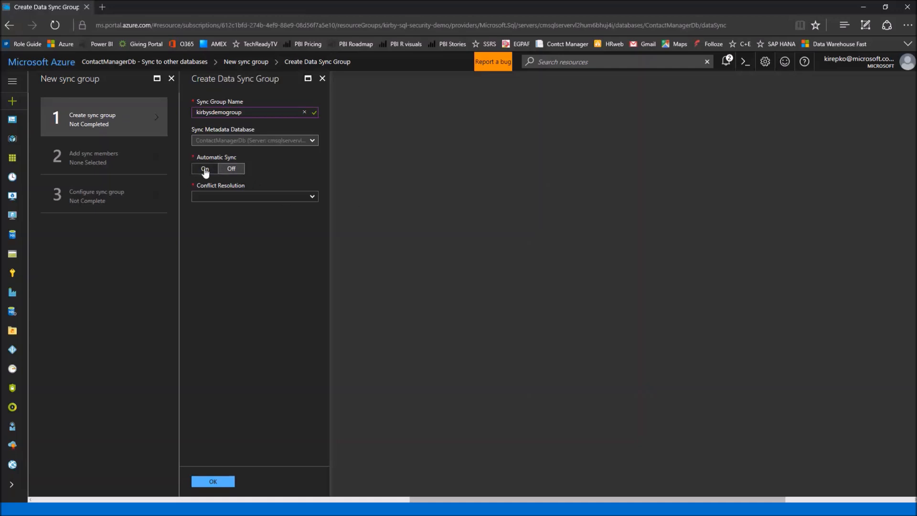
click(205, 168)
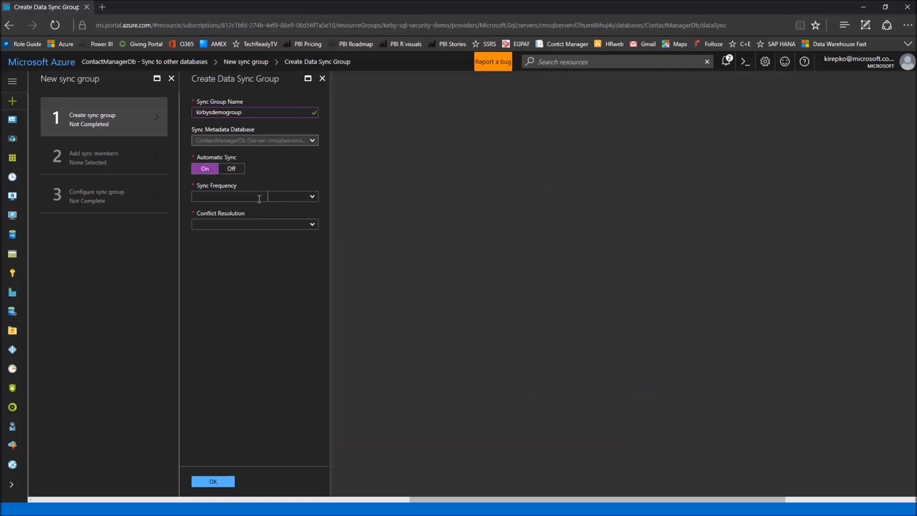
text(5)
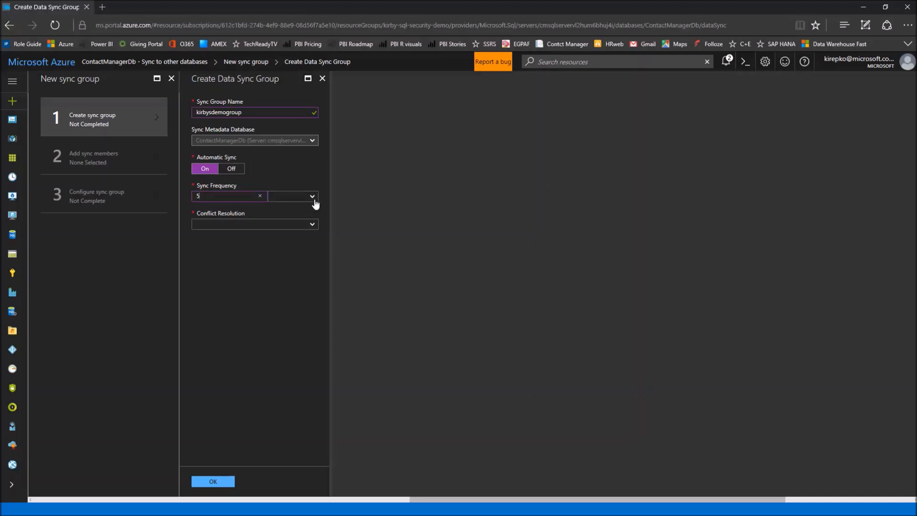
click(311, 196)
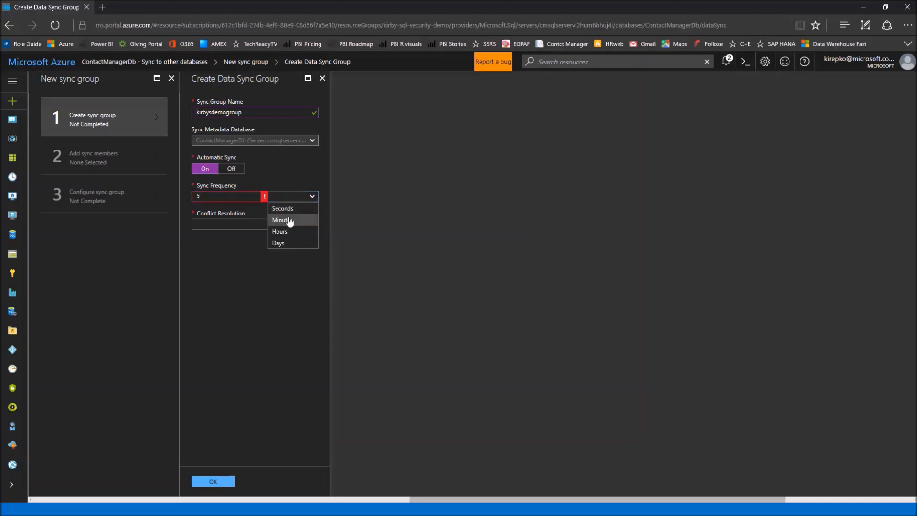
click(282, 220)
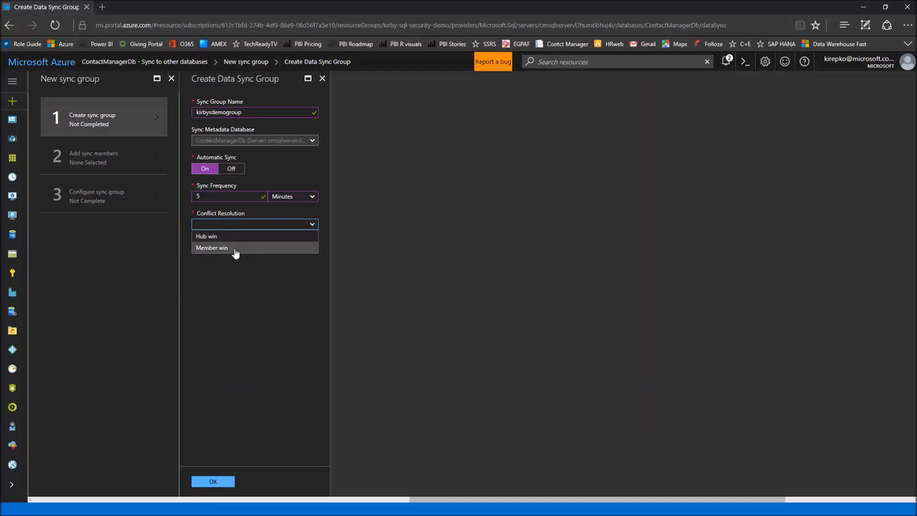
mouse_move(232, 241)
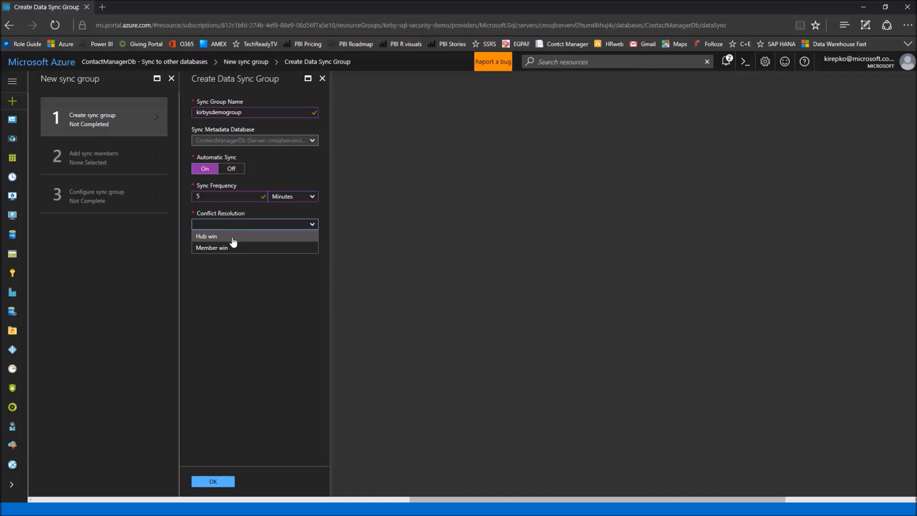
click(206, 236)
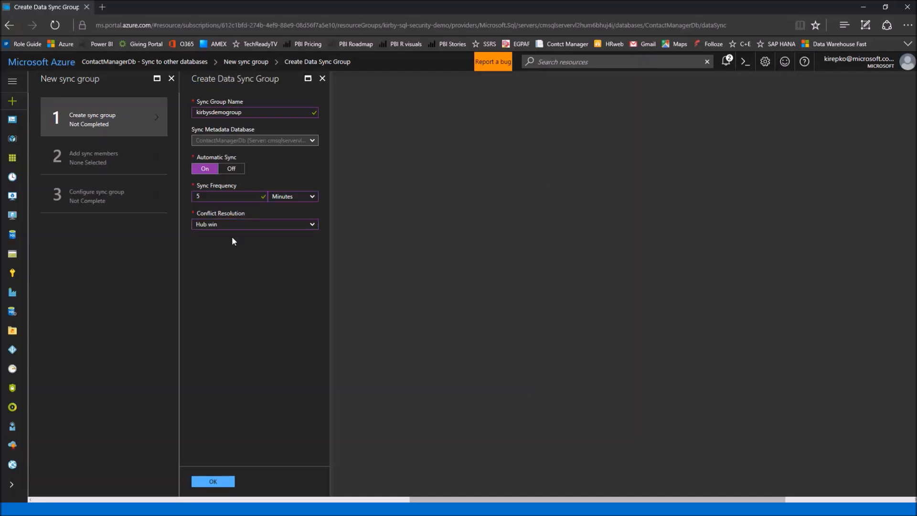
click(212, 481)
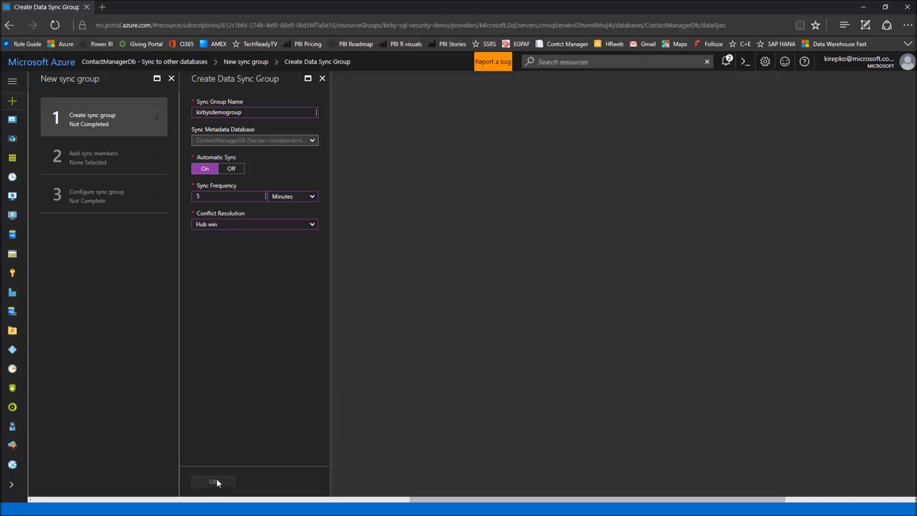
click(212, 481)
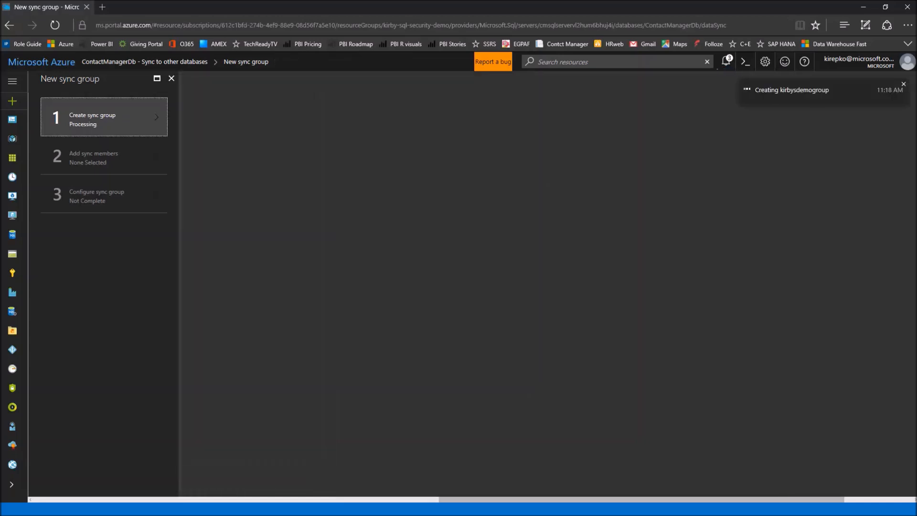
Begin adding sync members, entering hub username krepko and its password.
click(103, 155)
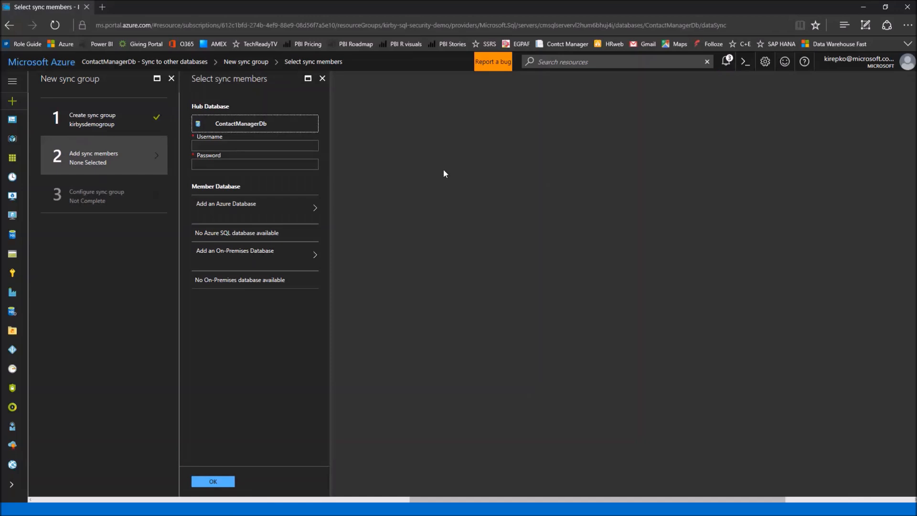
mouse_move(520, 211)
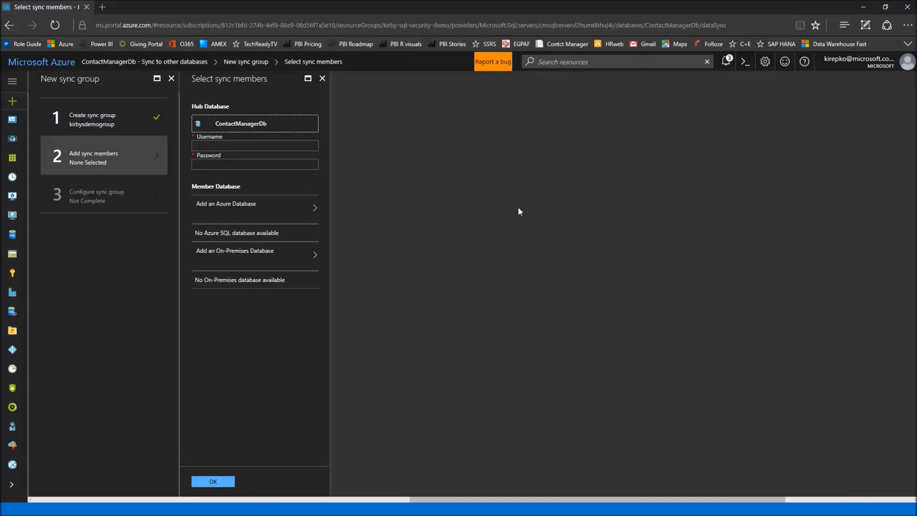
click(254, 145)
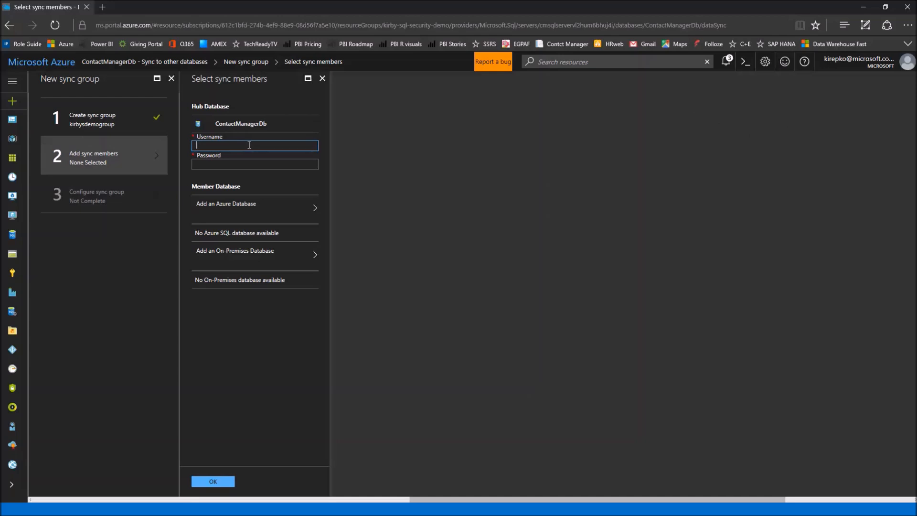
text(krepko)
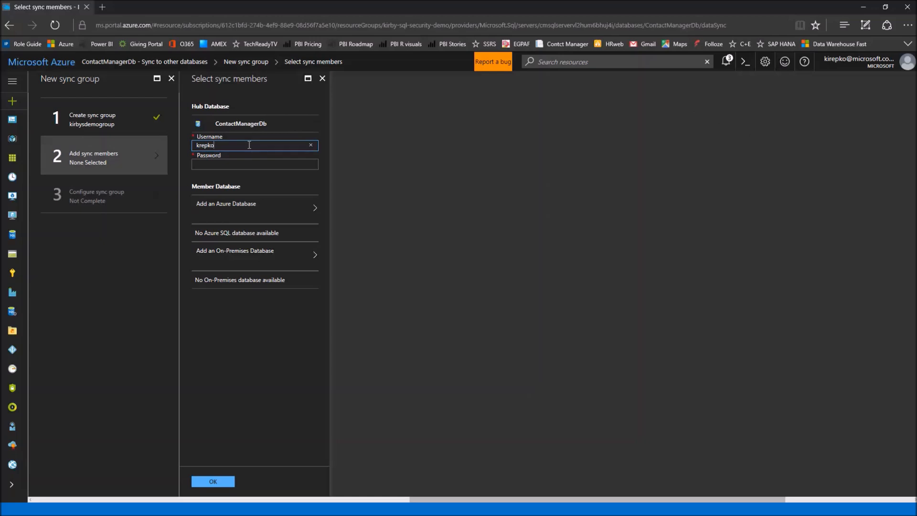
click(254, 164)
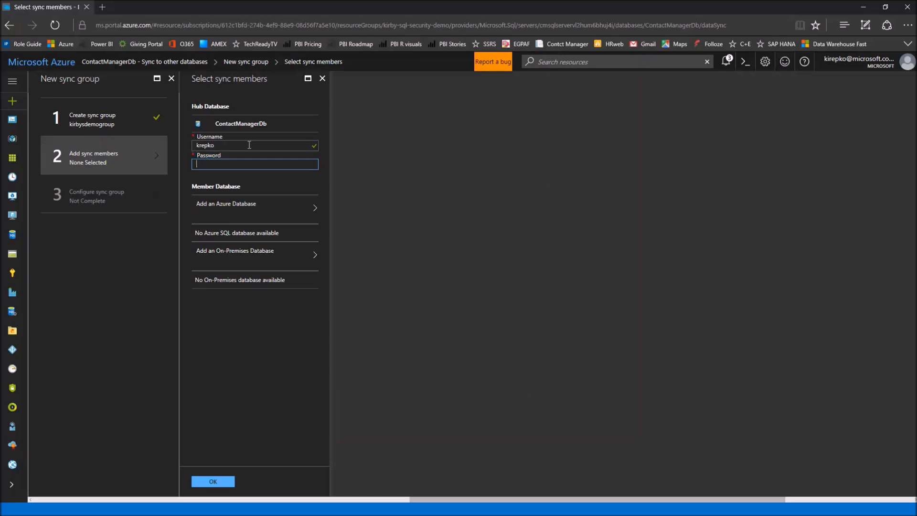
text(••)
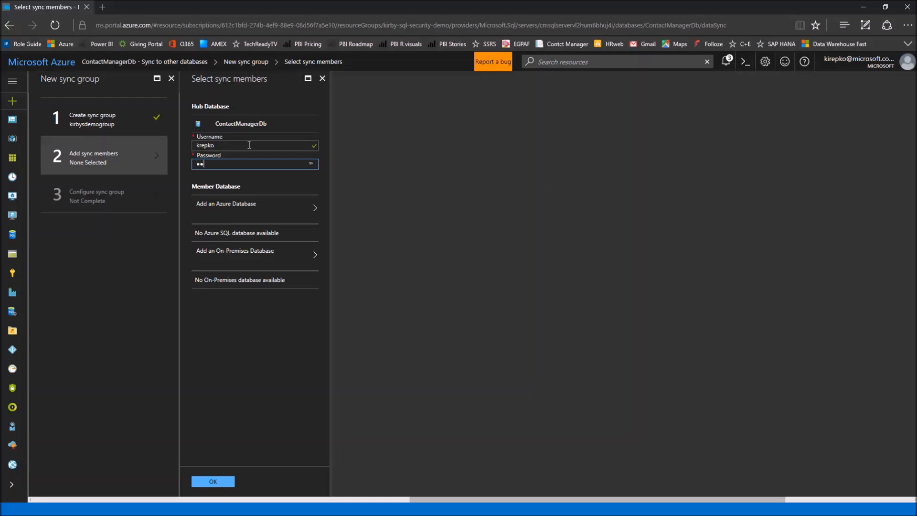
text(•••••)
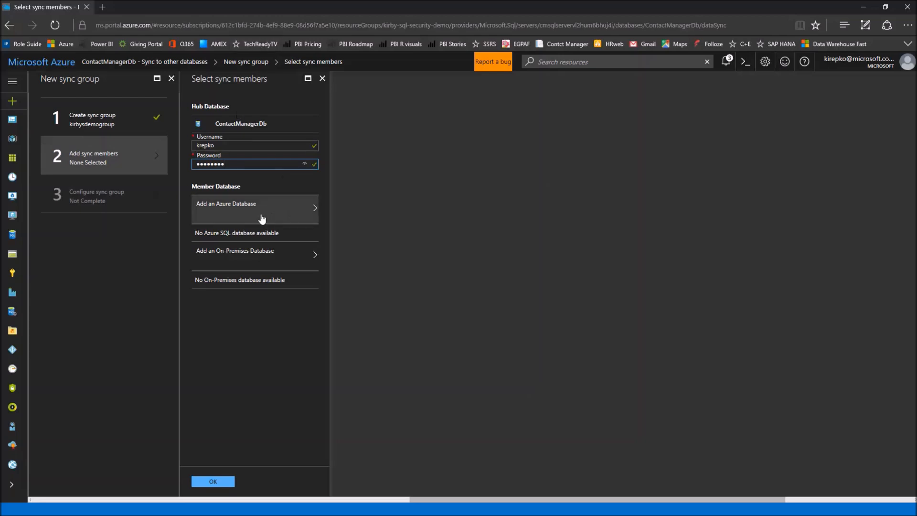
mouse_move(231, 211)
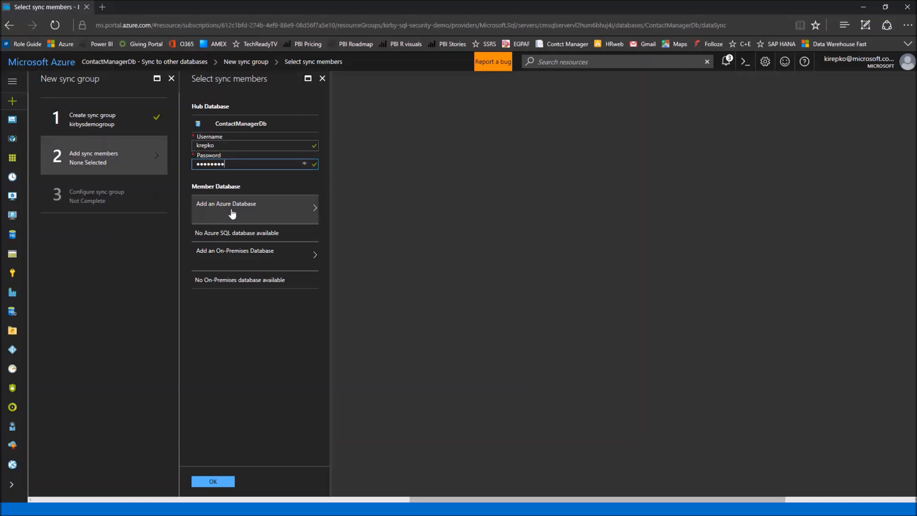
mouse_move(265, 213)
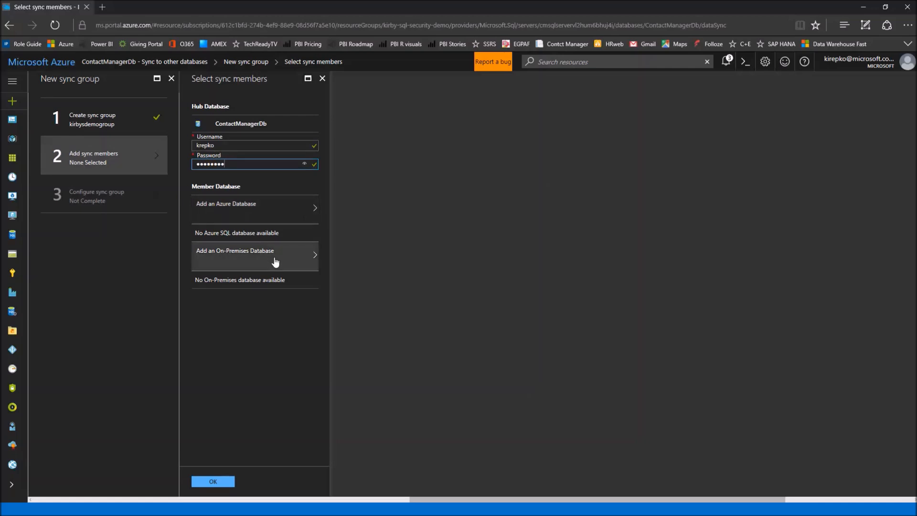
mouse_move(288, 217)
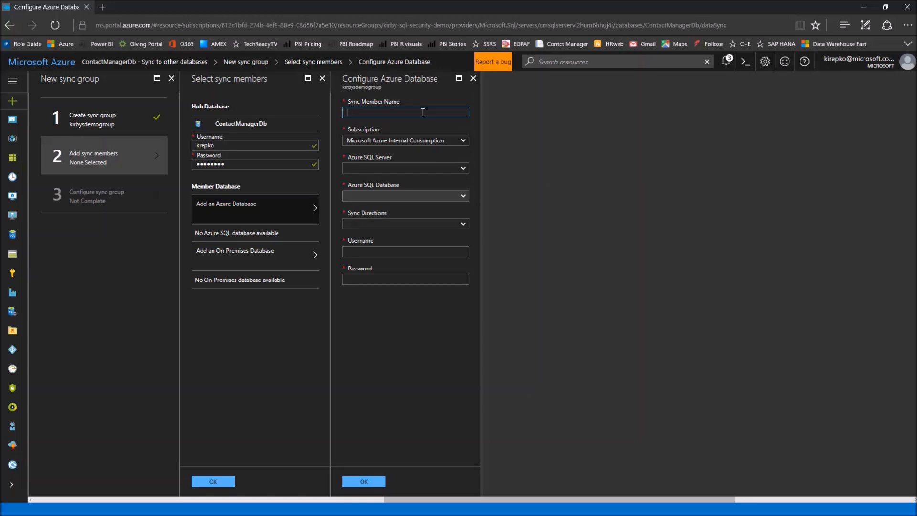
Name the member AzureDB, choose database ContactManagerDb and Bi-directional Sync.
text(A)
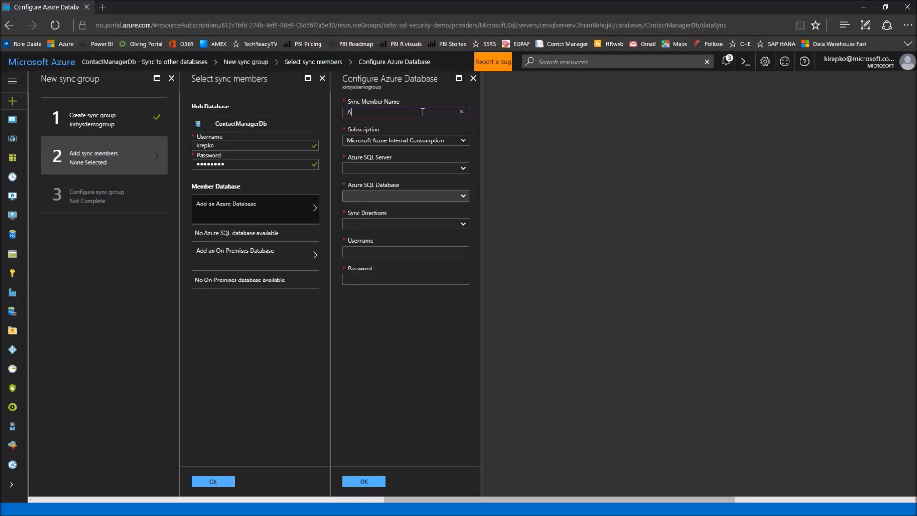
text(zureDB)
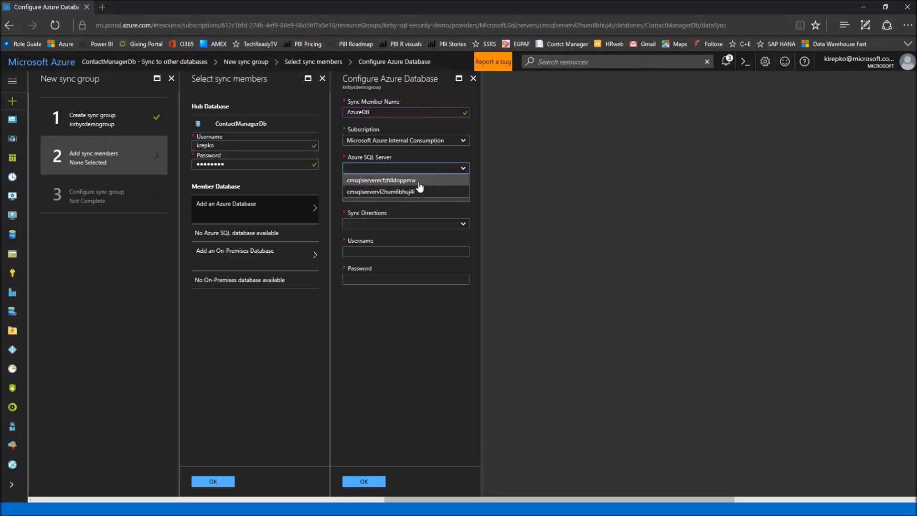
click(381, 179)
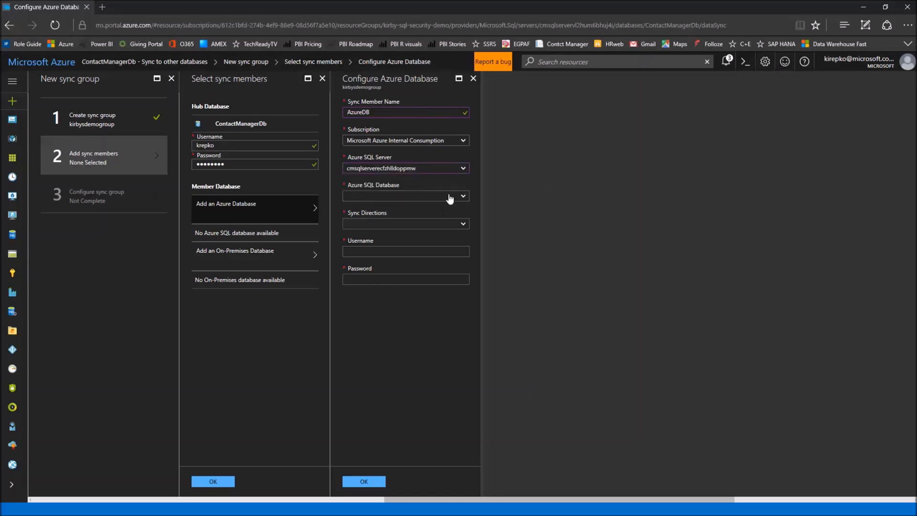
click(404, 196)
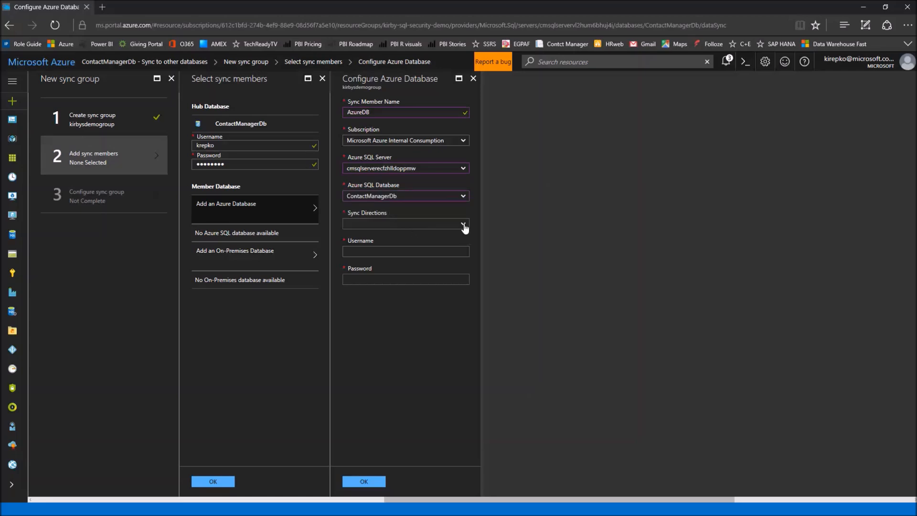
click(405, 224)
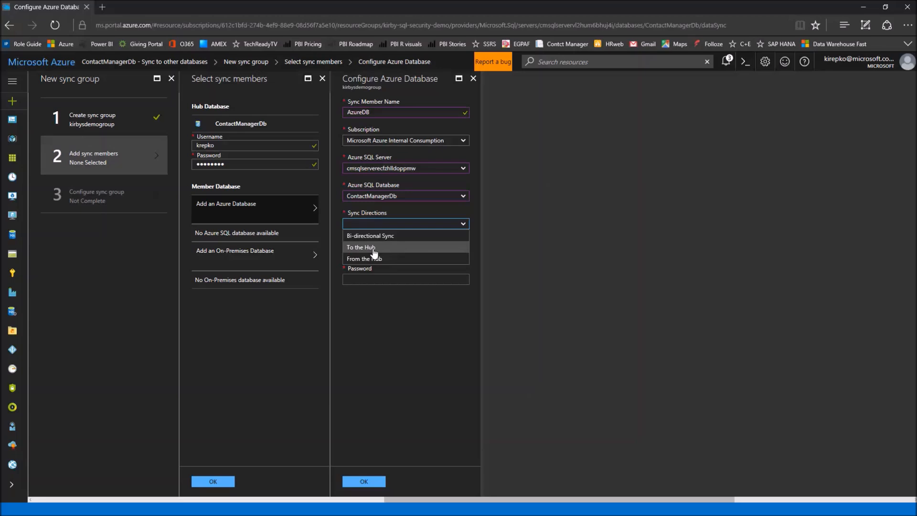
mouse_move(387, 260)
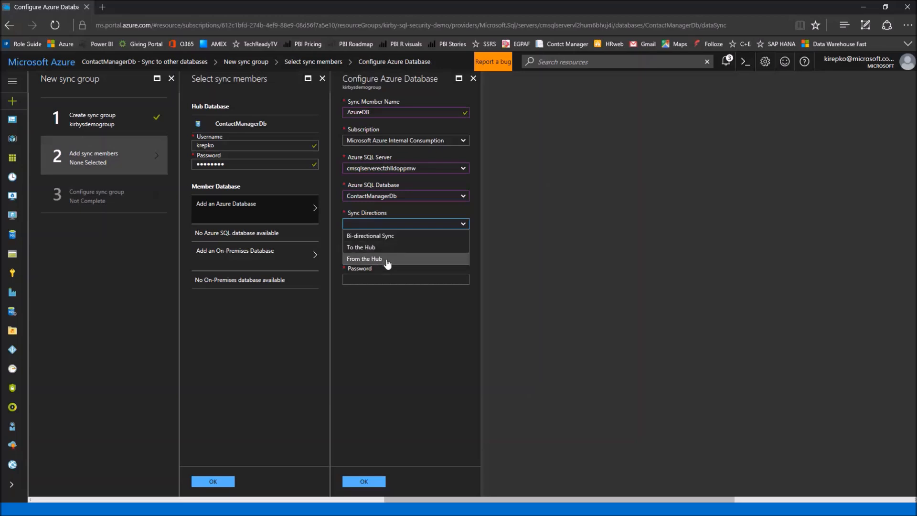
mouse_move(398, 237)
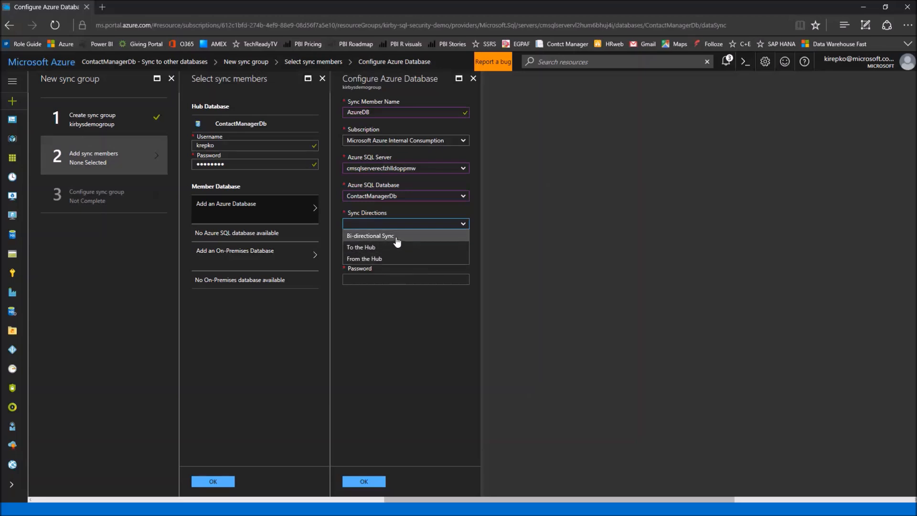
click(369, 234)
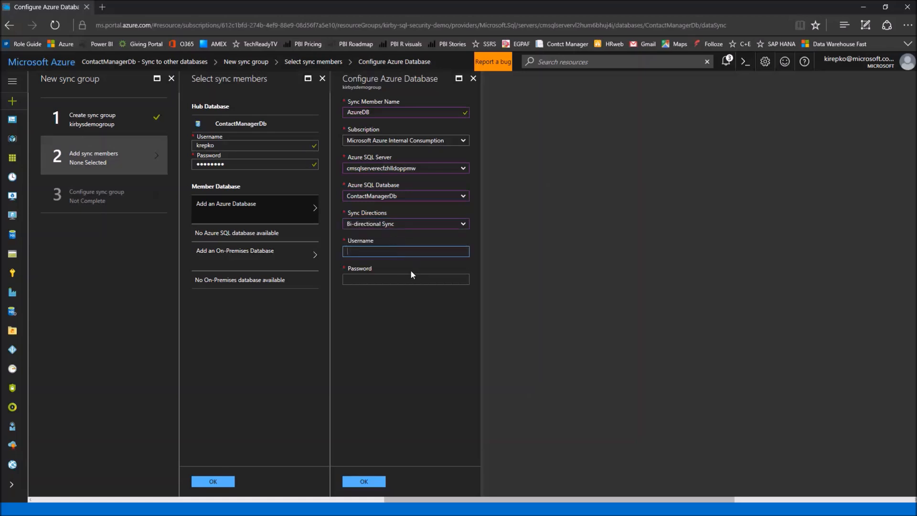
Enter username krepko and password, then confirm adding the Azure member database.
text(krepko)
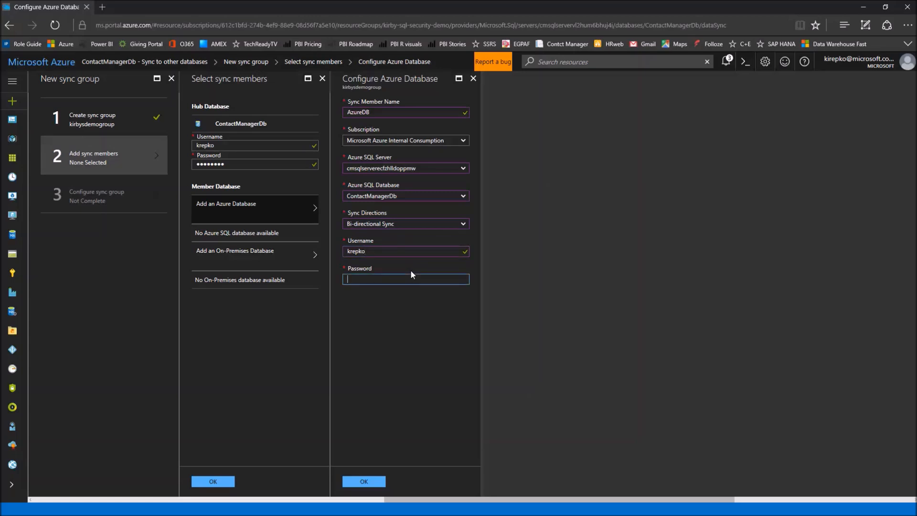
text(•)
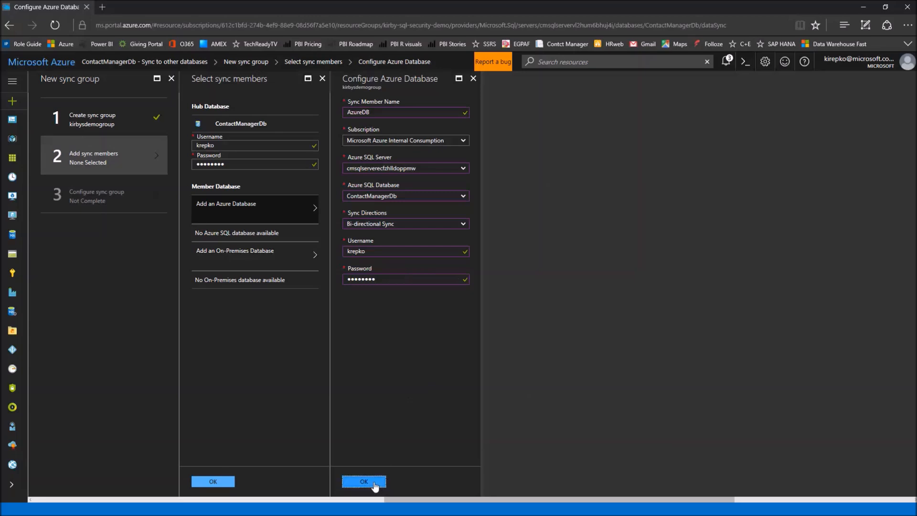
click(363, 481)
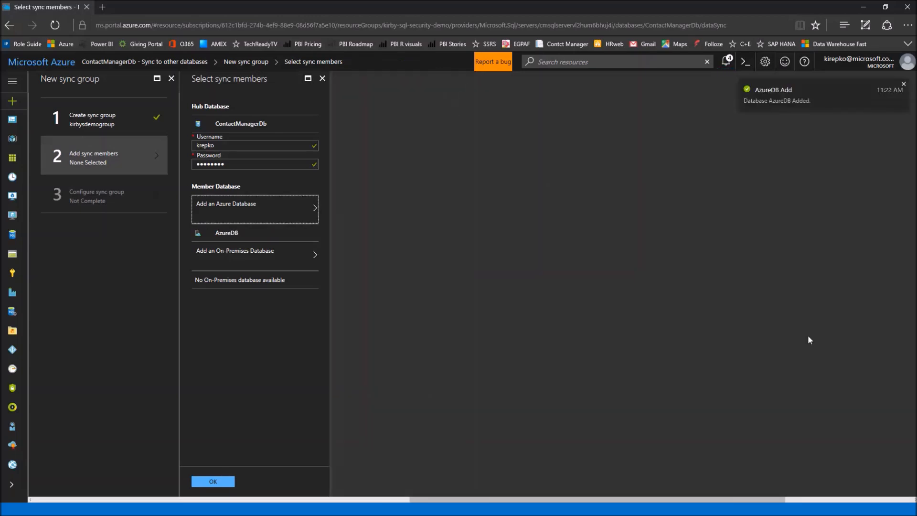
mouse_move(718, 184)
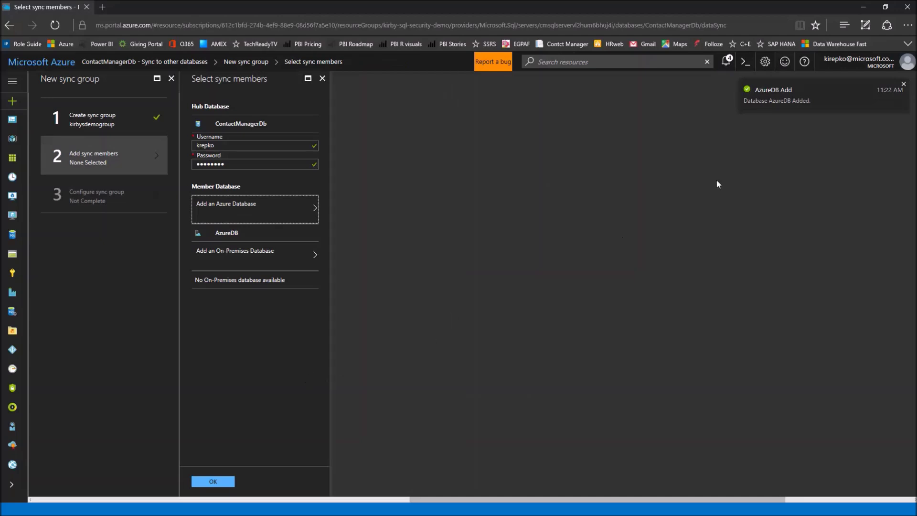
mouse_move(787, 98)
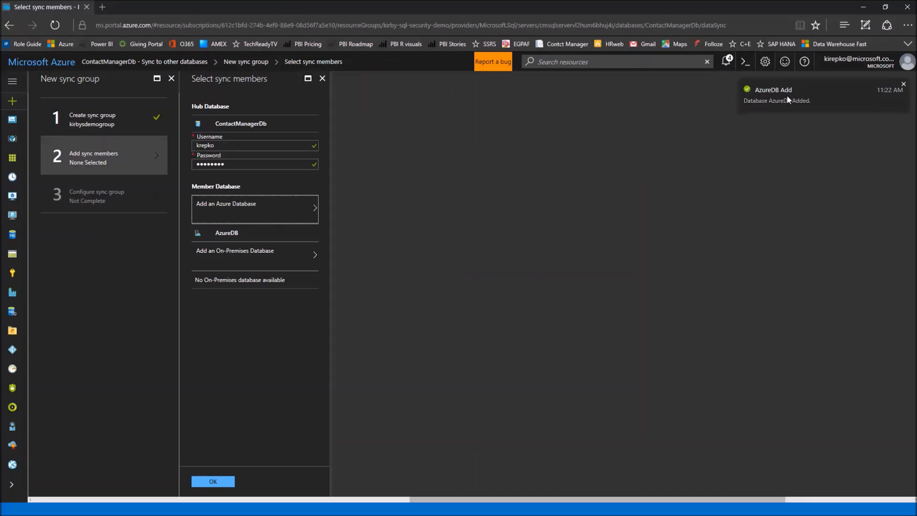
mouse_move(769, 116)
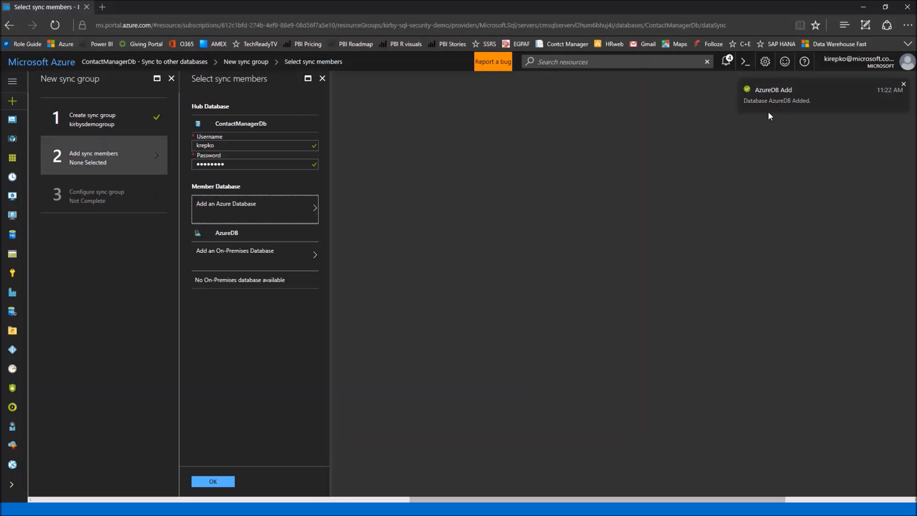
mouse_move(264, 242)
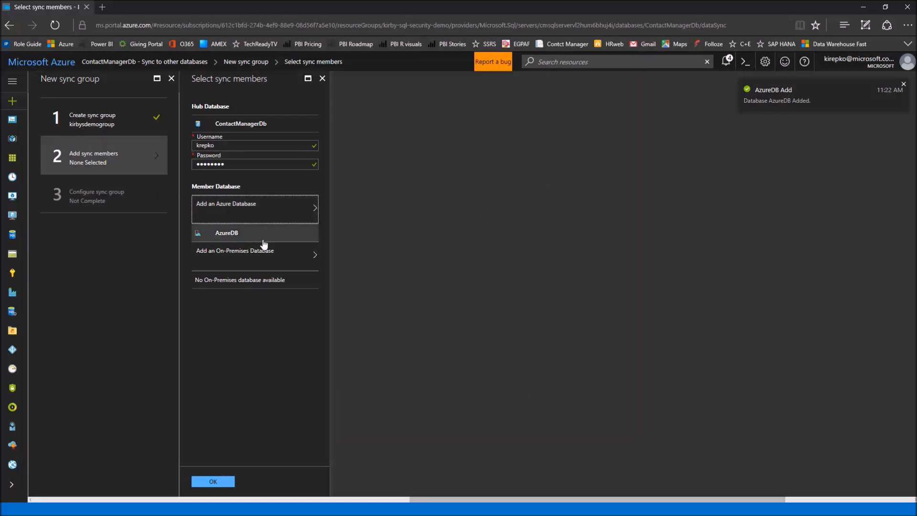
mouse_move(257, 214)
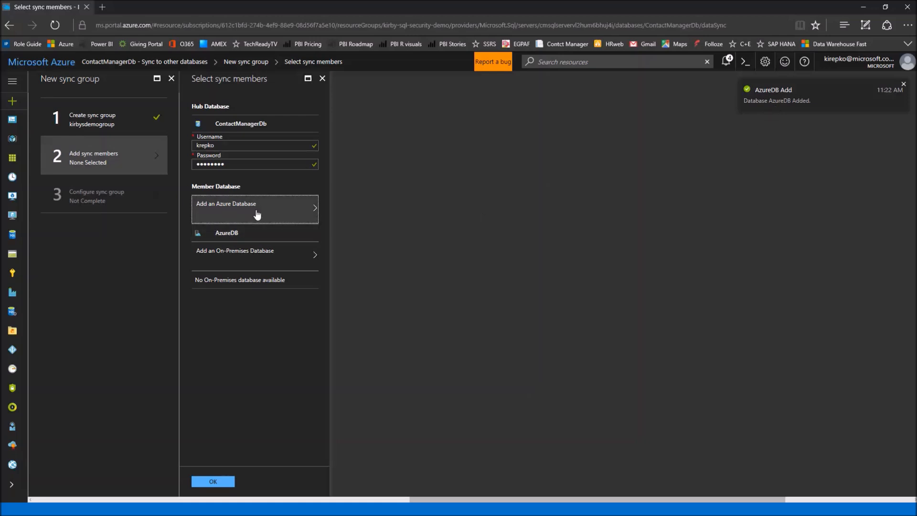
mouse_move(236, 259)
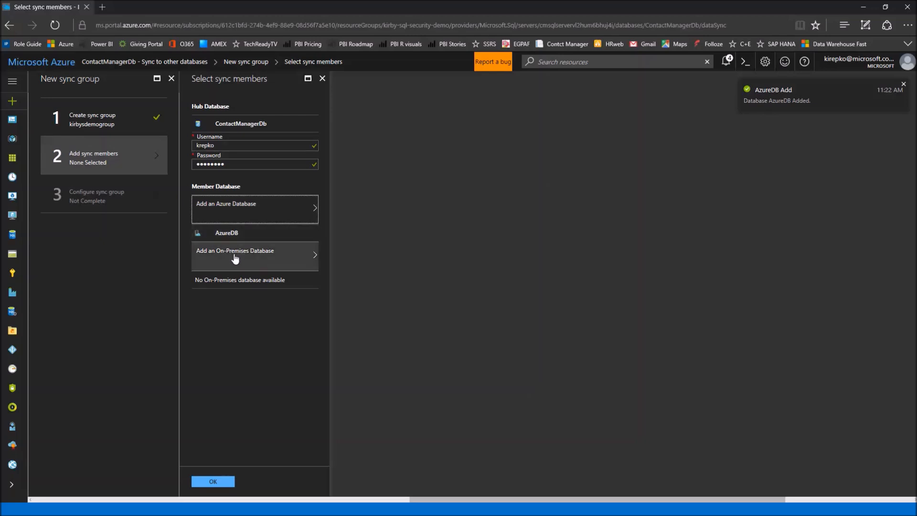
Add an on-premises member with a new sync agent and go to the agent download page.
click(254, 255)
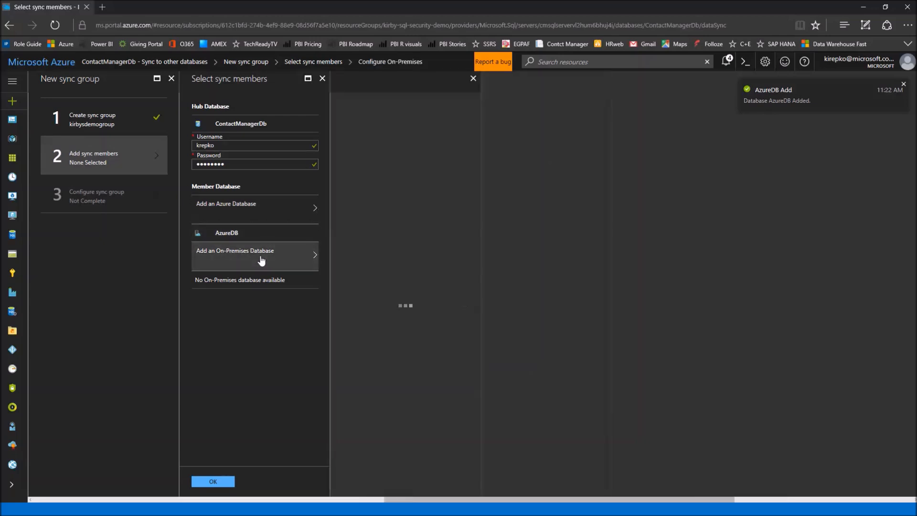
click(254, 255)
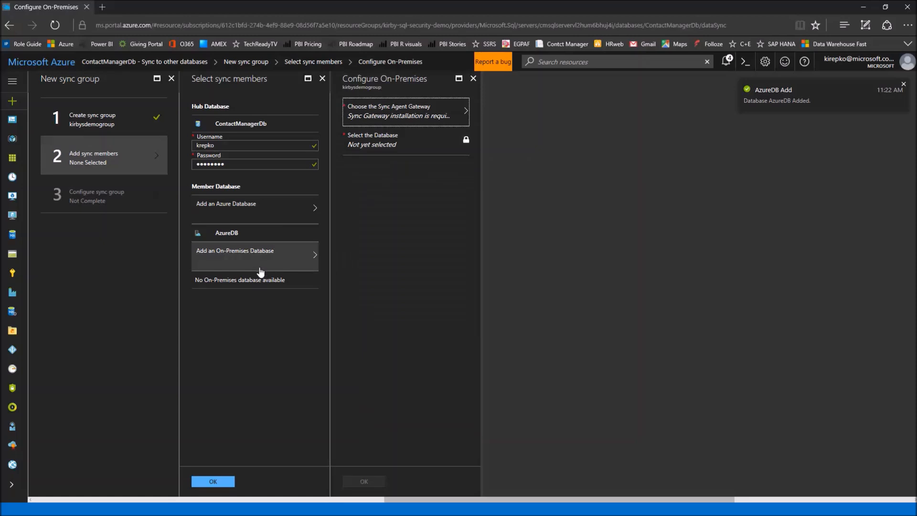
mouse_move(419, 115)
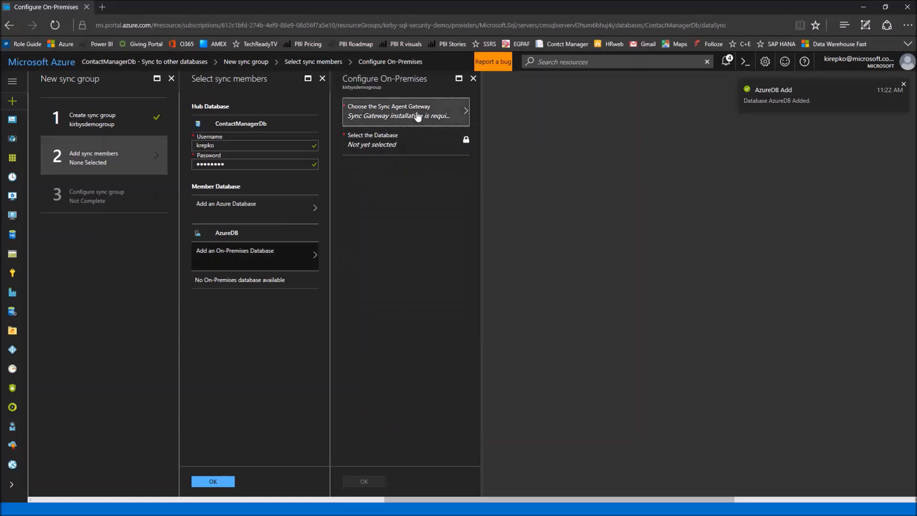
click(417, 110)
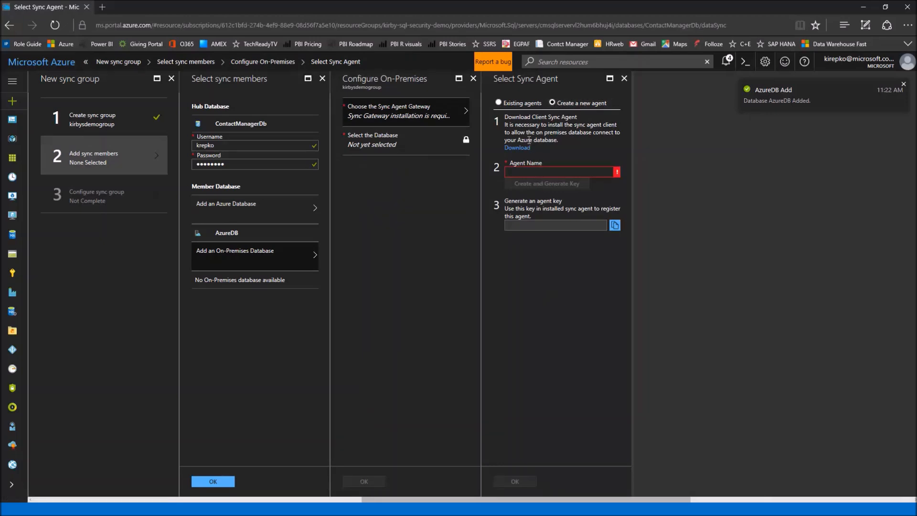
mouse_move(518, 150)
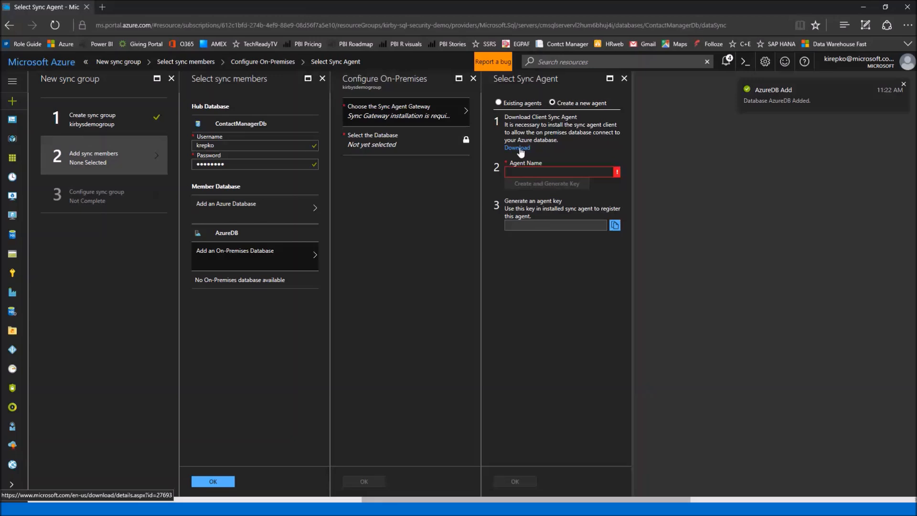
click(517, 147)
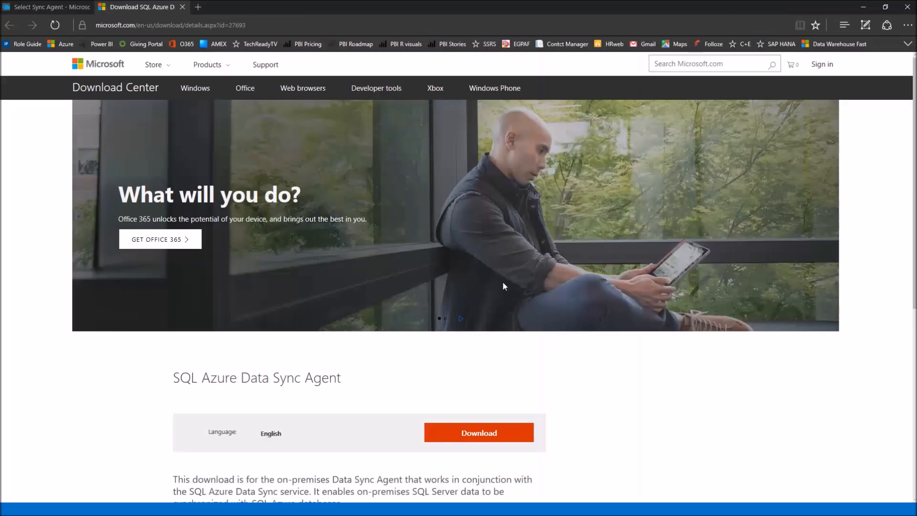
Start the SQL Azure Data Sync Agent download, listing its available installer files.
click(479, 432)
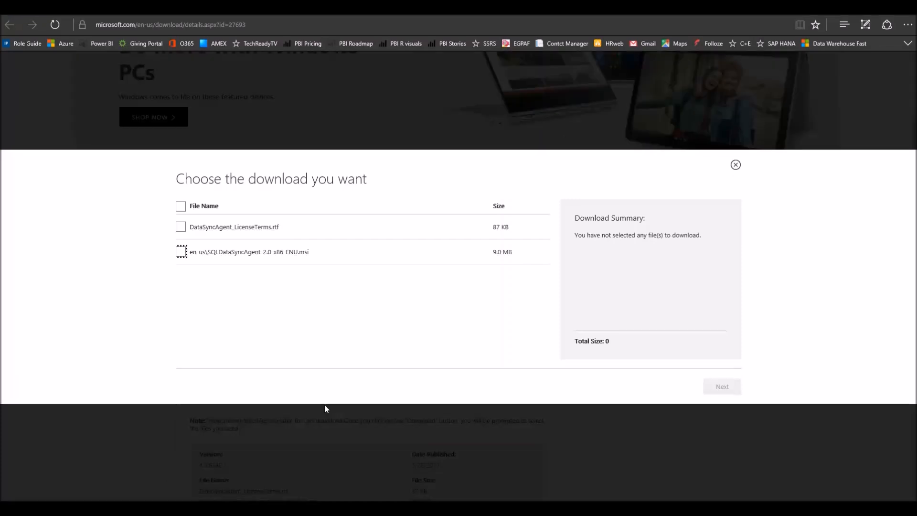
mouse_move(203, 256)
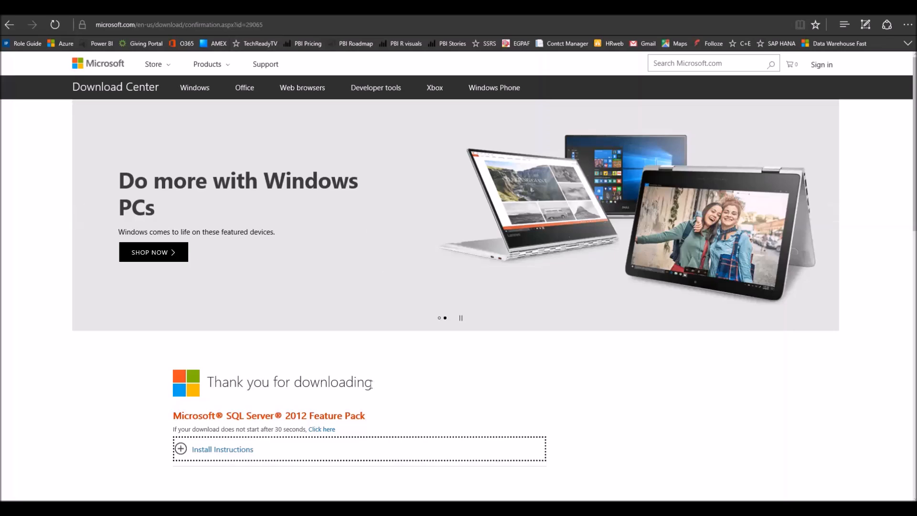
Expand the install instructions and find the System CLR Types for SQL Server 2012 entry by searching "CLR".
scroll(down, 3)
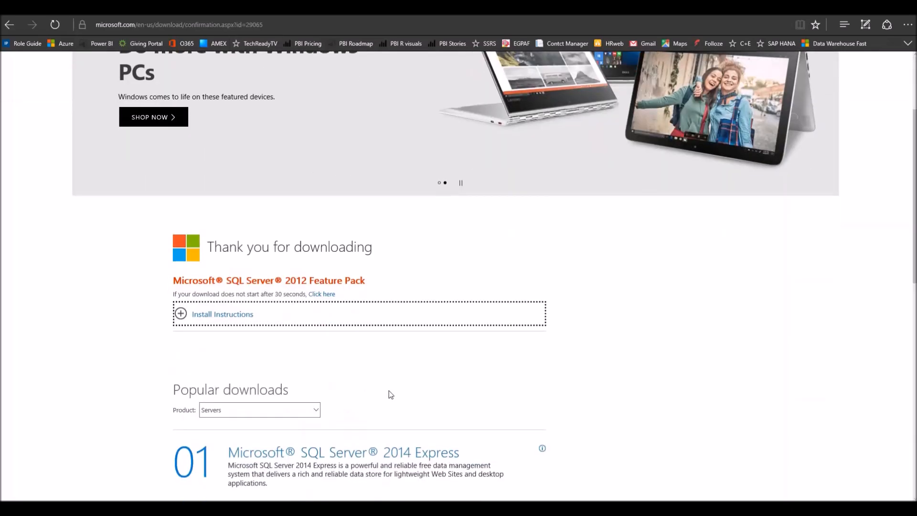
scroll(down, 3)
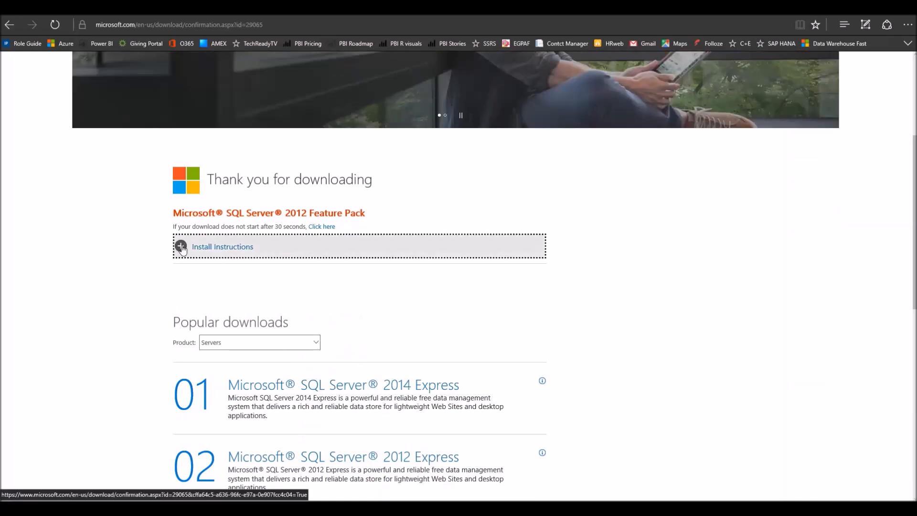
mouse_move(134, 267)
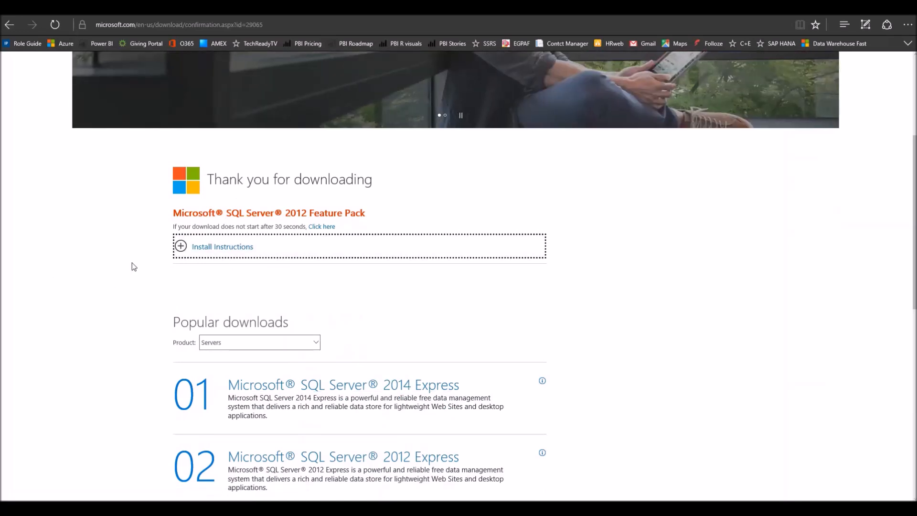
click(180, 246)
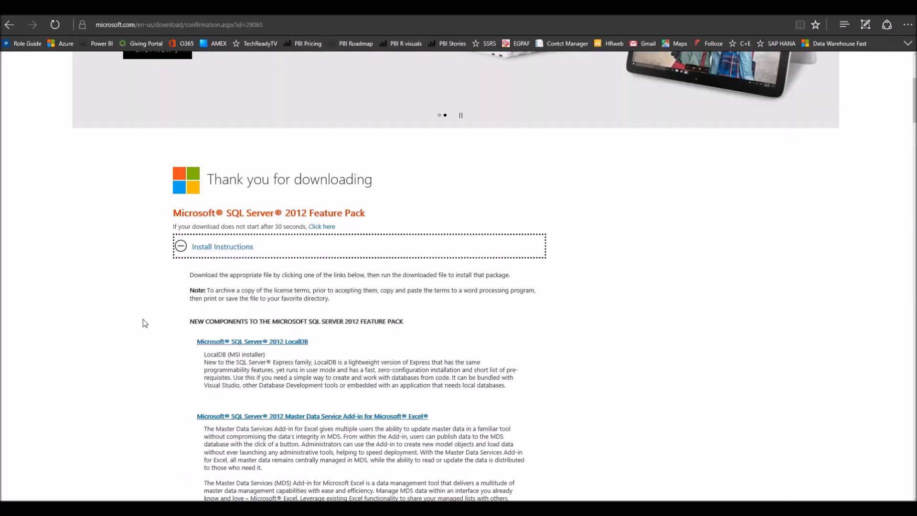
mouse_move(145, 321)
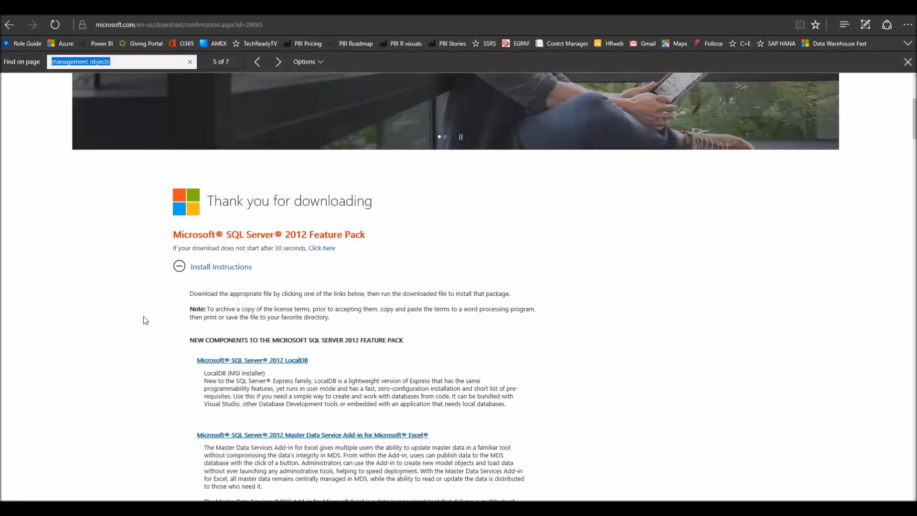
text(CLR)
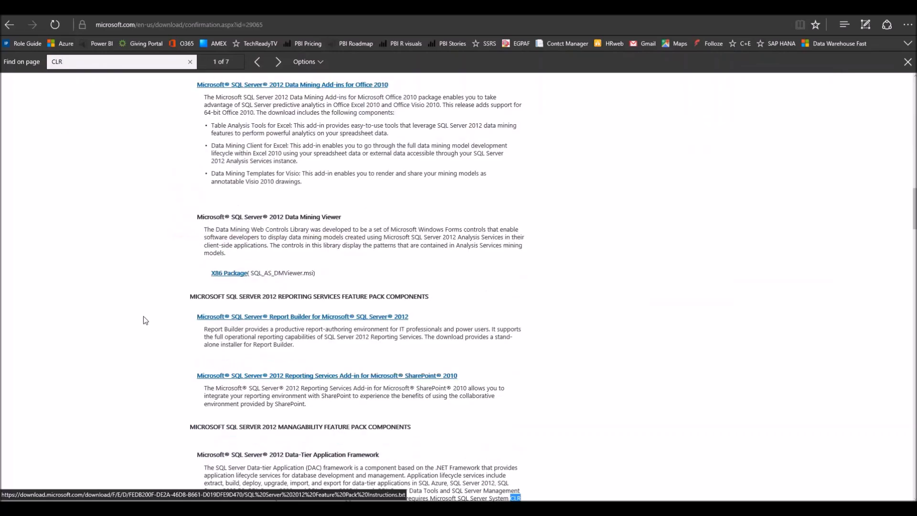
click(279, 61)
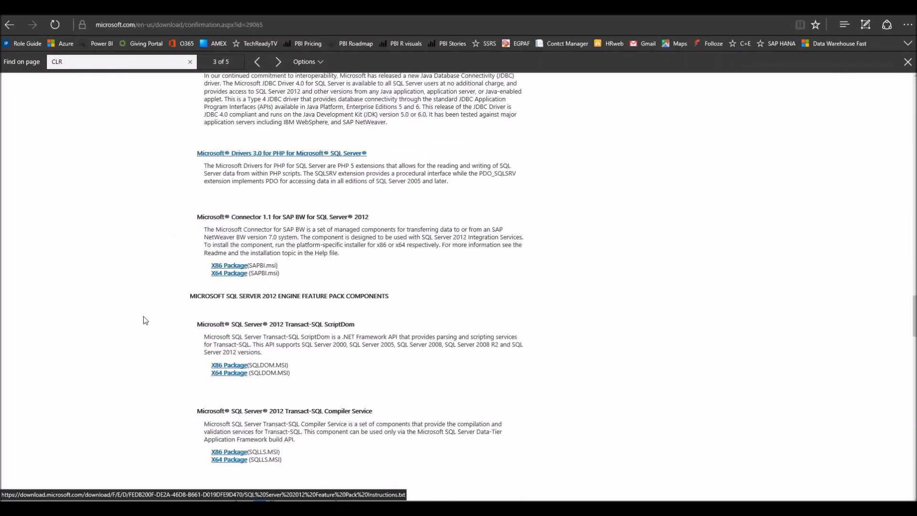
click(279, 62)
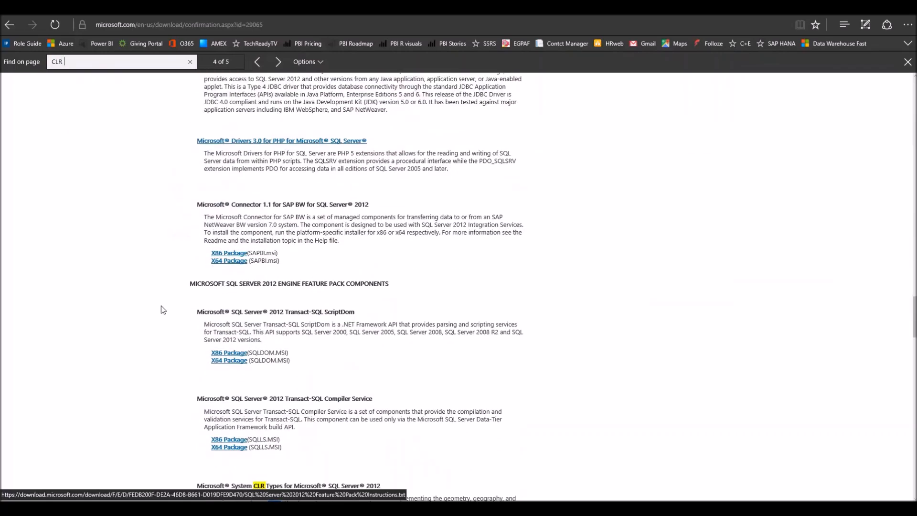
click(279, 61)
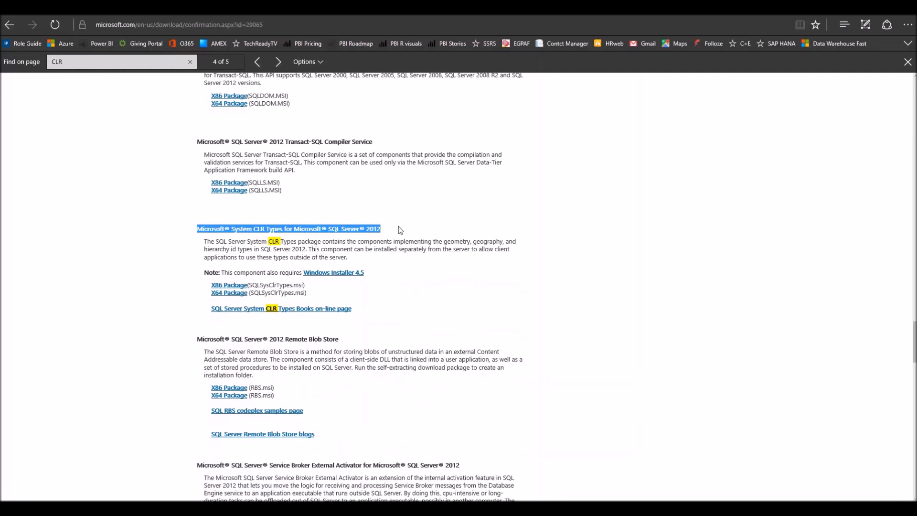
mouse_move(223, 287)
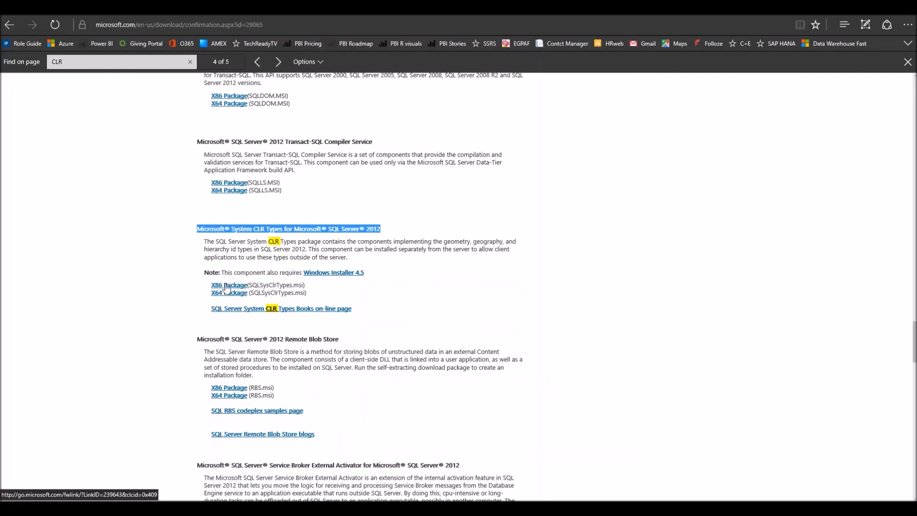
mouse_move(173, 280)
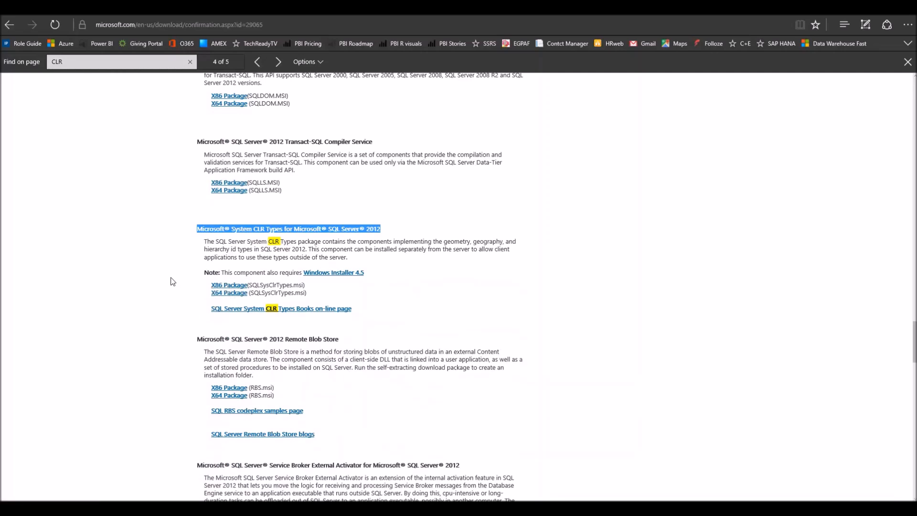
click(228, 284)
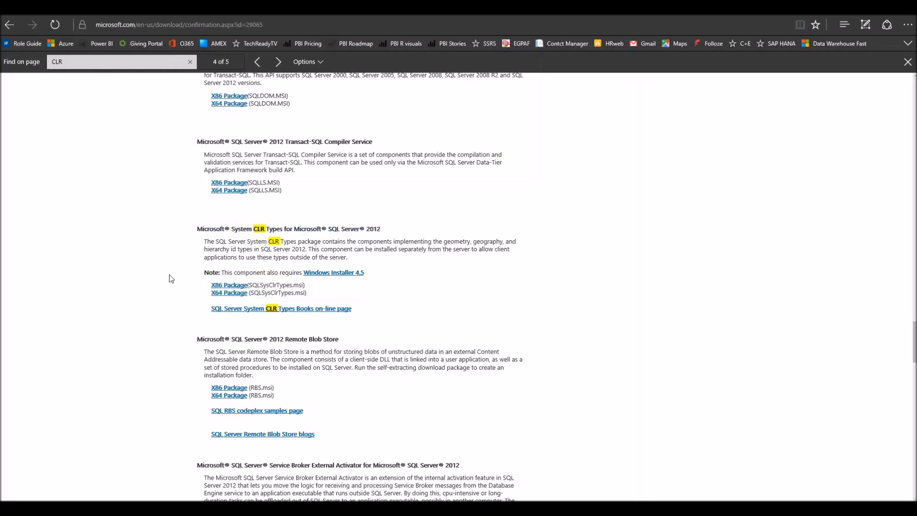
mouse_move(181, 223)
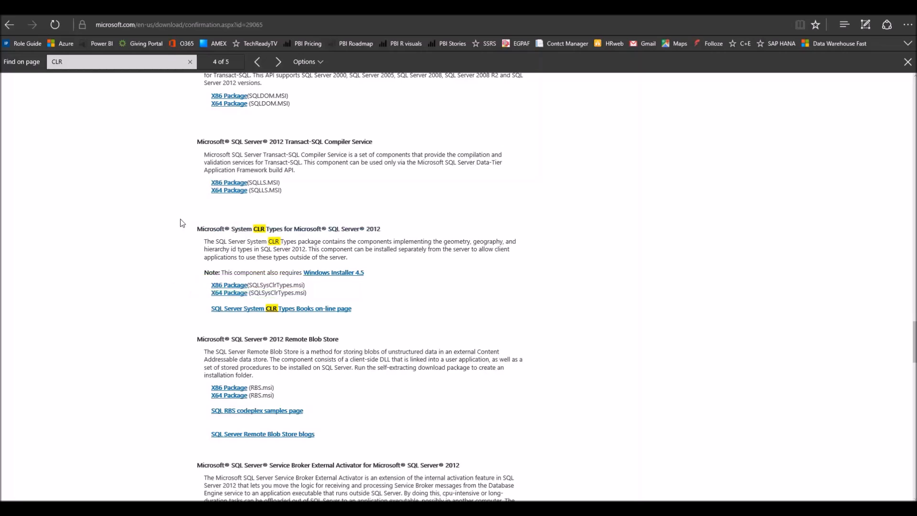
mouse_move(159, 211)
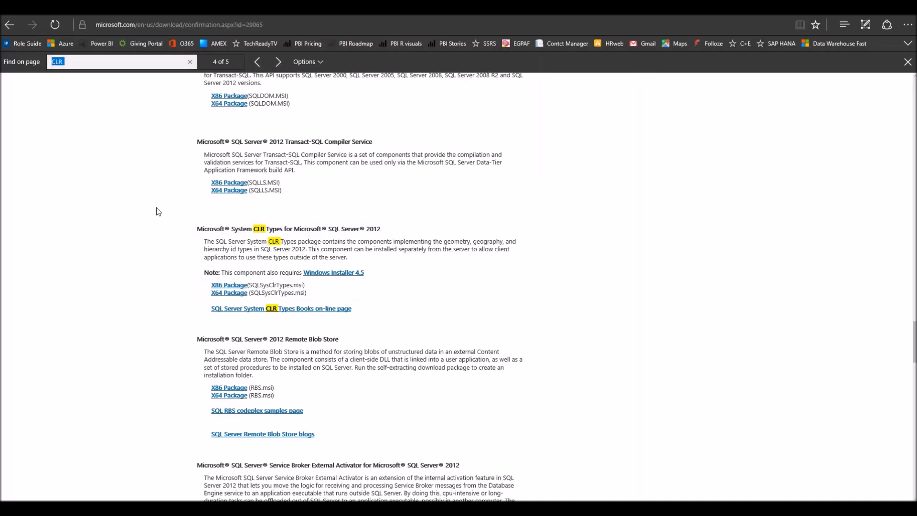
Search the page for "management objects" to locate Shared Management Objects and its x86/x64 packages.
text(management objects)
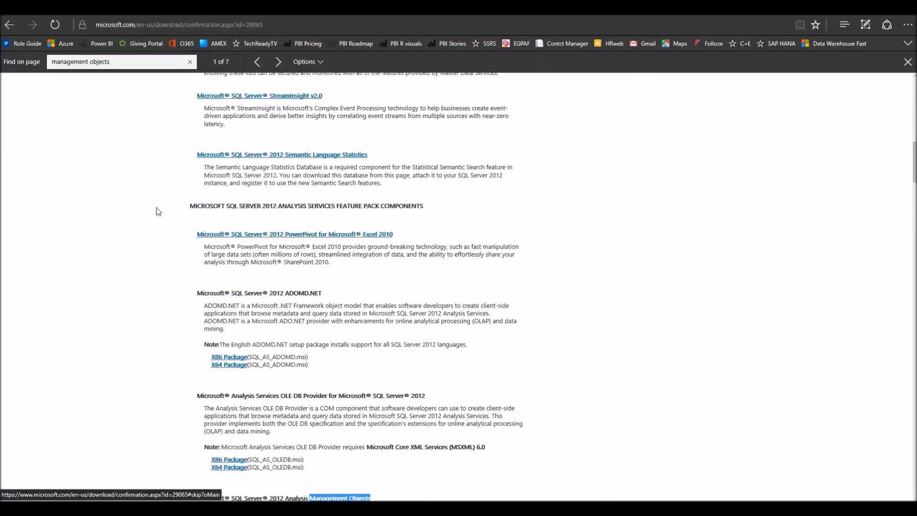
click(279, 61)
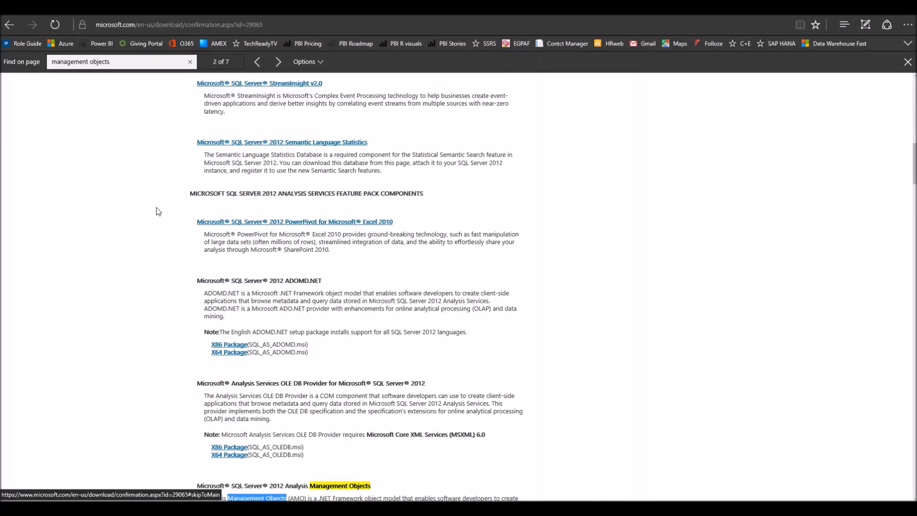
click(278, 61)
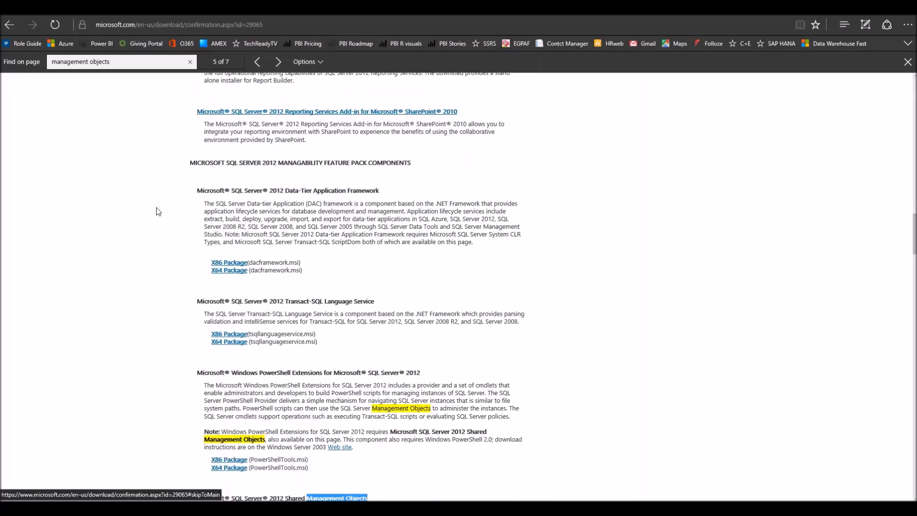
click(279, 61)
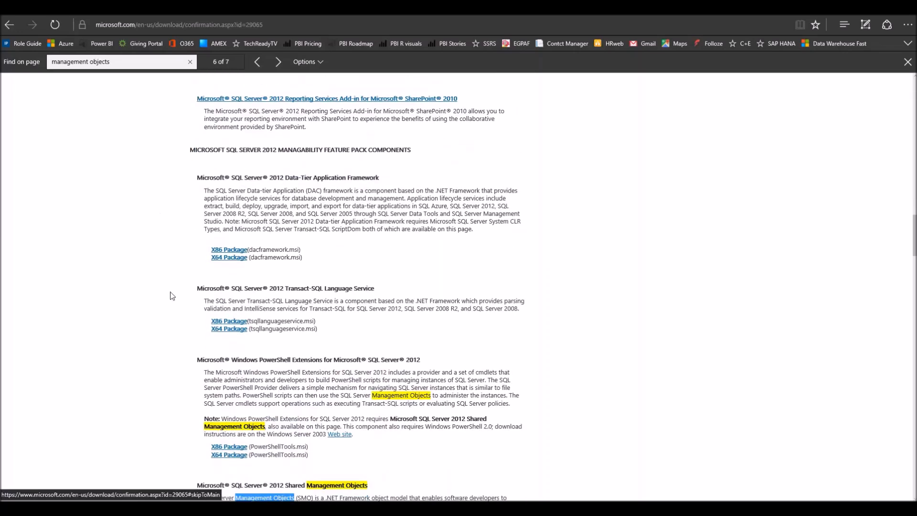
scroll(down, 3)
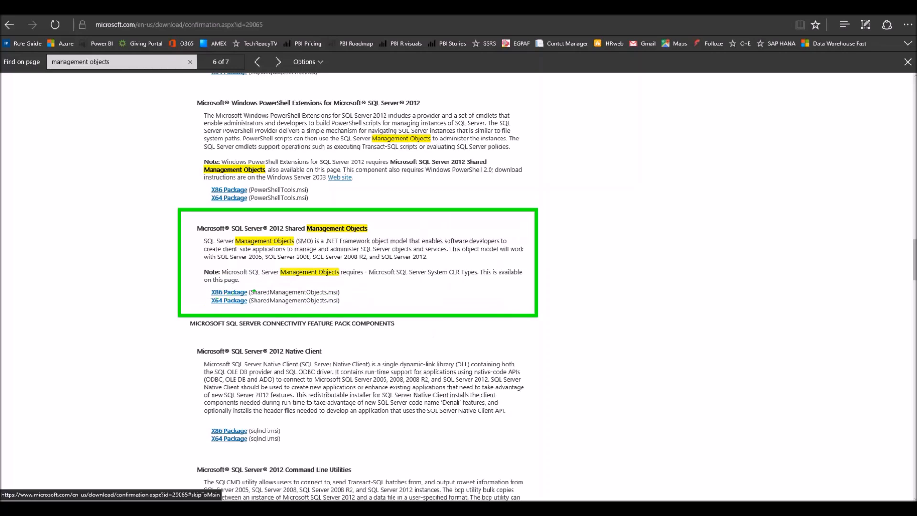
mouse_move(143, 280)
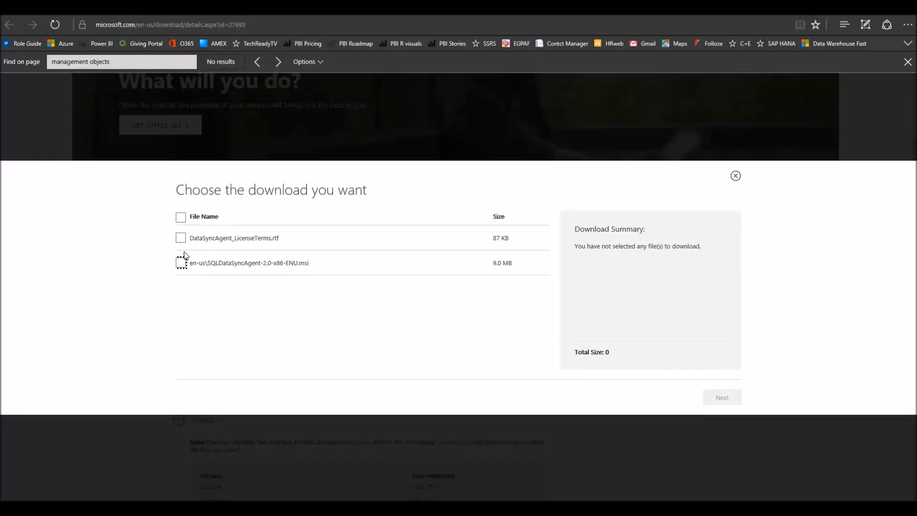
Tick SQLDataSyncAgent-2.0-x86-ENU.msi as the file to download.
click(180, 263)
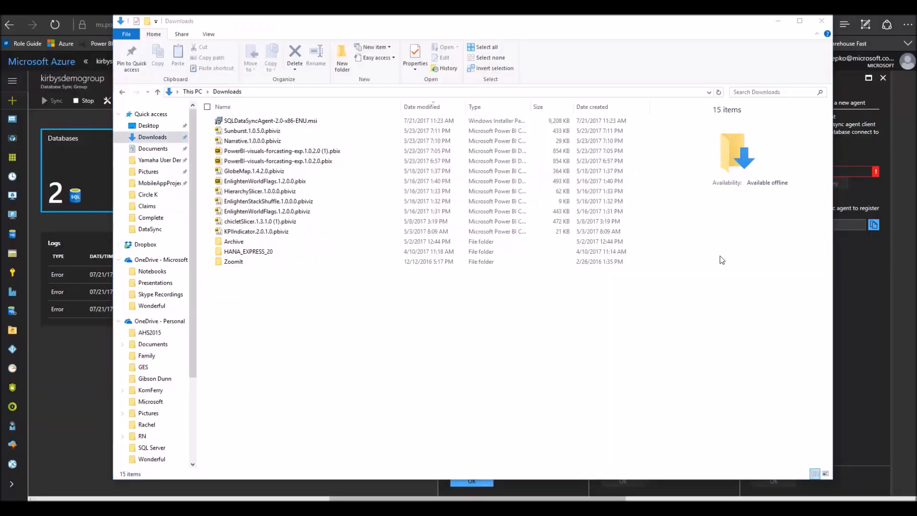
Run SQLDataSyncAgent-2.0-x86-ENU.msi from Downloads and accept the license agreement.
click(271, 120)
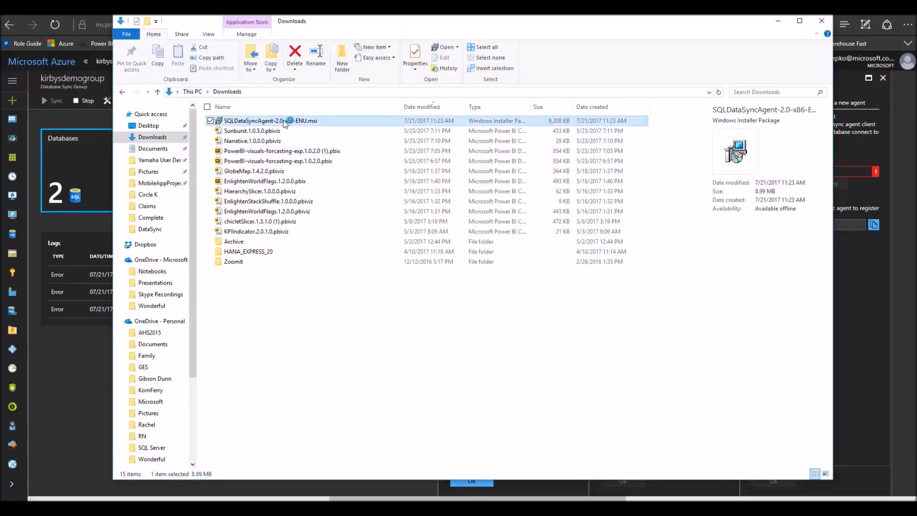
double_click(267, 120)
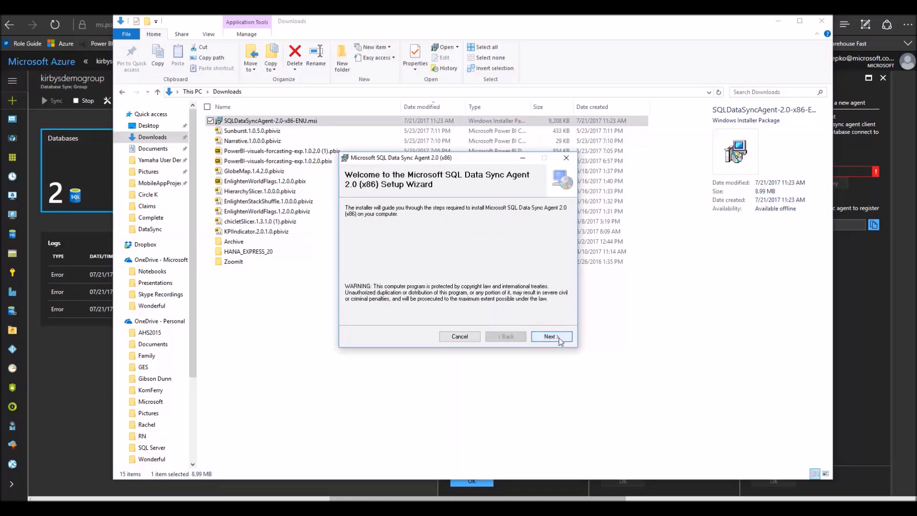
click(552, 336)
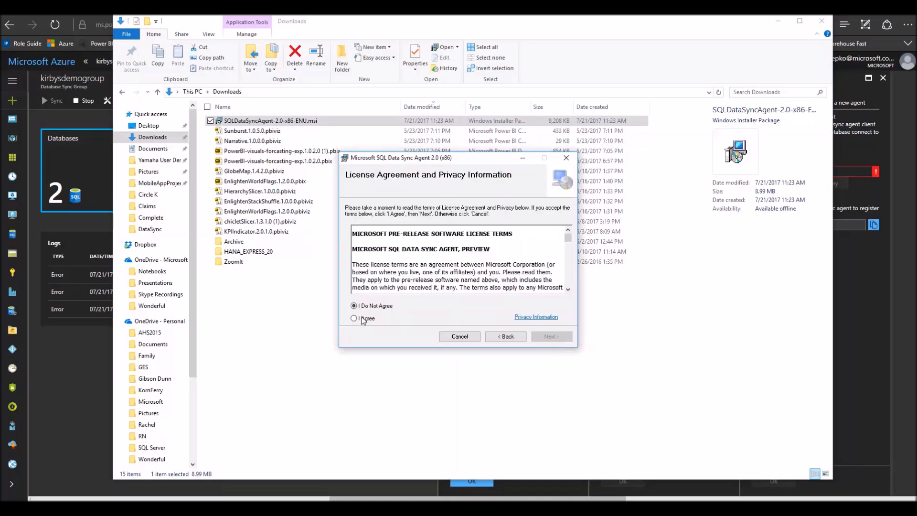
click(353, 318)
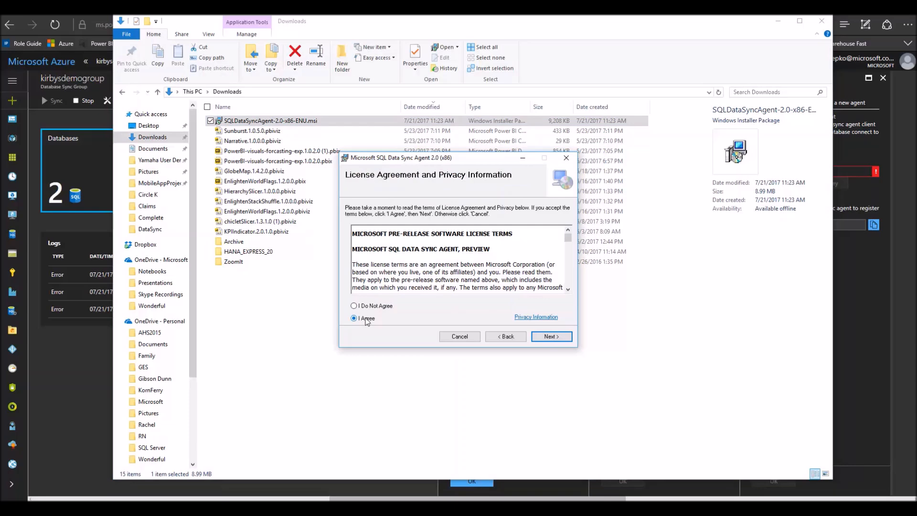
click(551, 336)
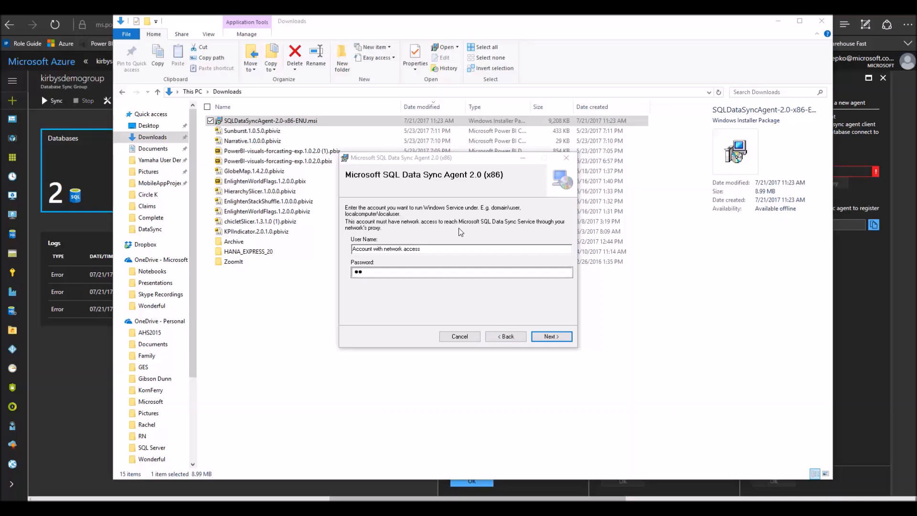
mouse_move(477, 225)
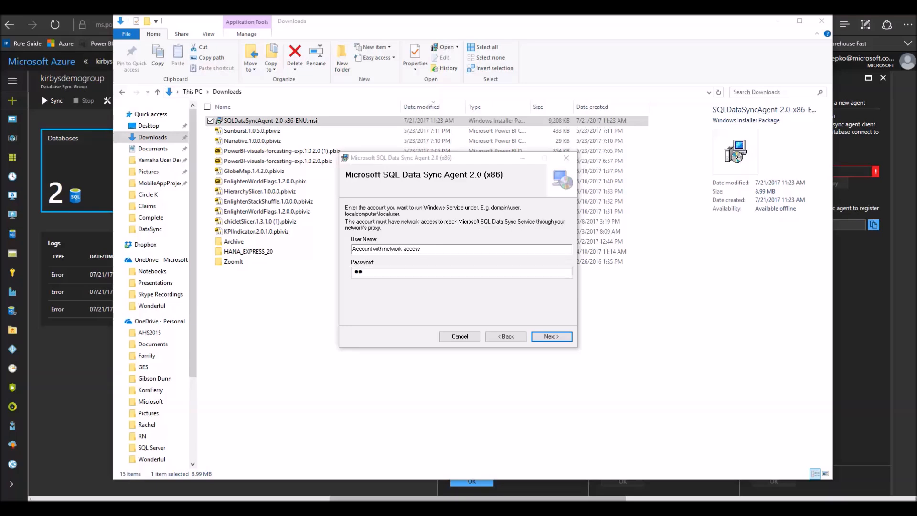
Confirm the service account, keep the default folder, install the agent and close setup.
click(551, 336)
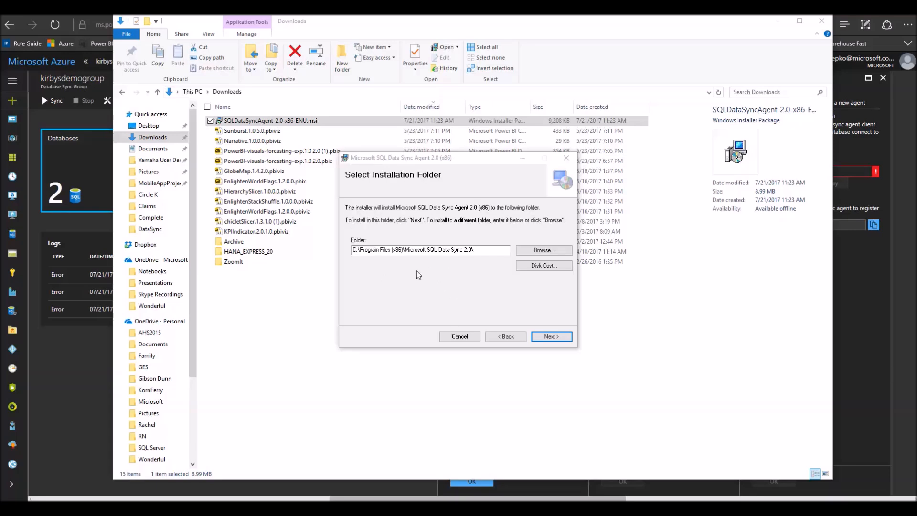
click(552, 337)
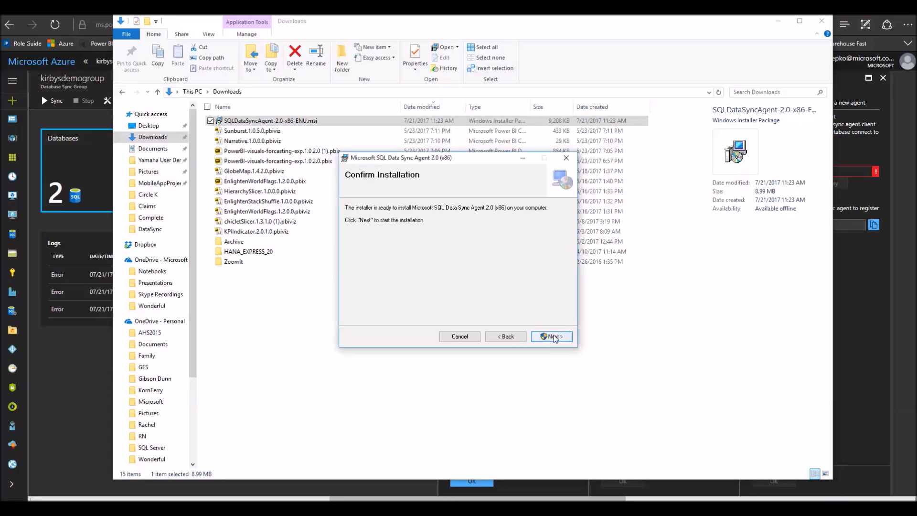
click(551, 336)
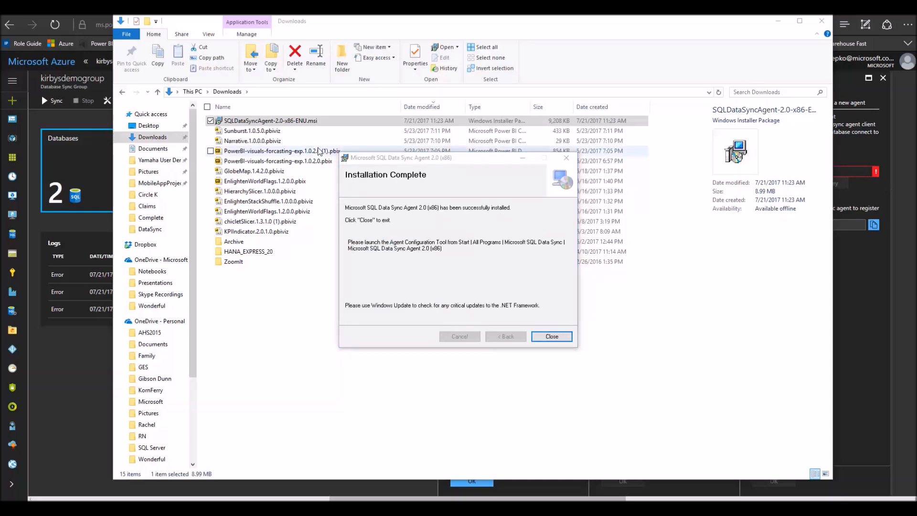
click(551, 336)
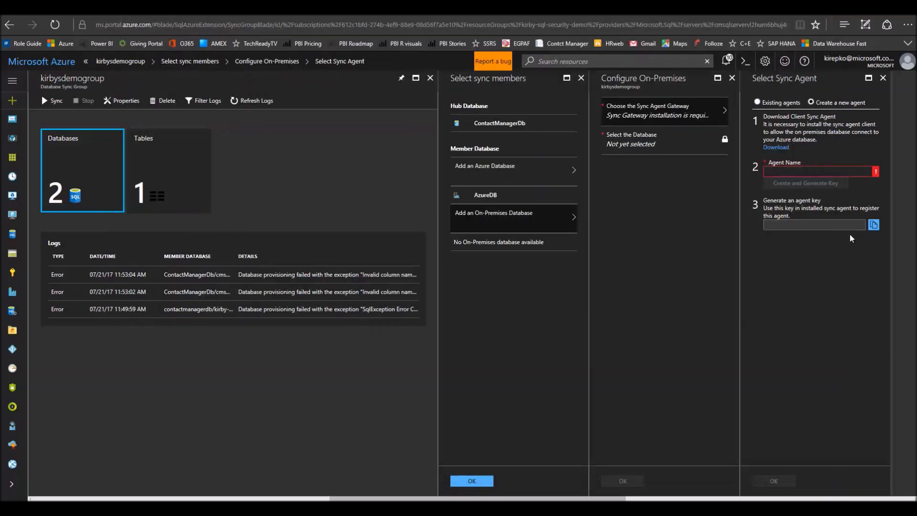
Create sync agent kirbyslocalagent, generate its agent key and copy it.
click(815, 172)
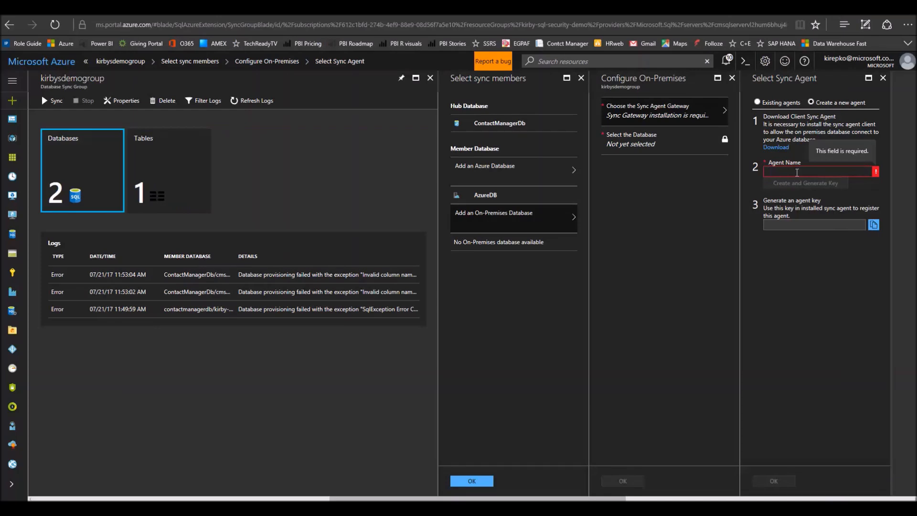
text(kirbyslocalagent)
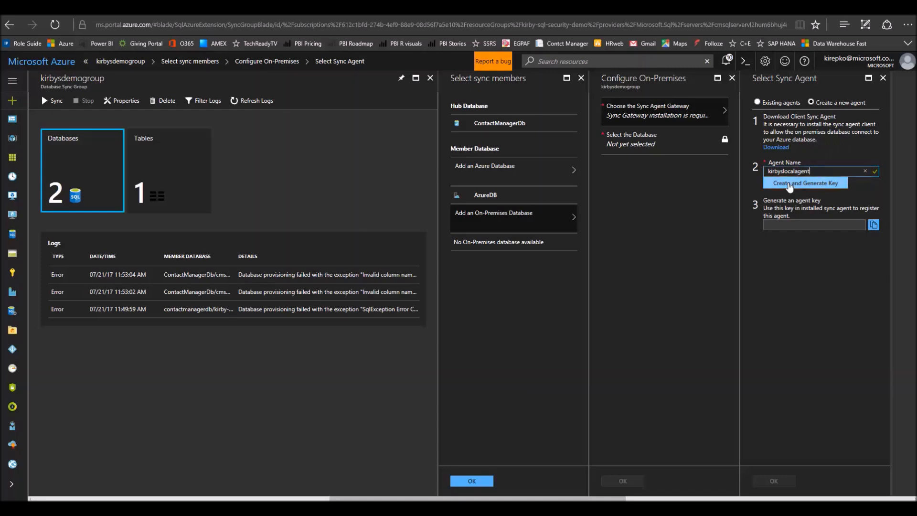
click(805, 182)
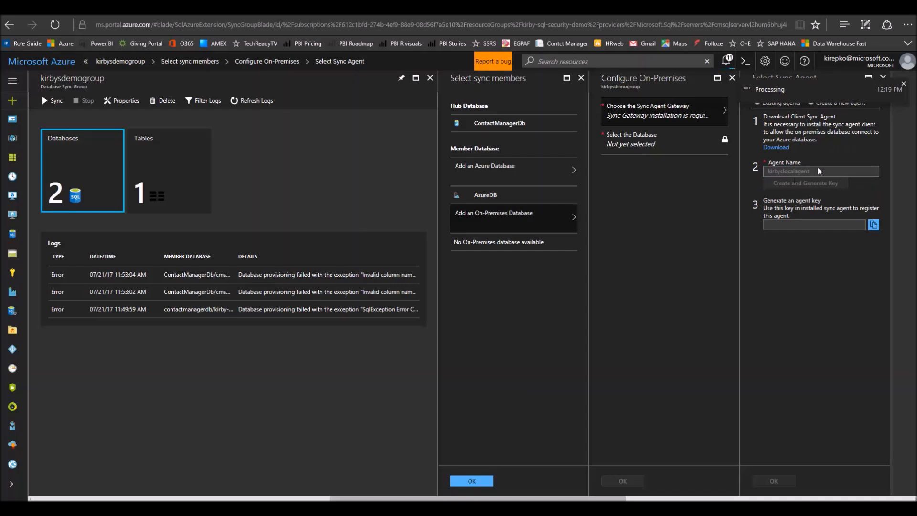
mouse_move(796, 233)
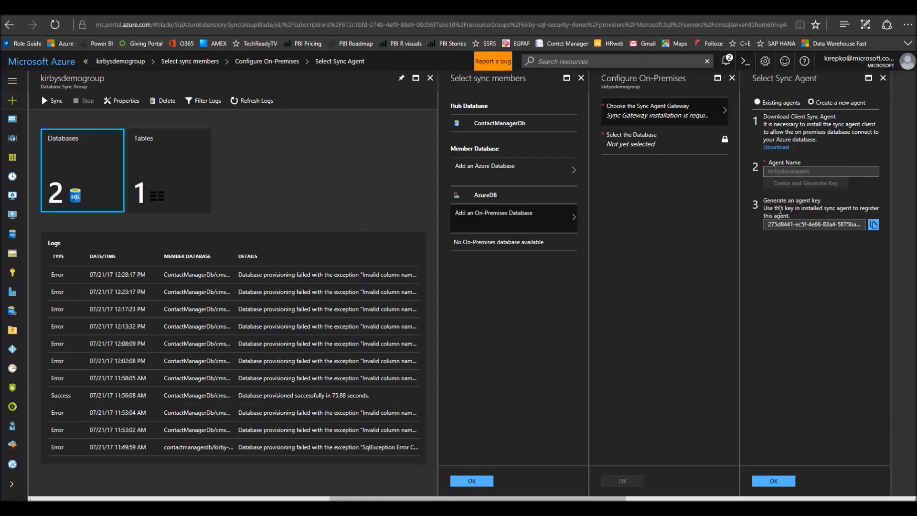
mouse_move(764, 201)
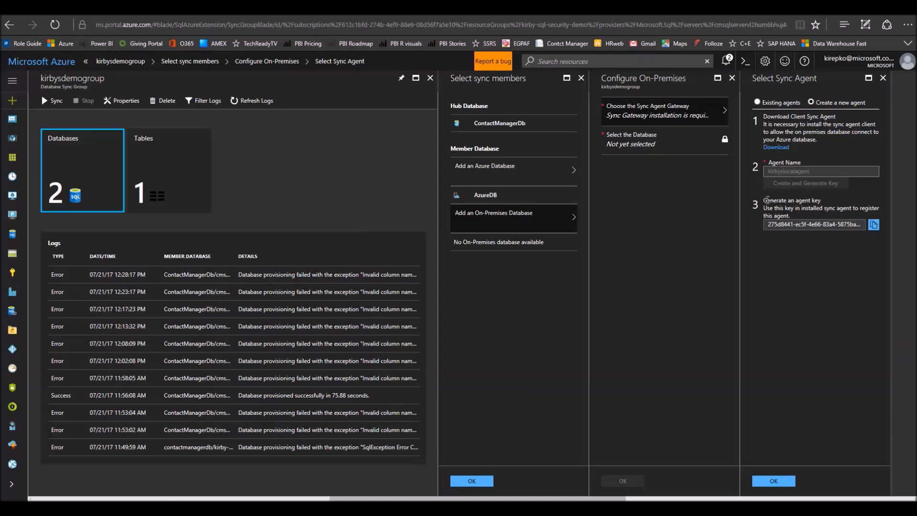
click(873, 225)
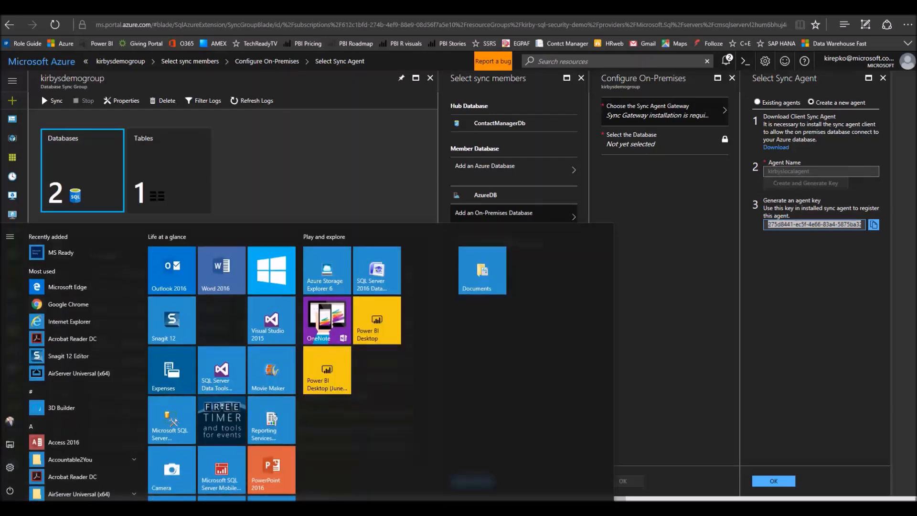
Find Microsoft SQL Data Sync Agent 2.0 via Start search 'syn' and run it as administrator.
text(syn)
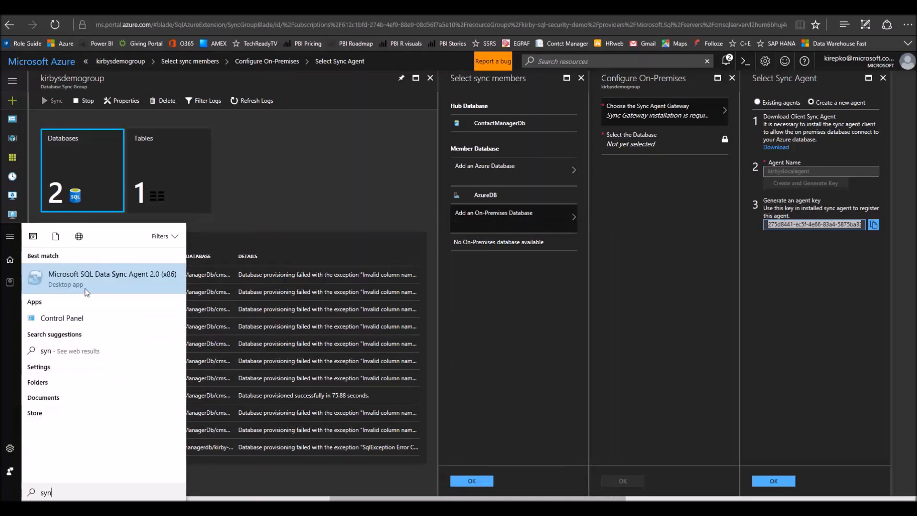
right_click(95, 279)
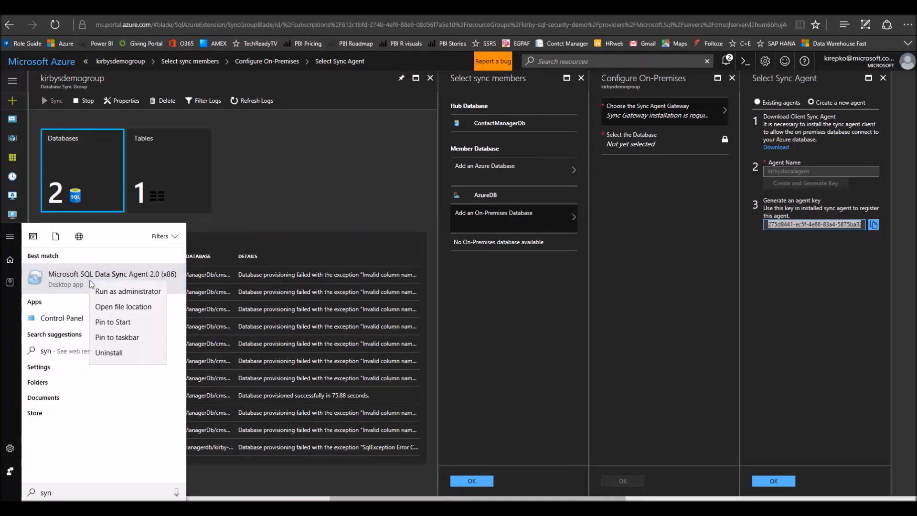
click(113, 322)
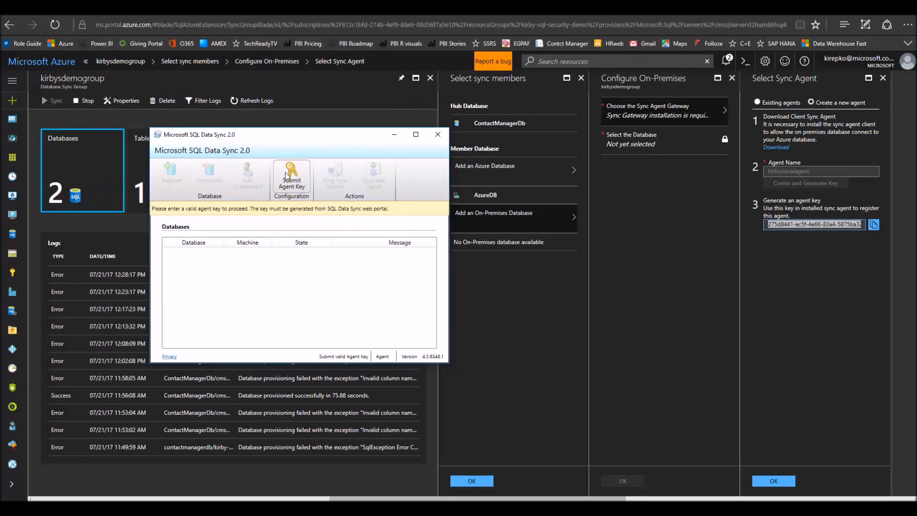
Paste the portal agent key into the agent and confirm a successful connection test.
click(291, 177)
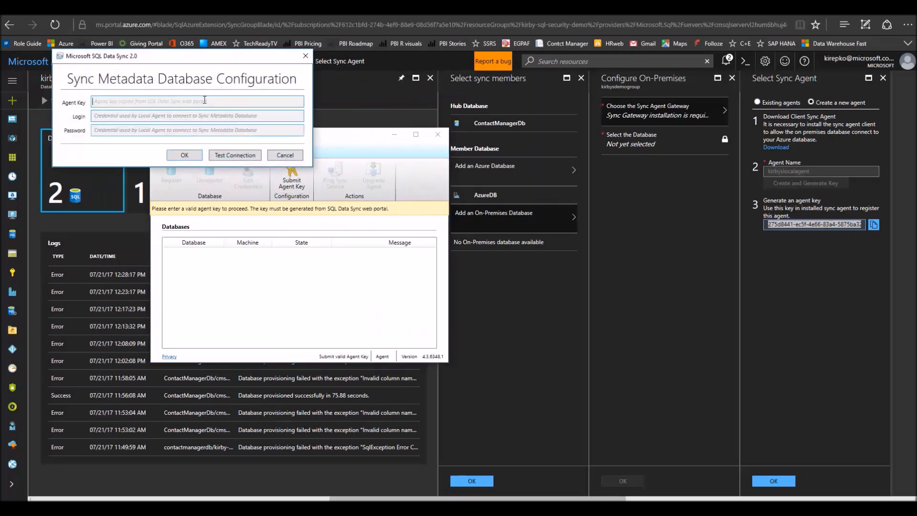
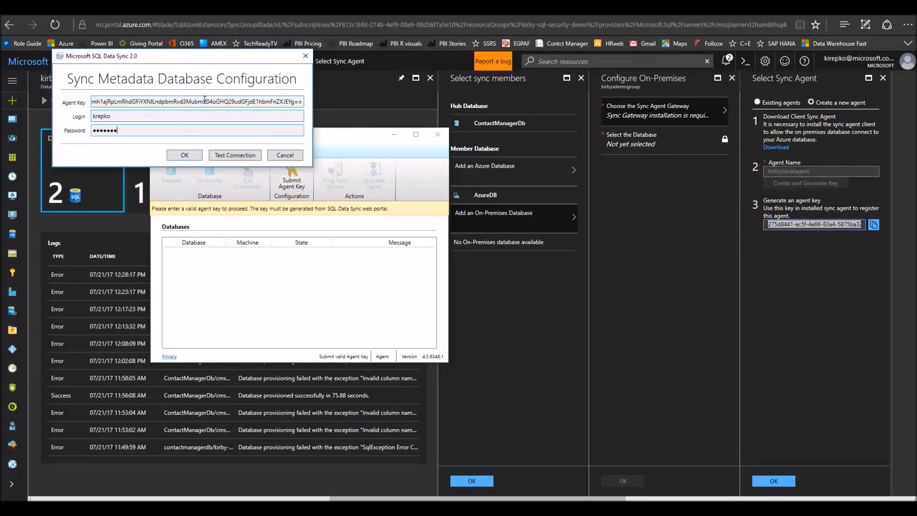
click(235, 155)
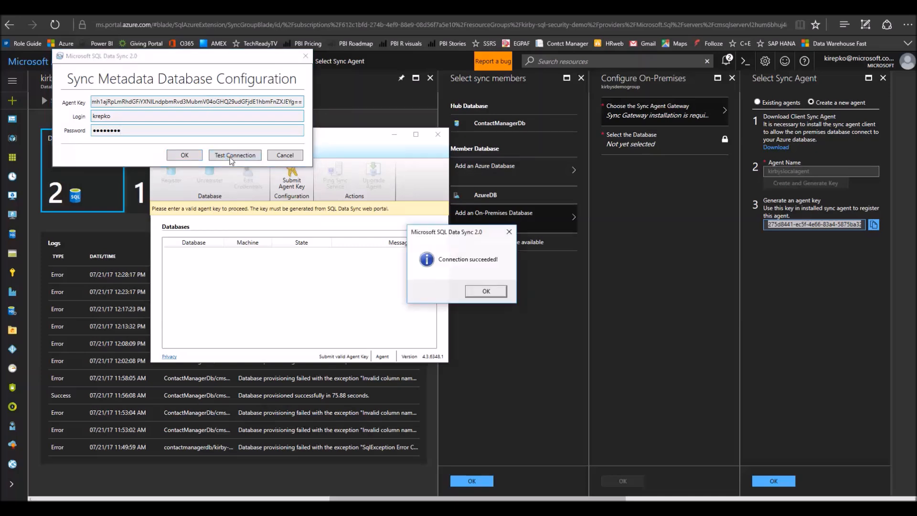
click(485, 290)
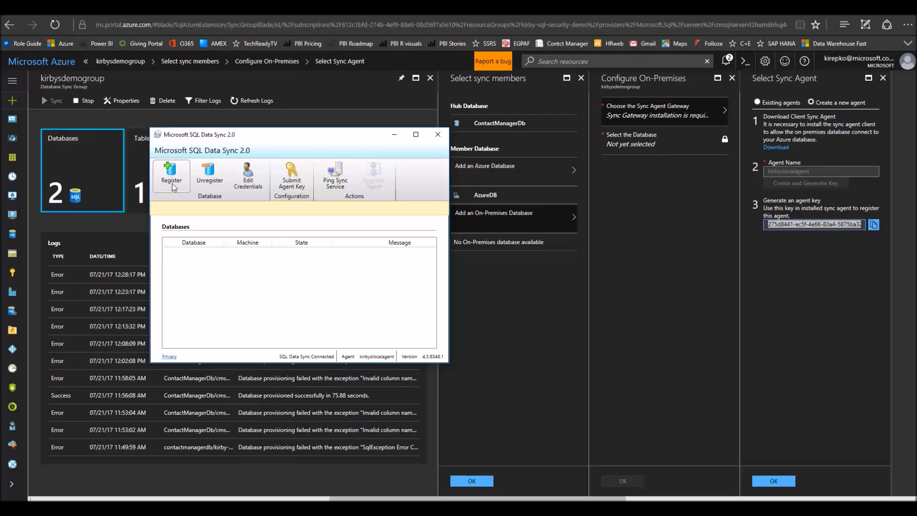
Register contactmanagerdb with Windows authentication, confirm it reachable, then close the agent.
click(171, 176)
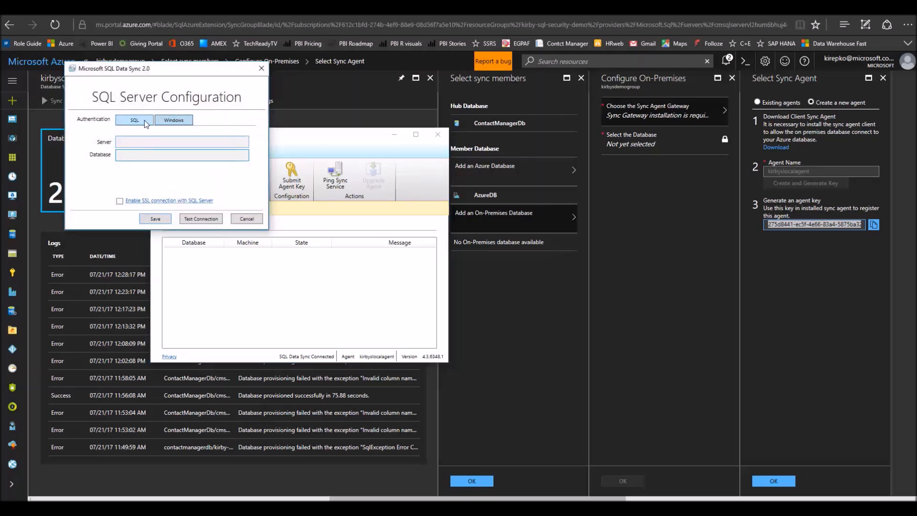
click(174, 120)
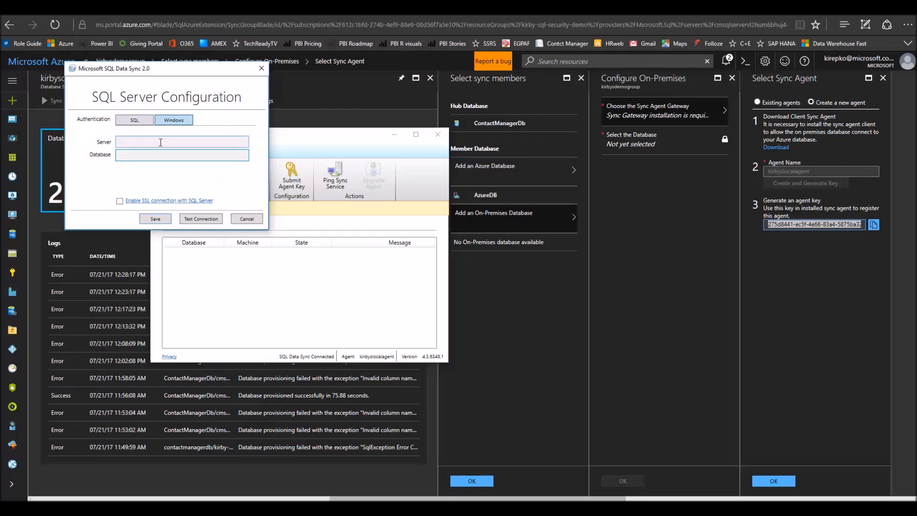
click(182, 141)
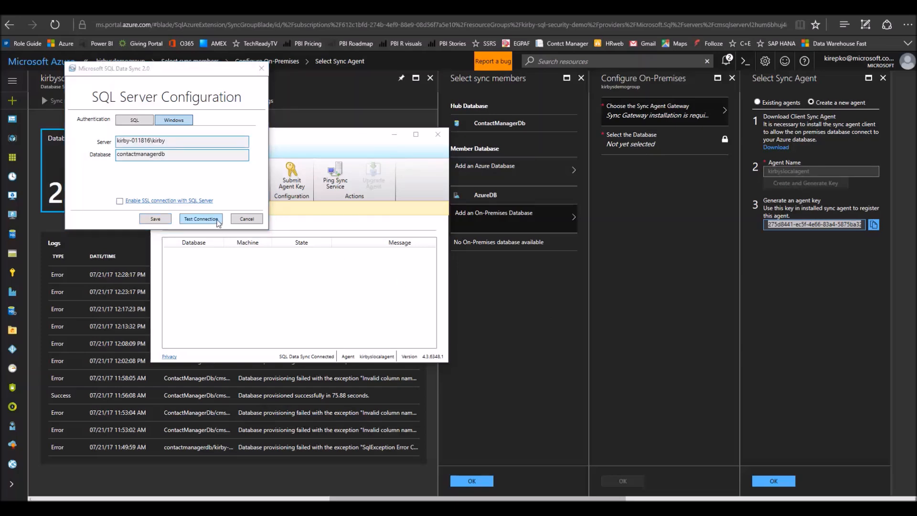
click(201, 219)
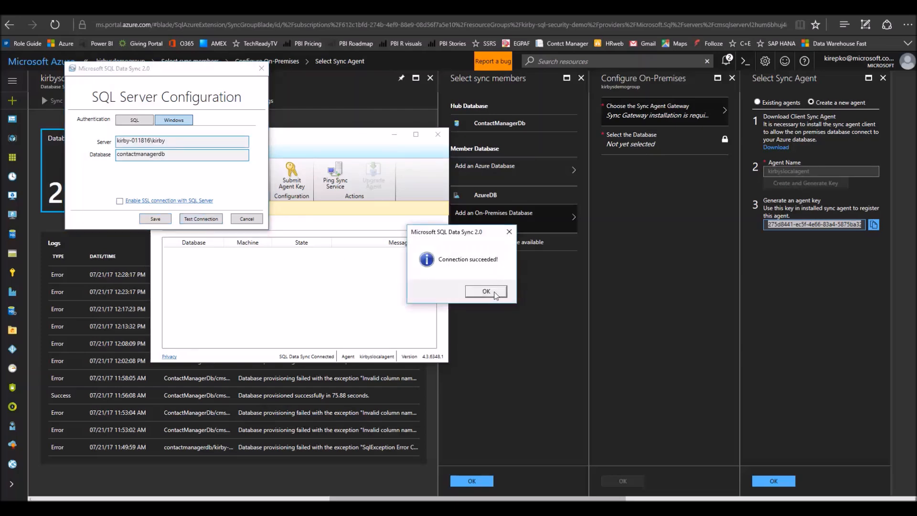
click(486, 292)
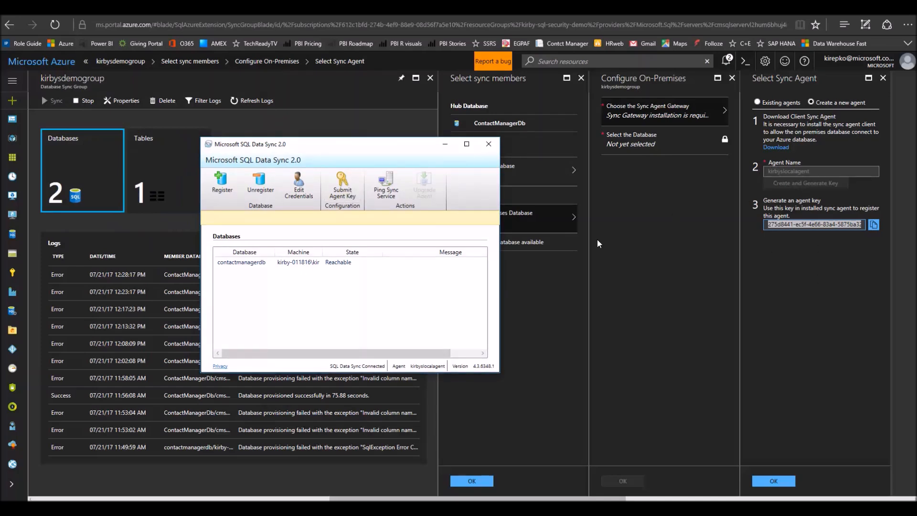
mouse_move(615, 176)
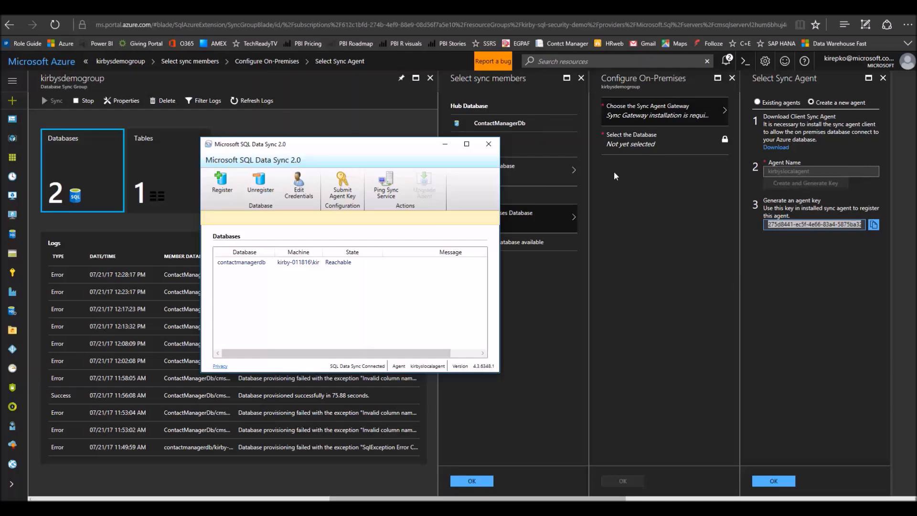
mouse_move(373, 153)
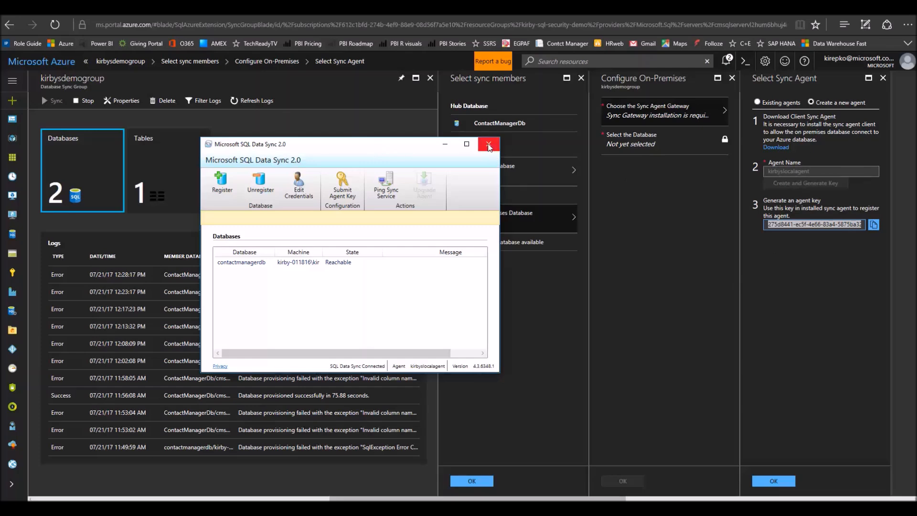
click(487, 143)
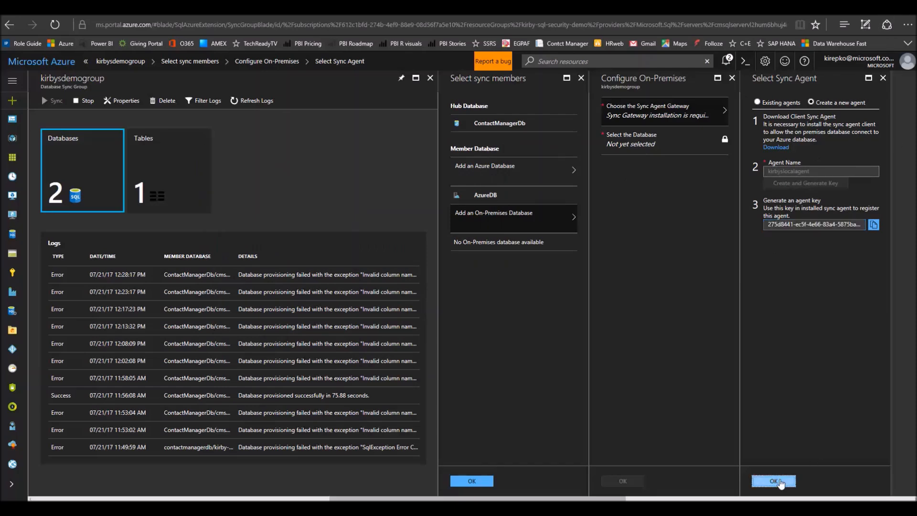
Confirm the agent and name the on-premises member onpremsql, choosing contactmanagerdb.
click(773, 480)
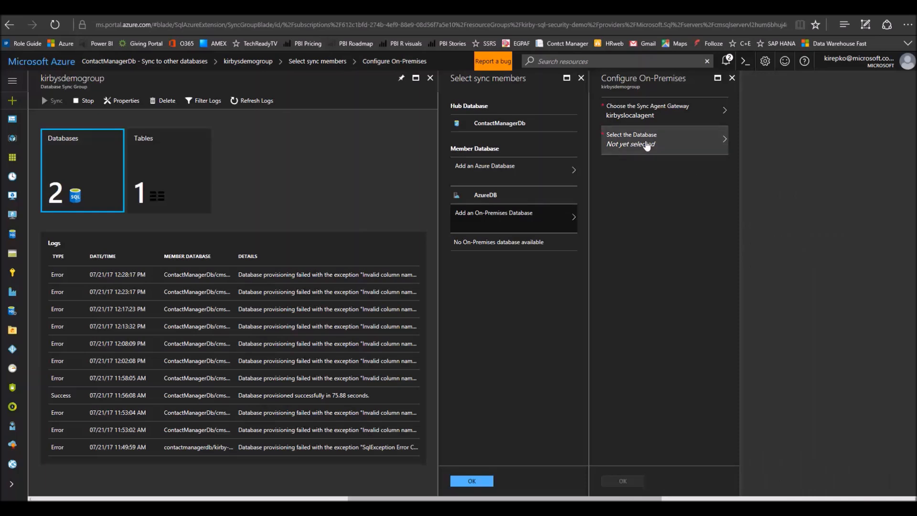
click(664, 140)
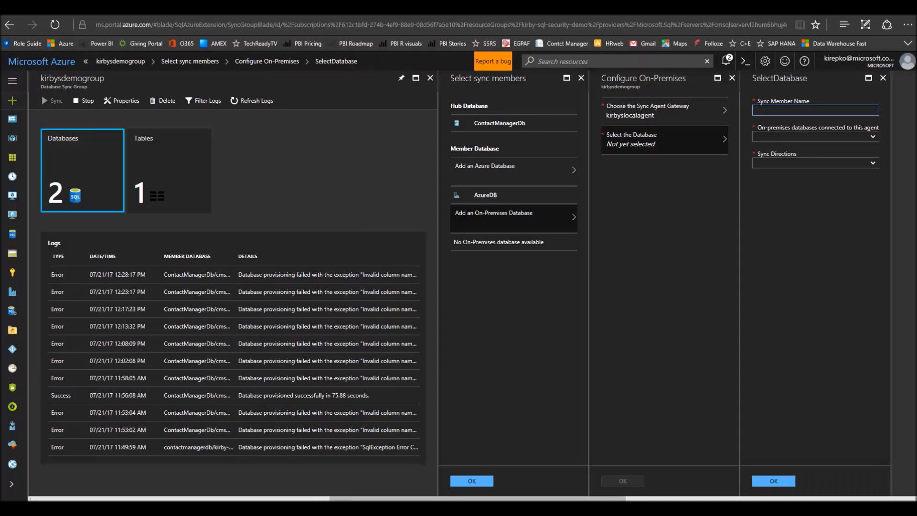
text(onpremsql)
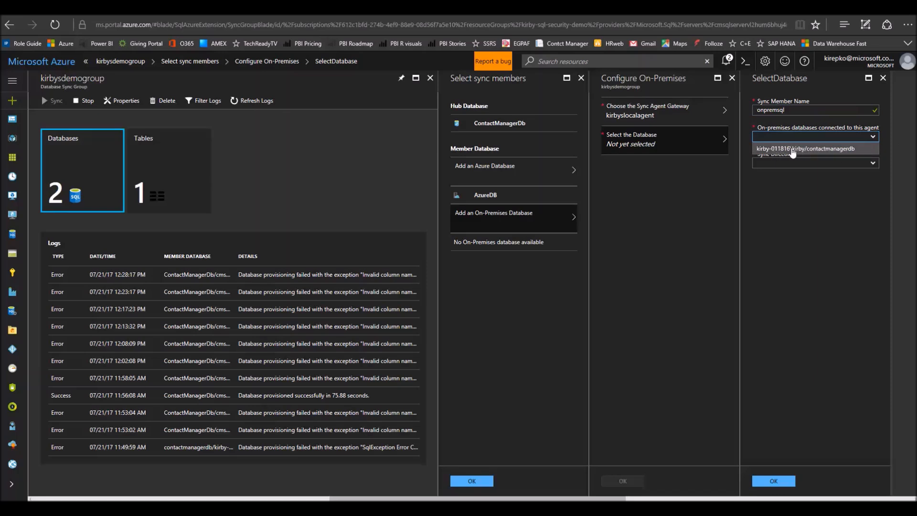
mouse_move(857, 151)
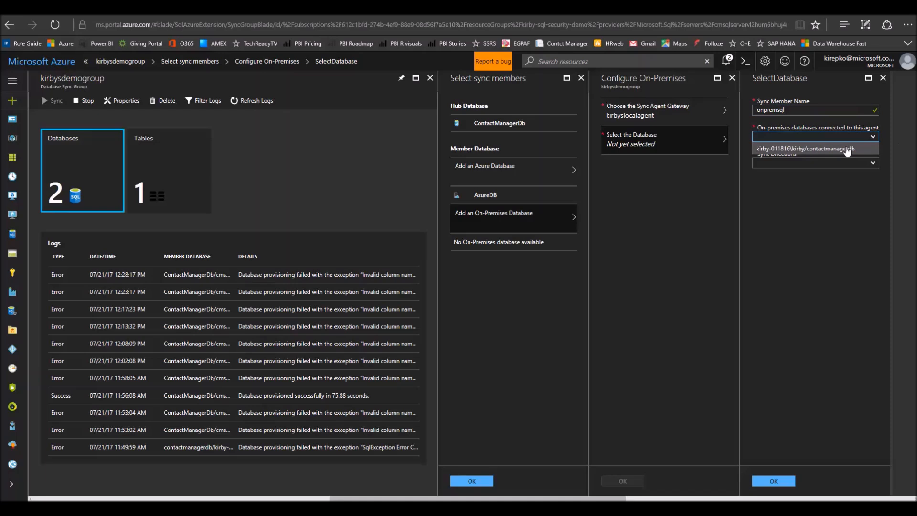
click(816, 148)
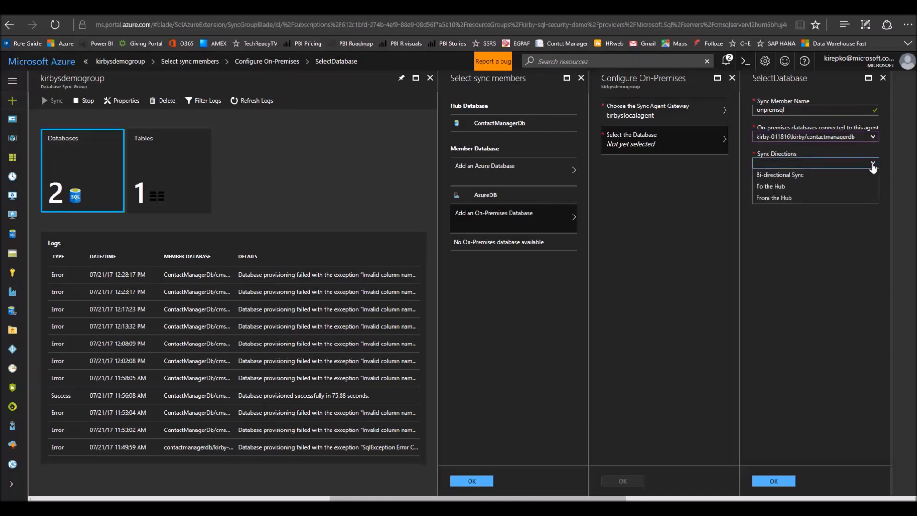
Set Bi-directional Sync for onpremsql and confirm through all blades to finish adding members.
click(779, 175)
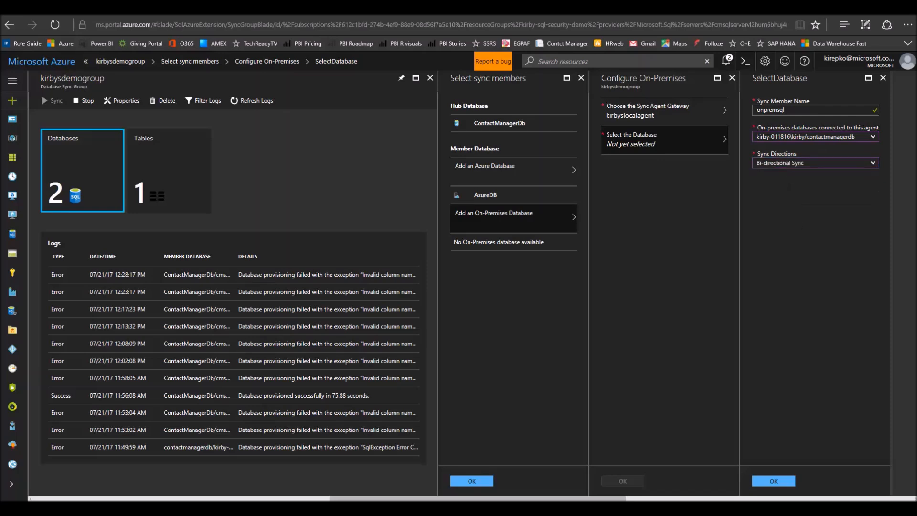
click(773, 481)
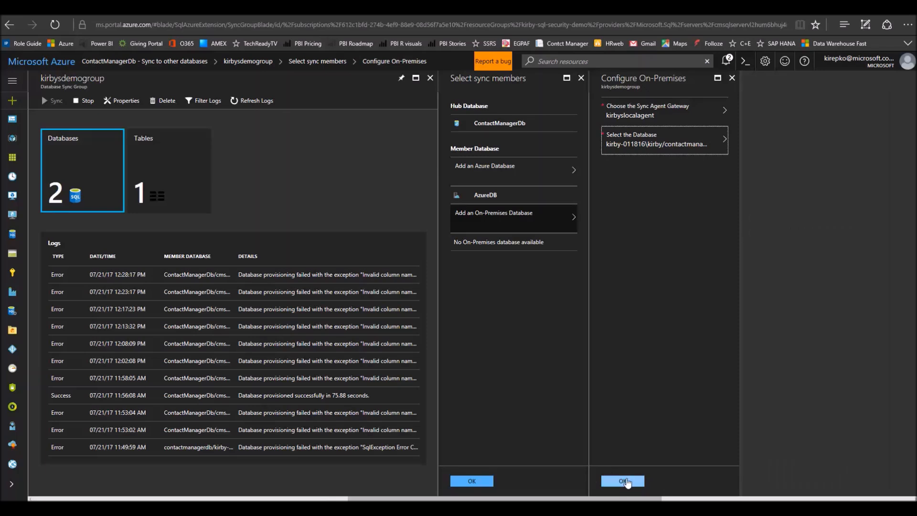
click(622, 481)
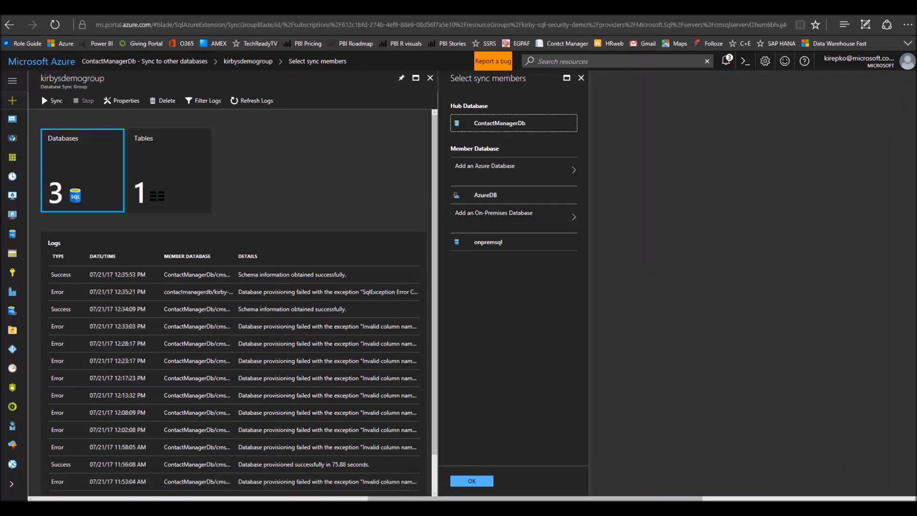
click(472, 480)
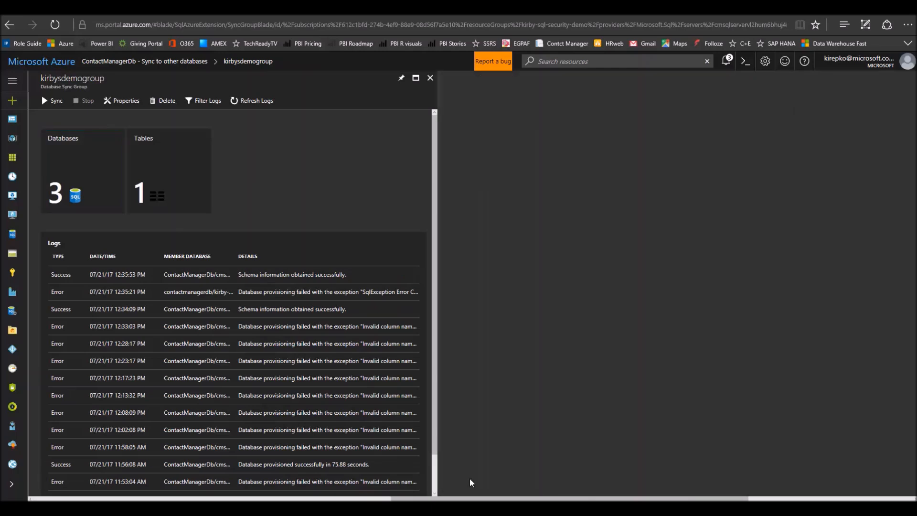
mouse_move(180, 161)
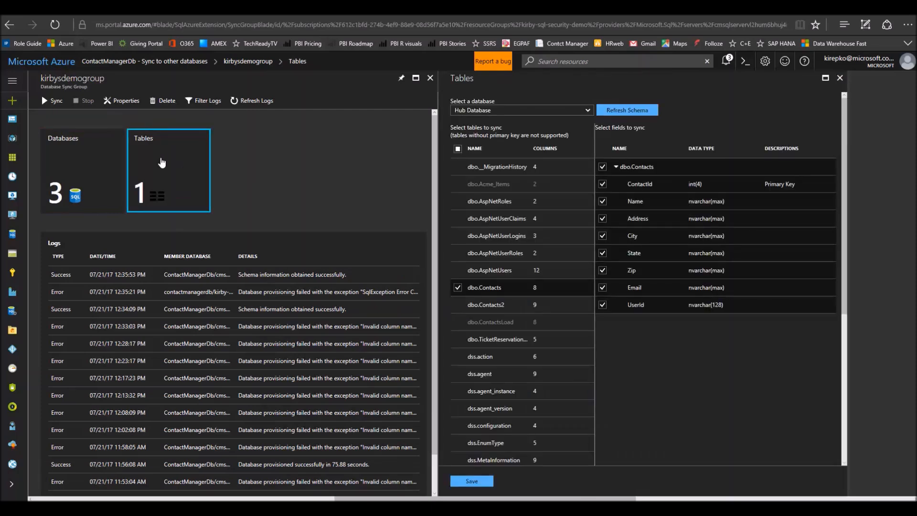
mouse_move(477, 118)
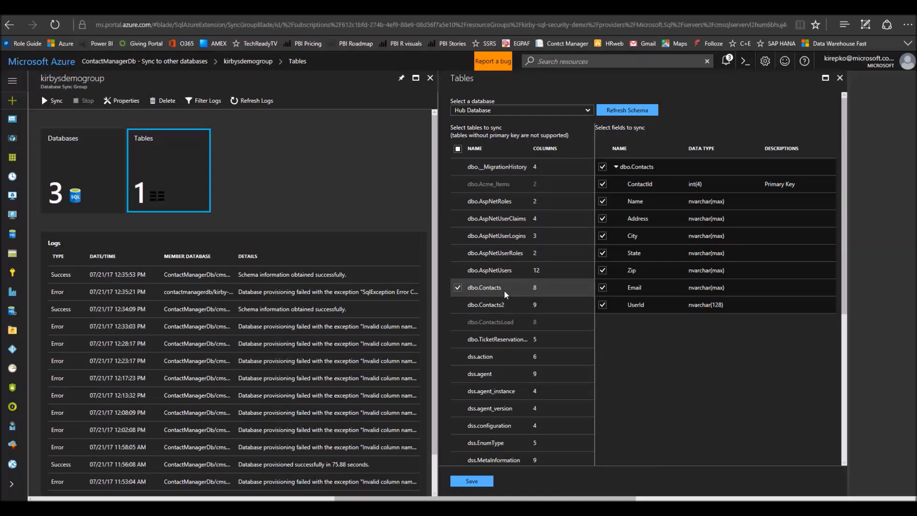
mouse_move(502, 296)
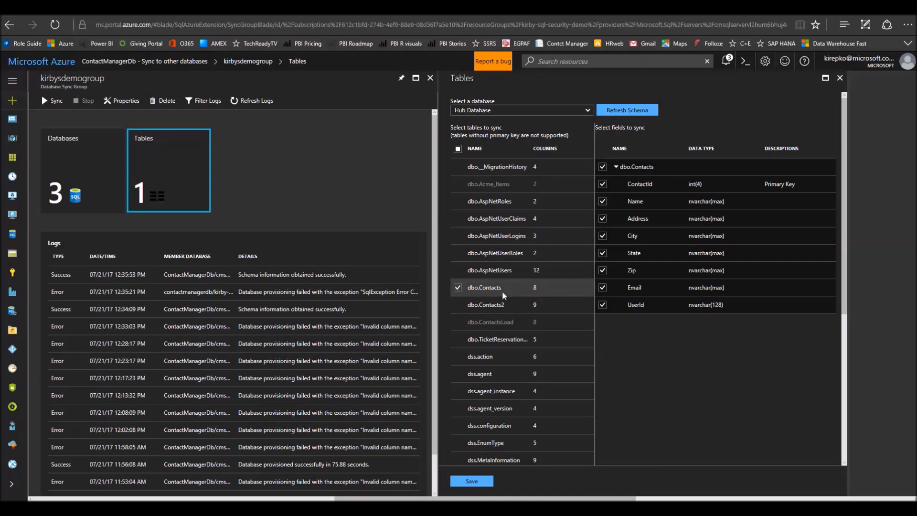
Toggle dbo.Contacts off and back on under Hub Database, leaving its eight fields selected.
click(457, 288)
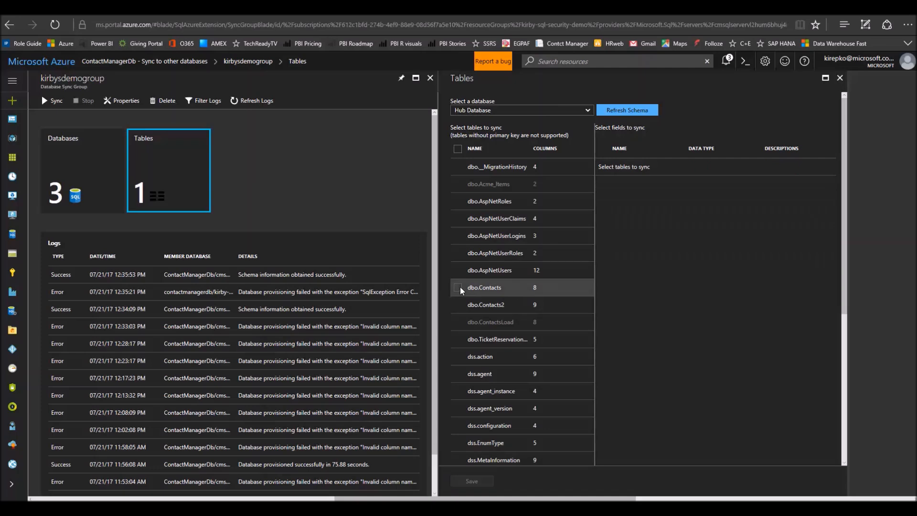
click(457, 288)
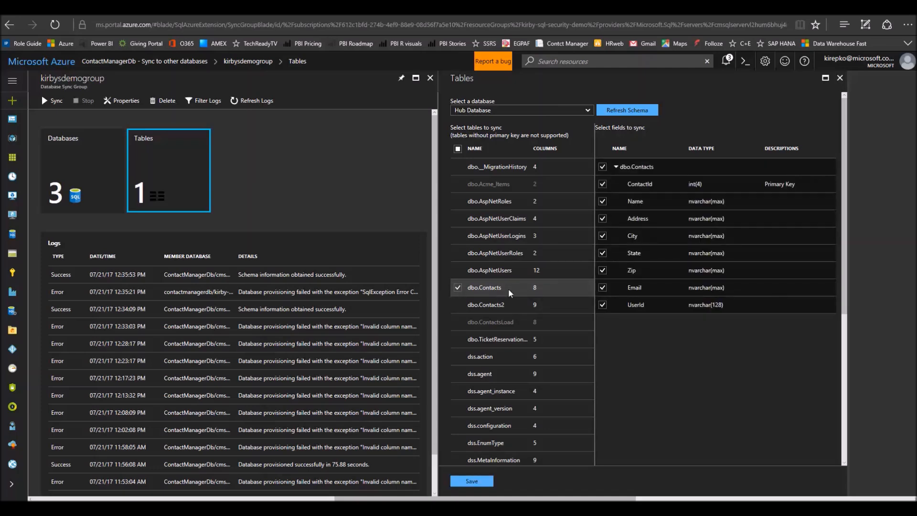
click(601, 184)
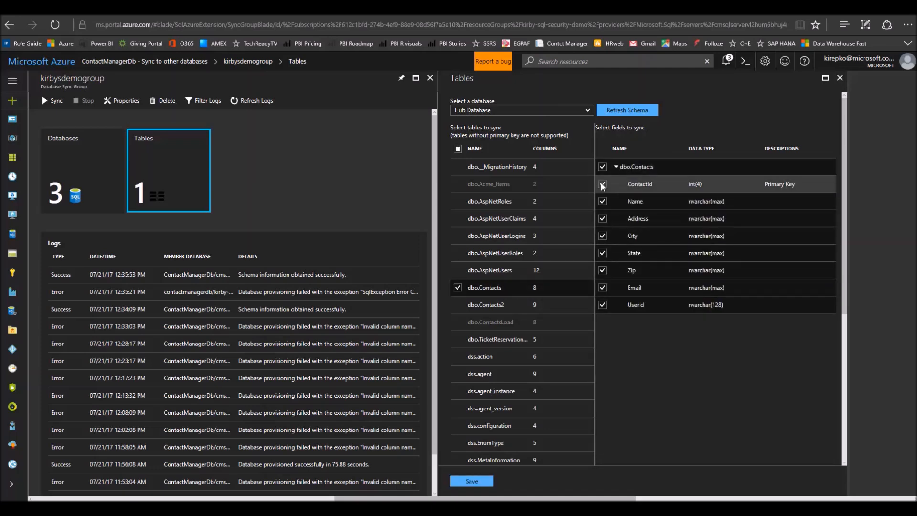
click(601, 184)
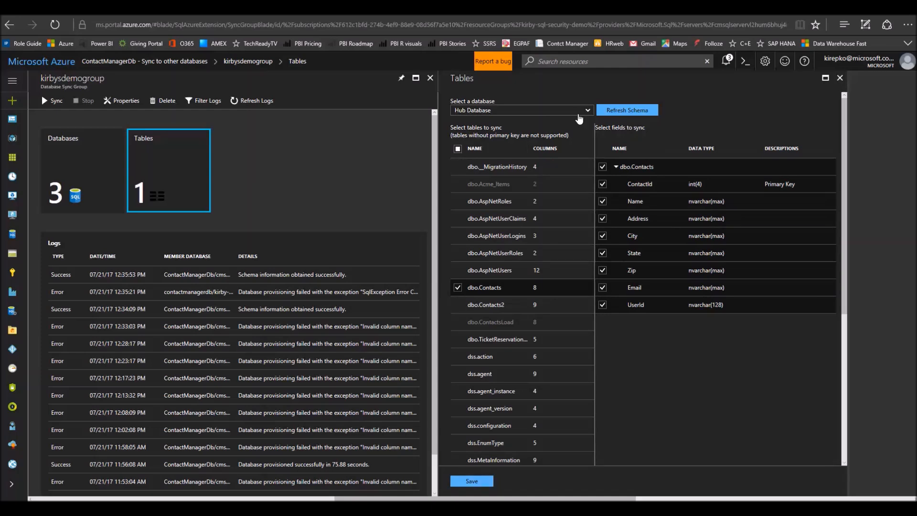
Switch the database dropdown to AzureDB and save dbo.Contacts as its synced table.
click(521, 110)
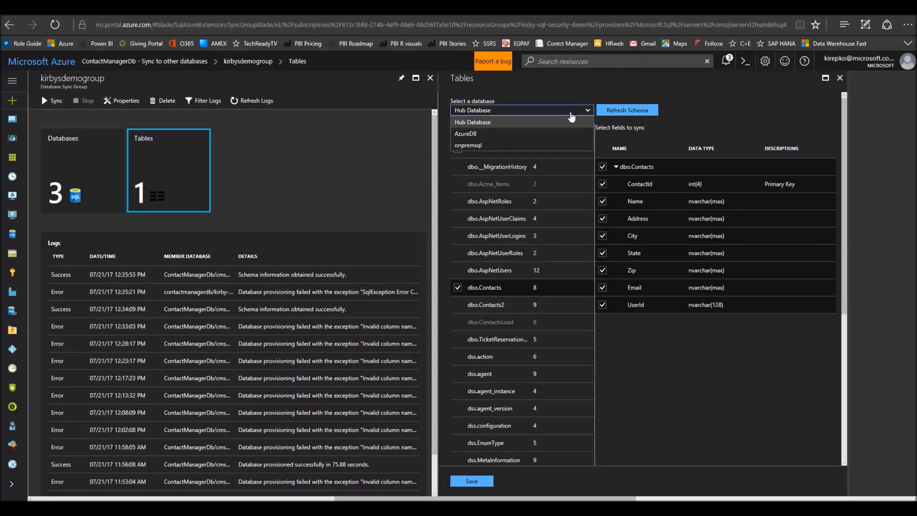
mouse_move(546, 143)
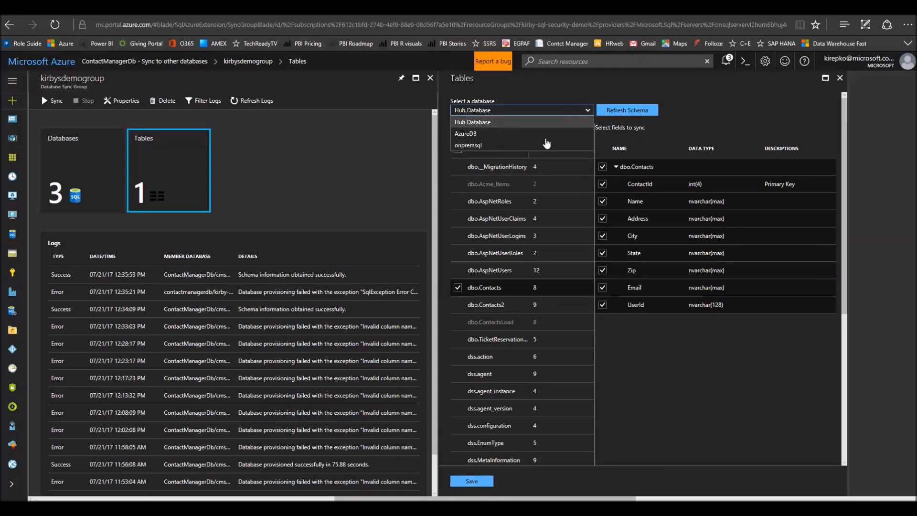
click(472, 480)
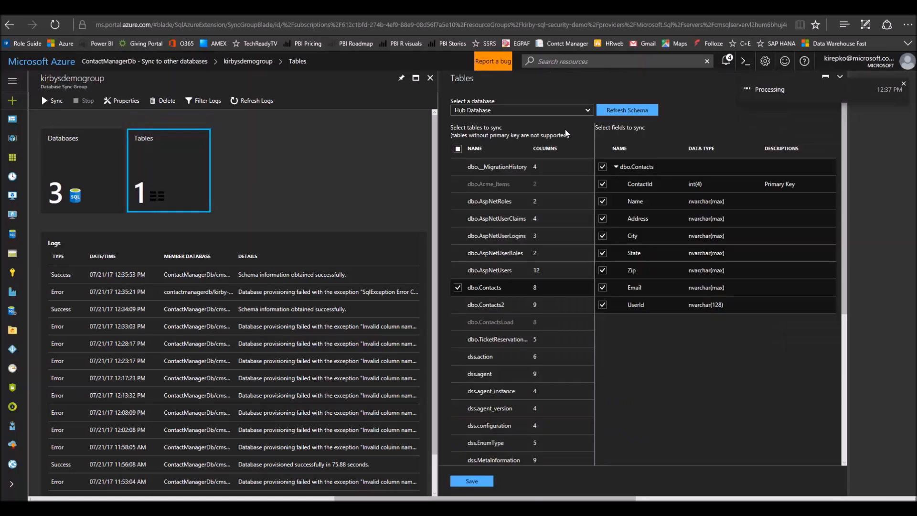
click(522, 110)
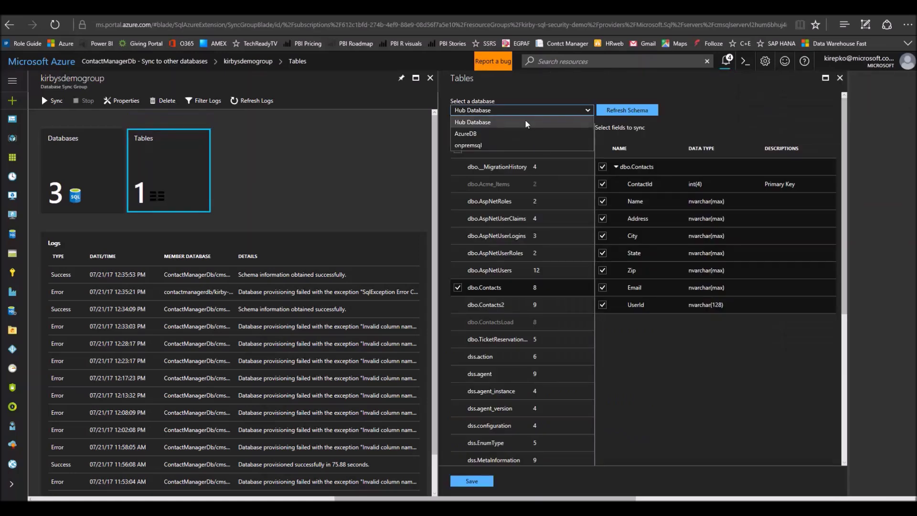
click(465, 132)
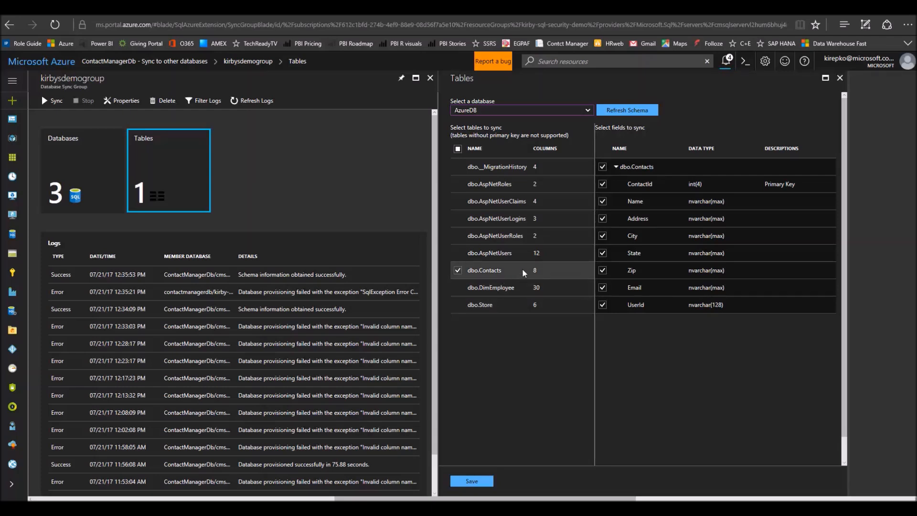
click(472, 480)
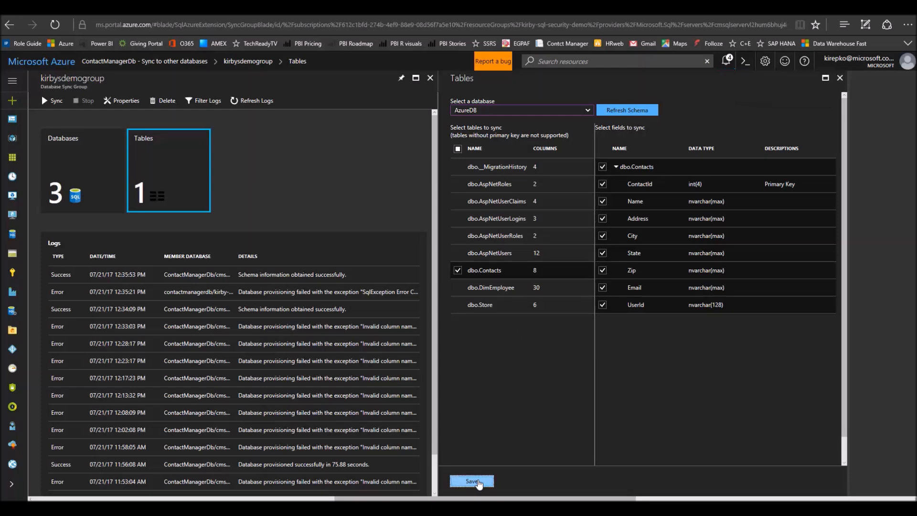
click(472, 480)
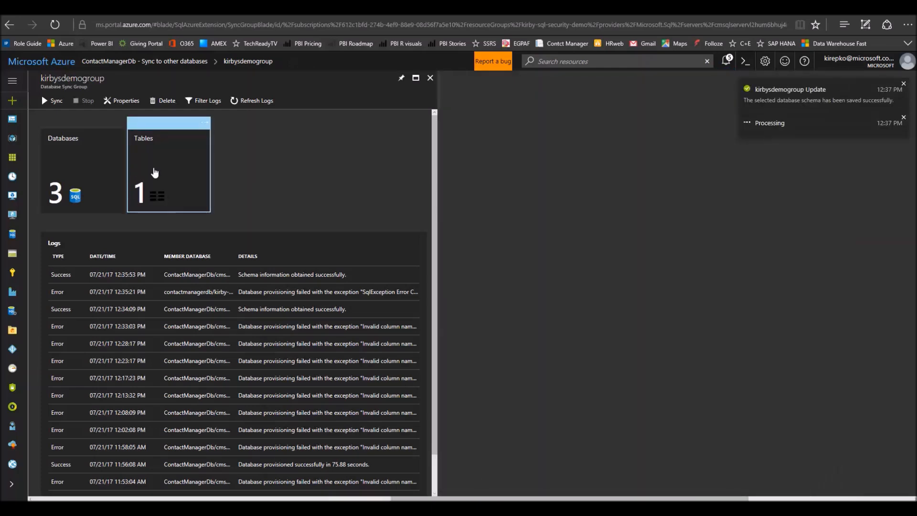
mouse_move(162, 185)
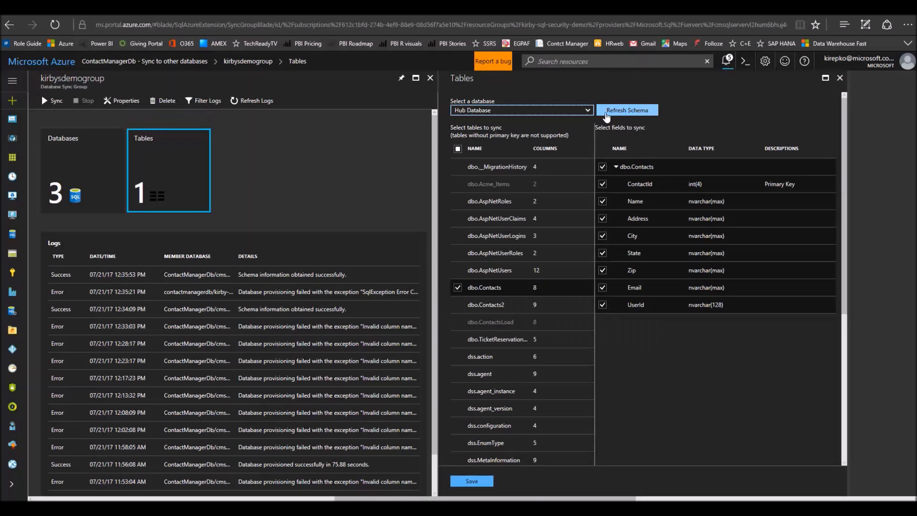
Switch the dropdown to onpremsql and save dbo.Contacts as its synced table.
click(521, 110)
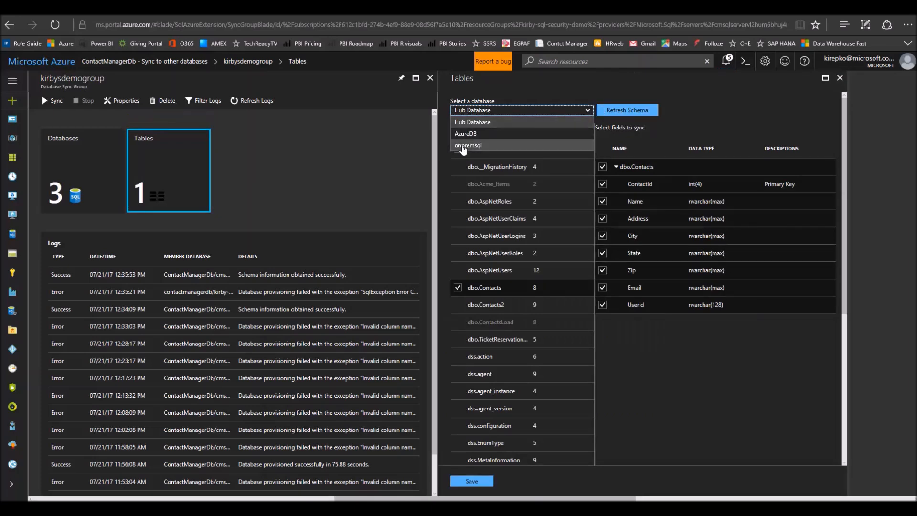
click(467, 145)
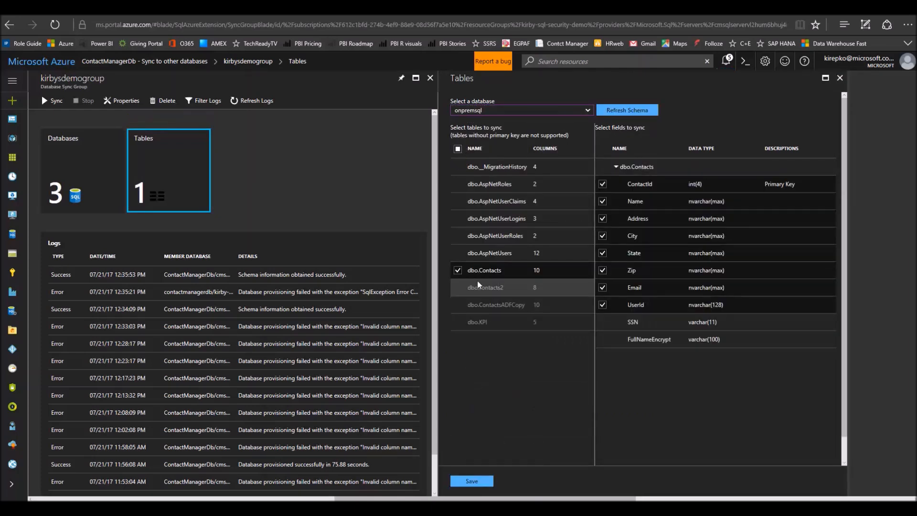
click(471, 480)
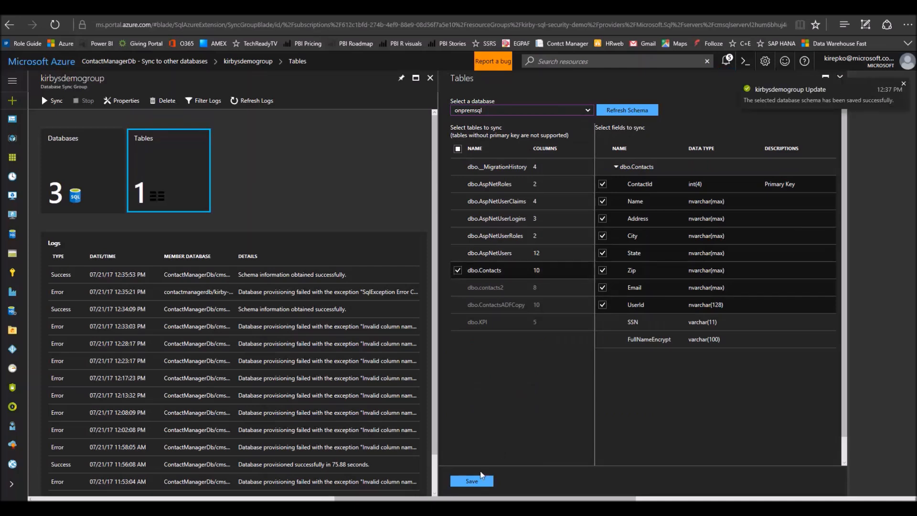
click(471, 480)
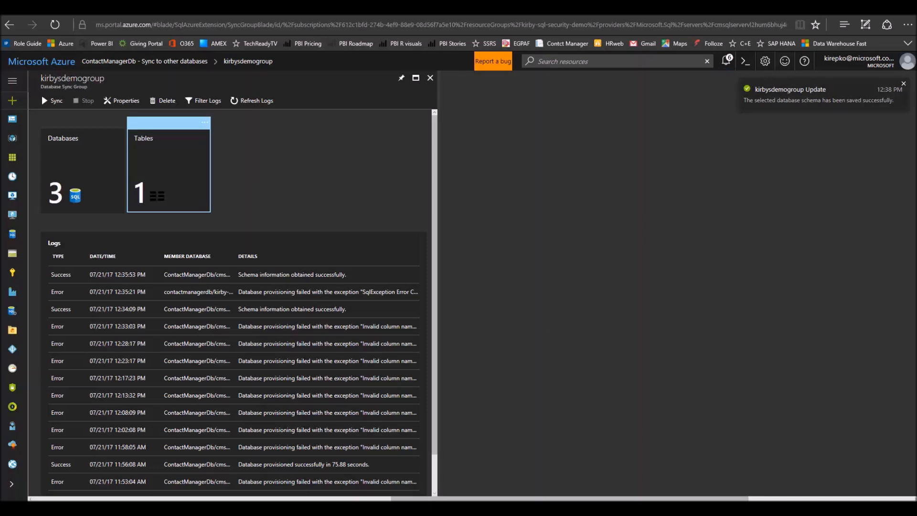
mouse_move(166, 75)
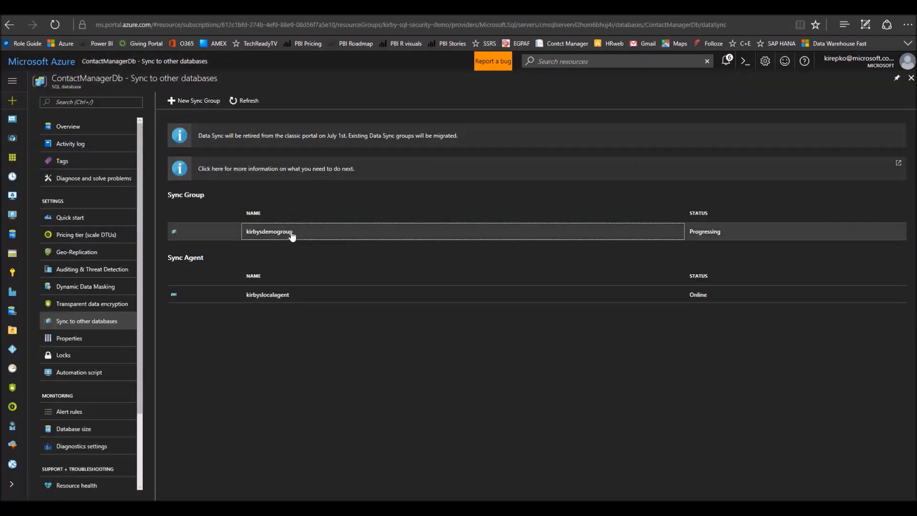
Review kirbysdemogroup's Databases, Tables and logs, then return to the Azure Dashboard.
click(269, 231)
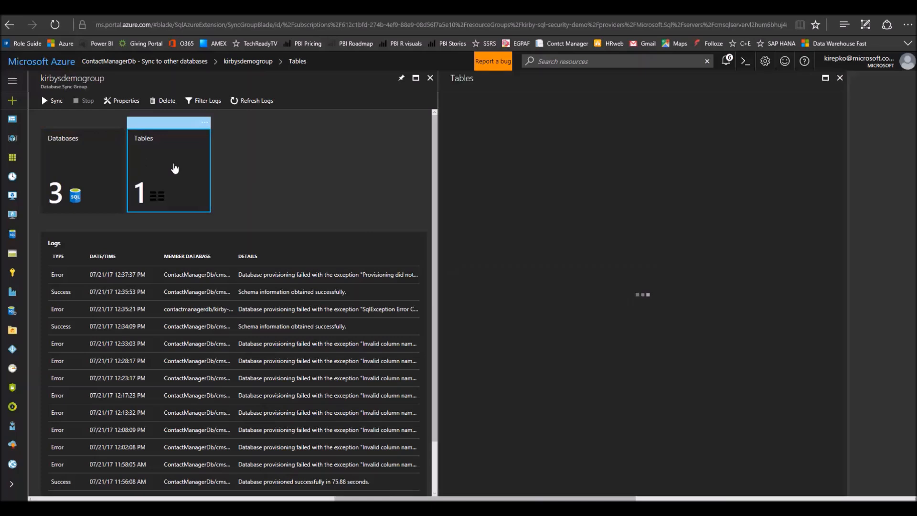
click(175, 167)
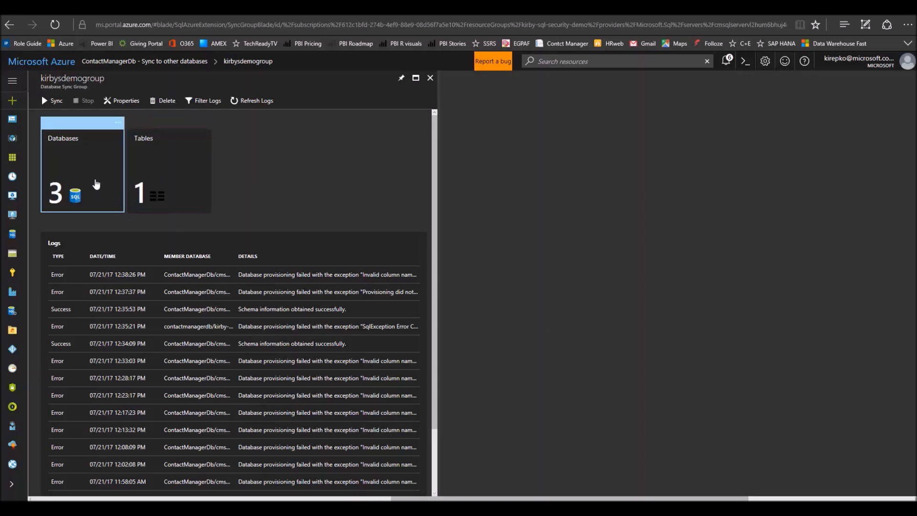
mouse_move(73, 176)
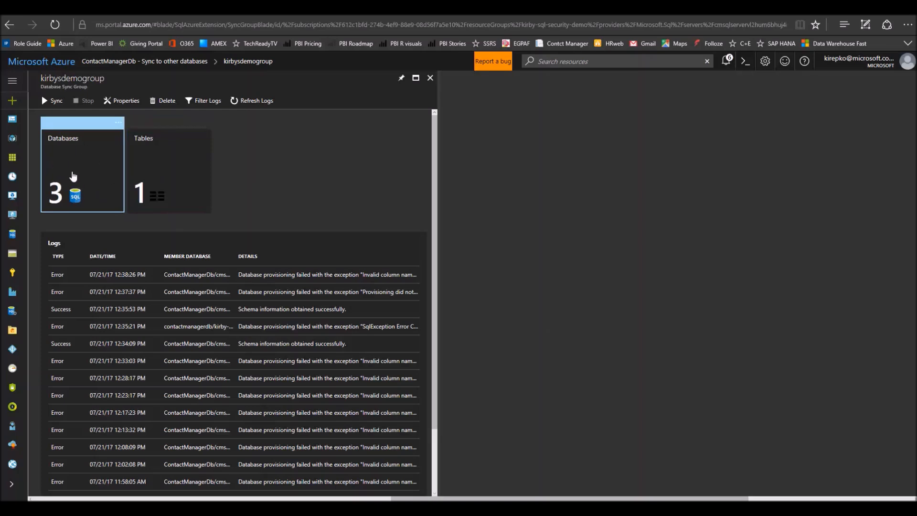
mouse_move(160, 167)
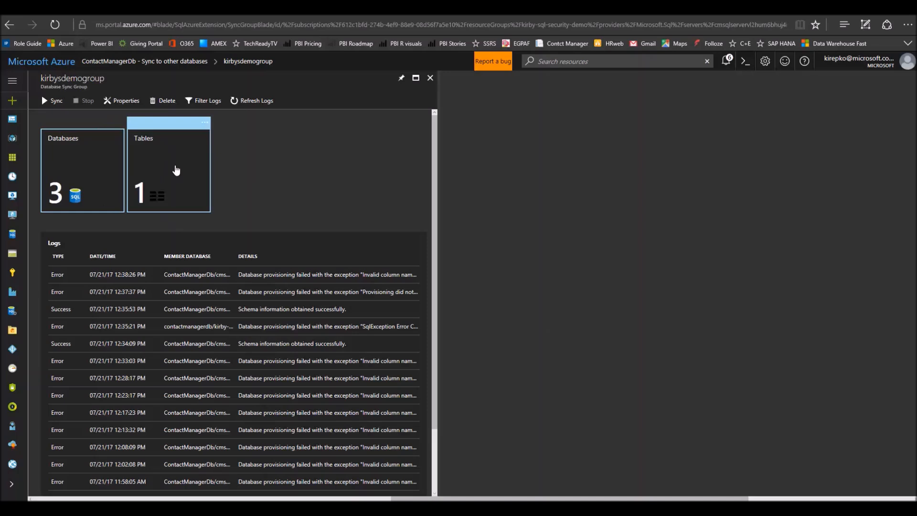
click(78, 164)
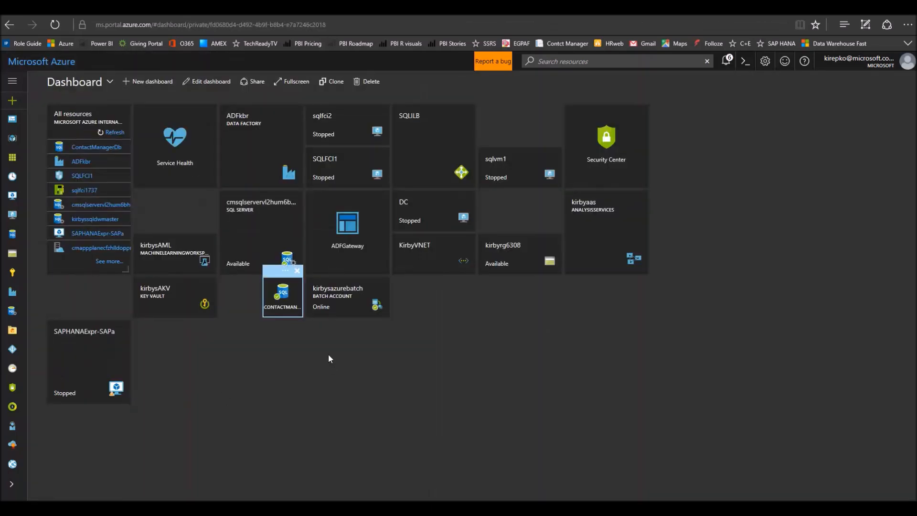
From ContactManagerDb's Sync to other databases, view the kirbyslocalagent sync agent and its connected contactmanagerdb.
click(283, 295)
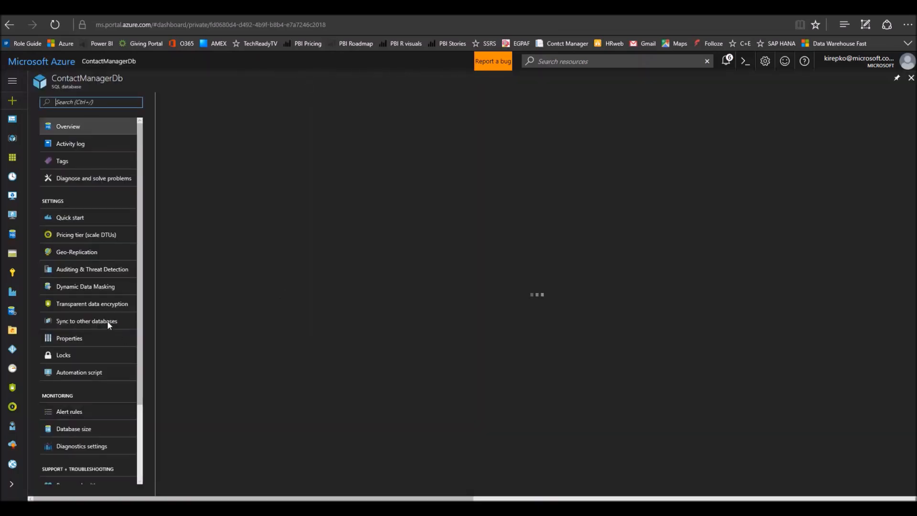
click(68, 126)
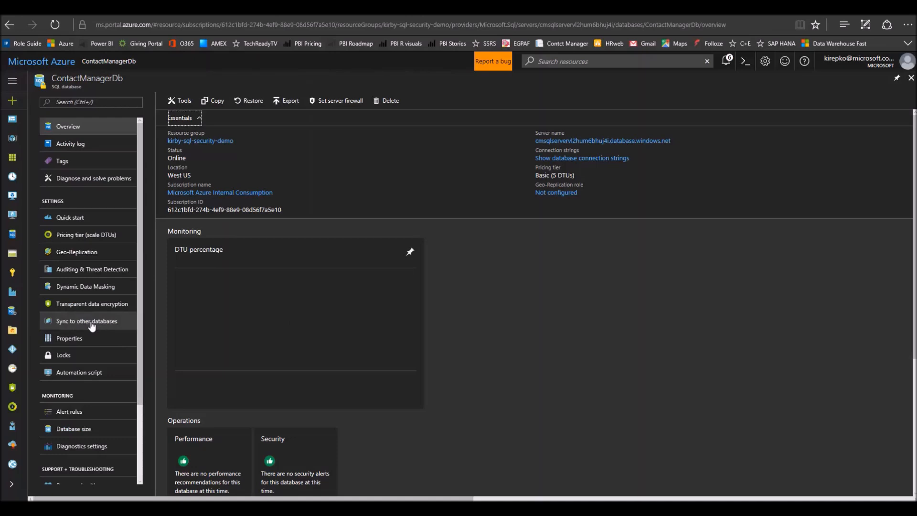
click(88, 321)
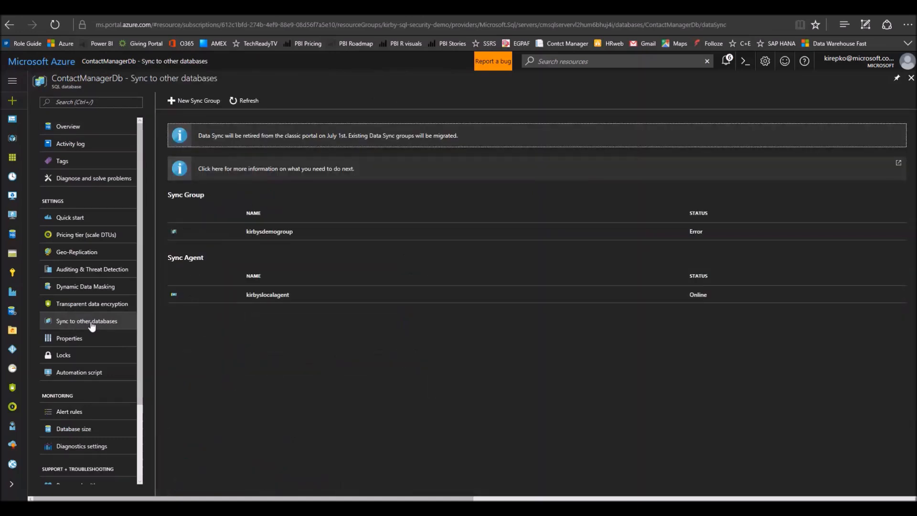
mouse_move(182, 243)
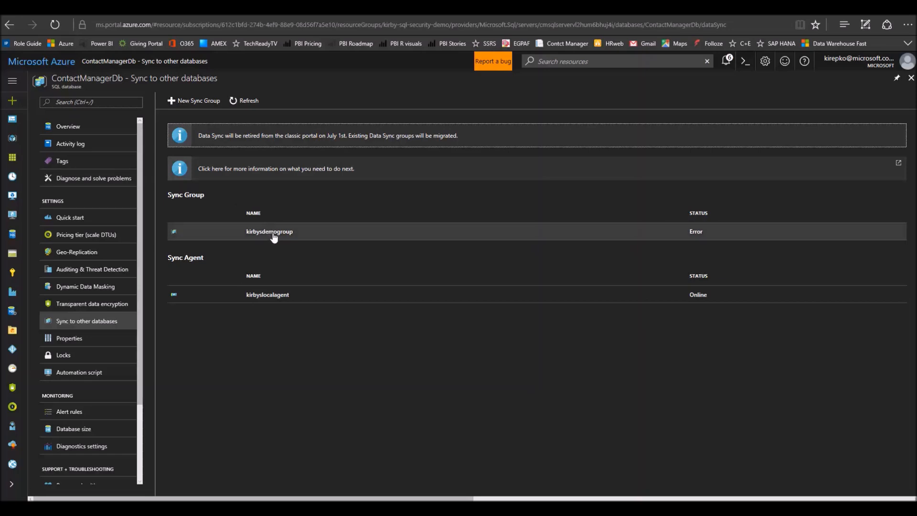
mouse_move(270, 302)
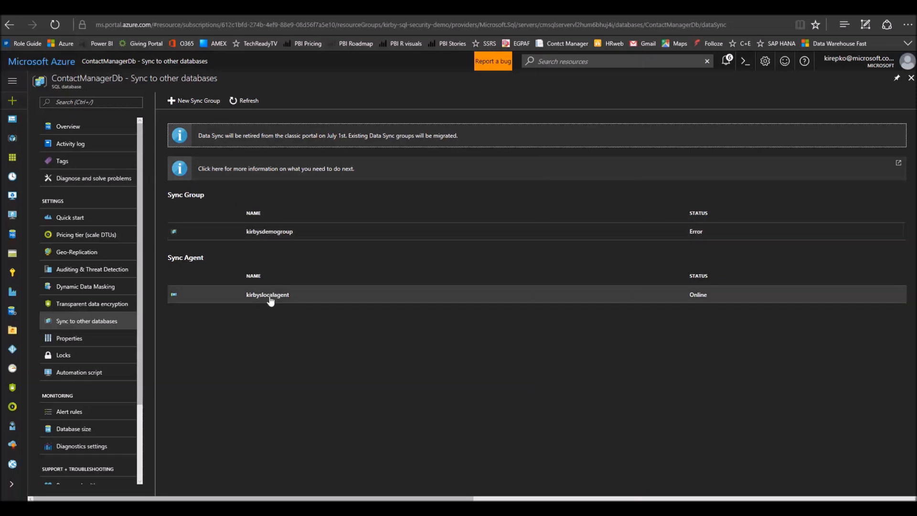
click(268, 294)
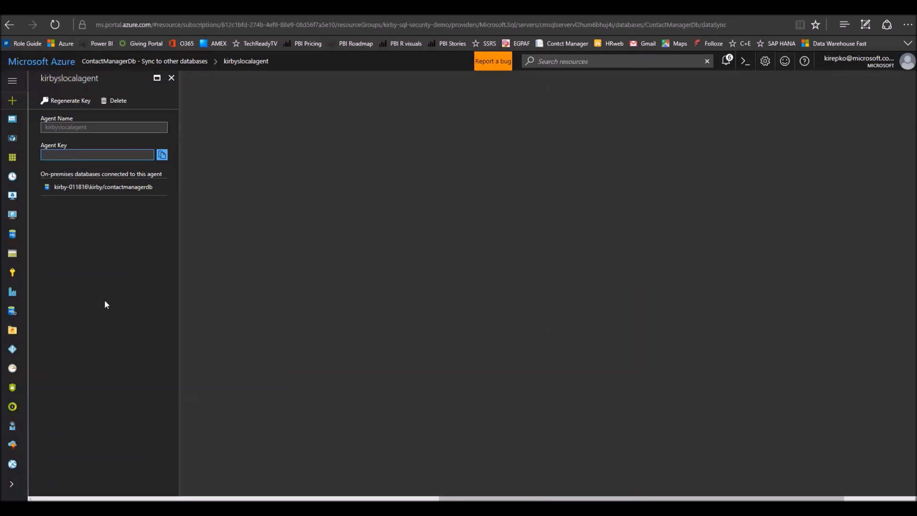
mouse_move(86, 159)
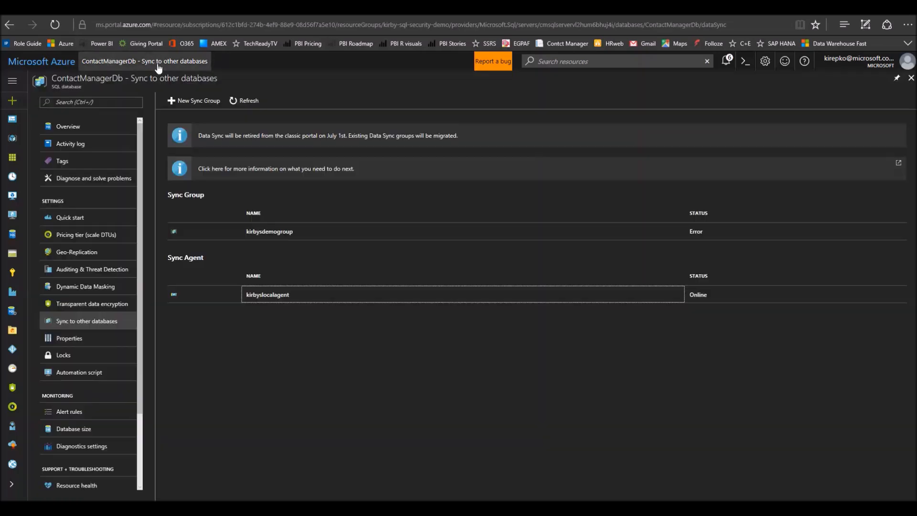
Reopen kirbysdemogroup showing hub ContactManagerDb with members AzureDB and onpremsql.
click(270, 232)
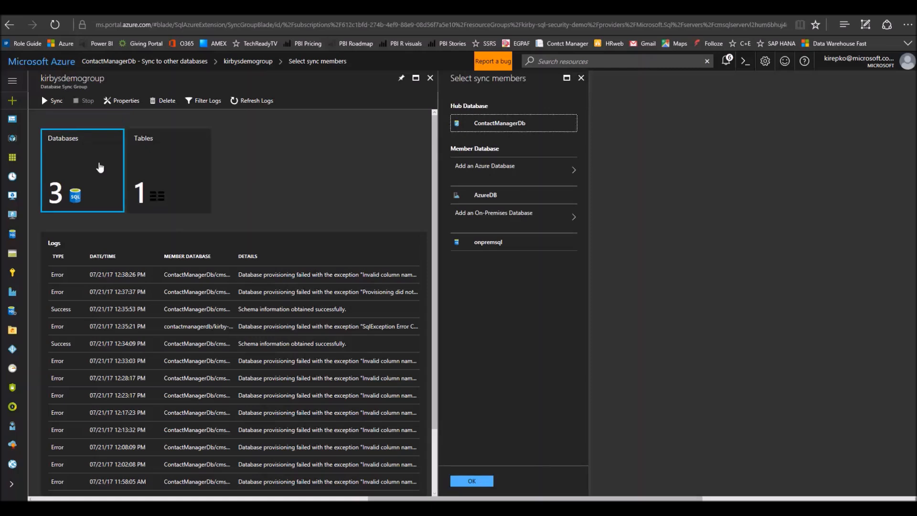
mouse_move(522, 176)
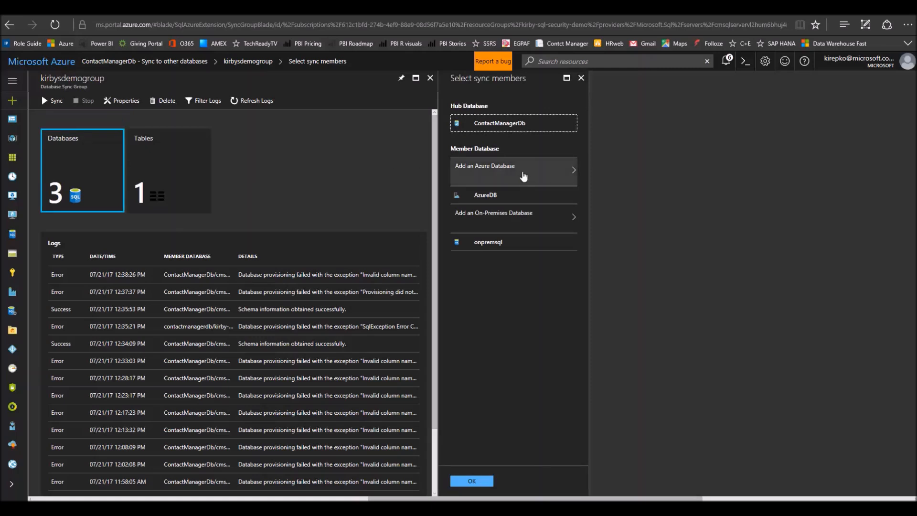
mouse_move(536, 216)
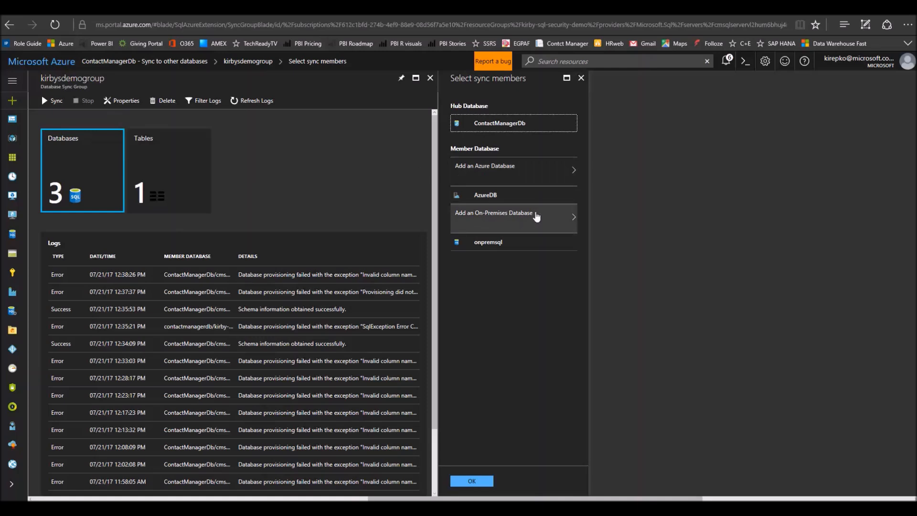
mouse_move(525, 212)
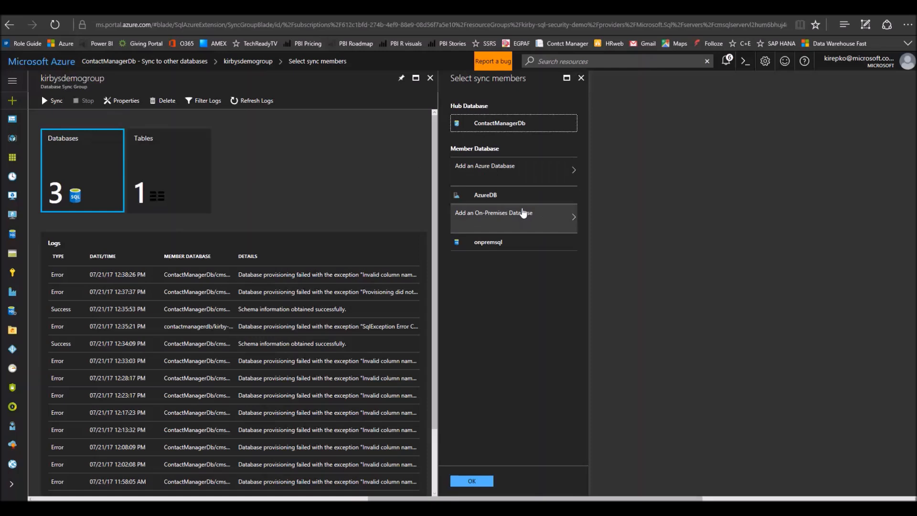